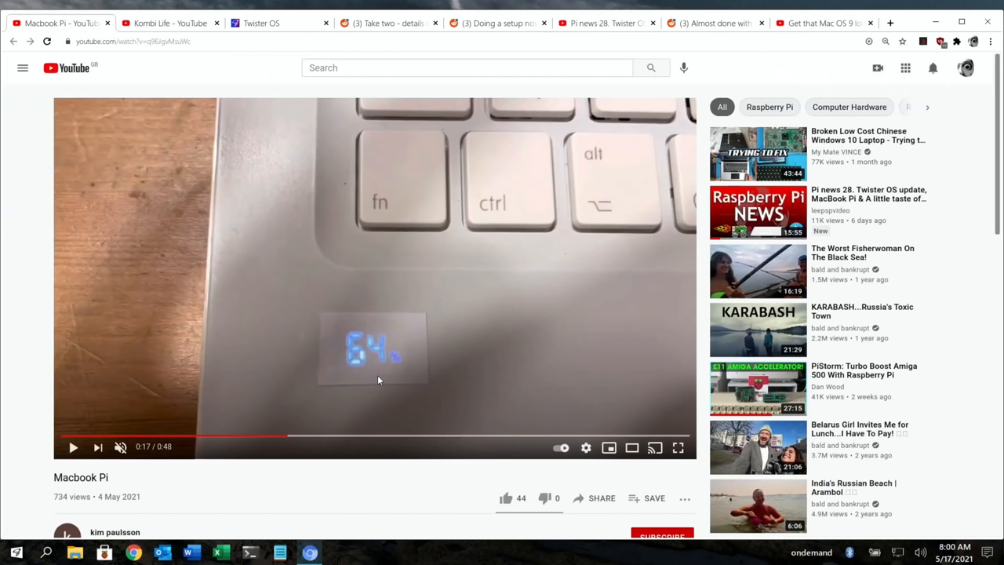
mouse_move(505, 339)
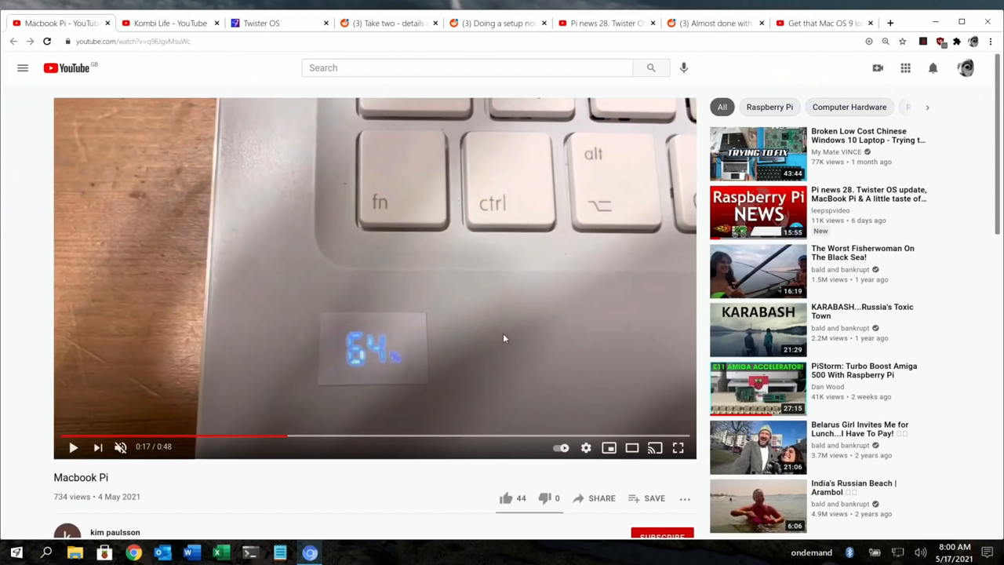
mouse_move(347, 367)
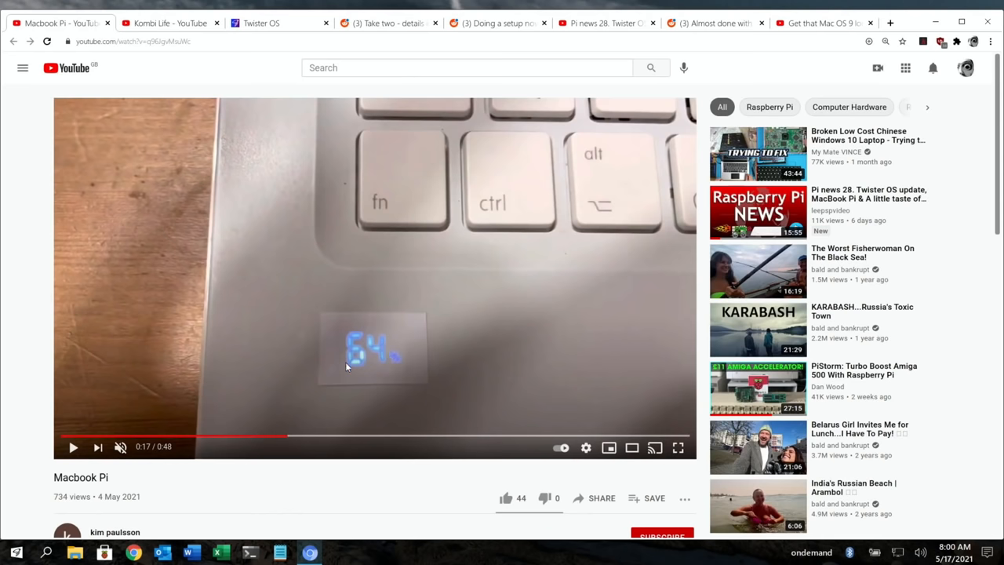
mouse_move(229, 441)
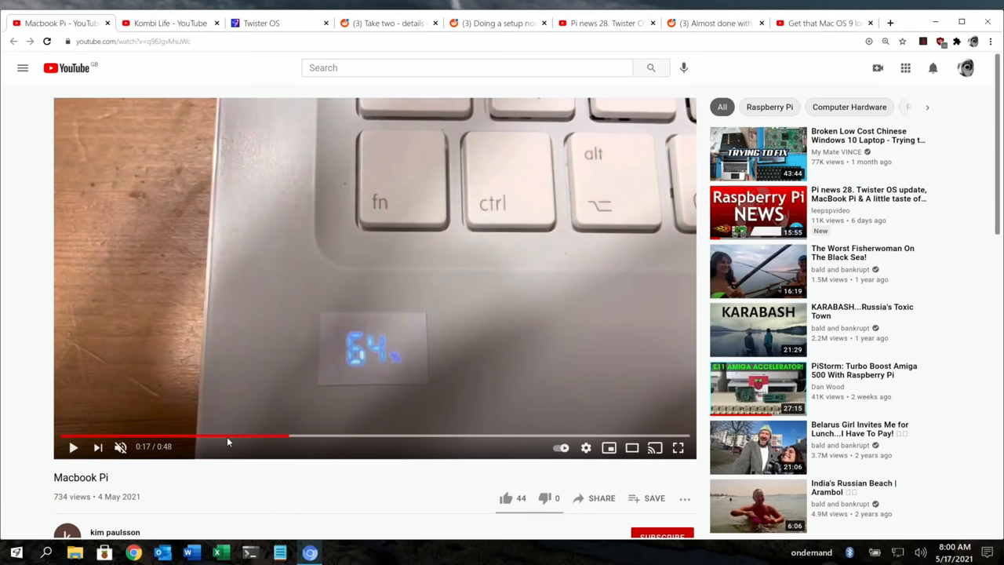
Show the Pi News playlist panel listing episodes 1 through 6 with durations.
click(222, 436)
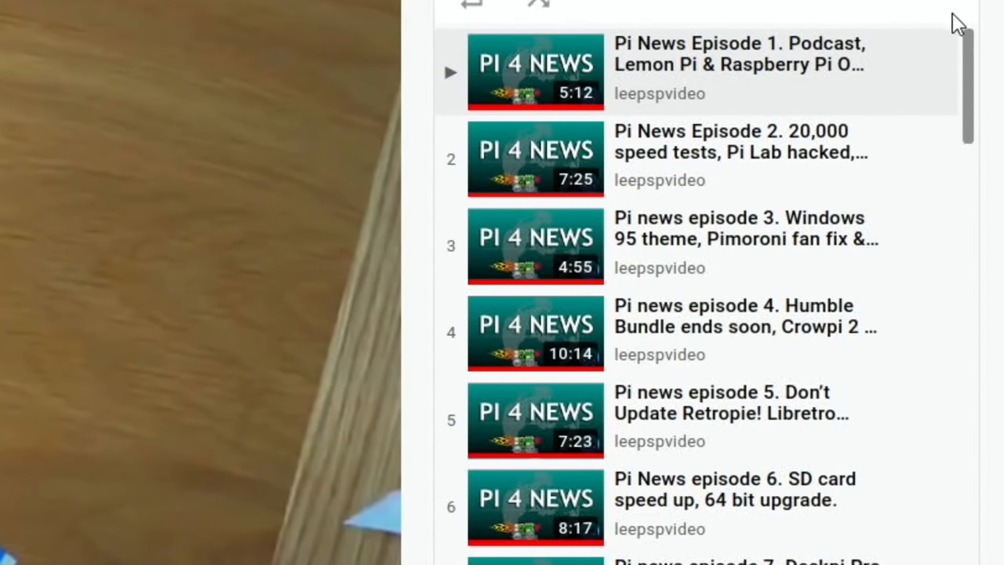
mouse_move(925, 113)
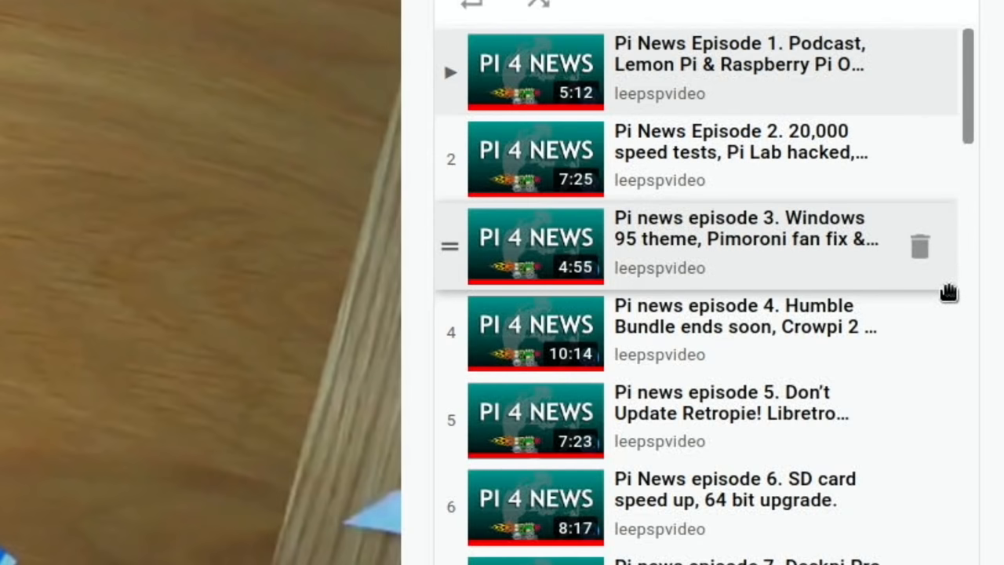
mouse_move(943, 306)
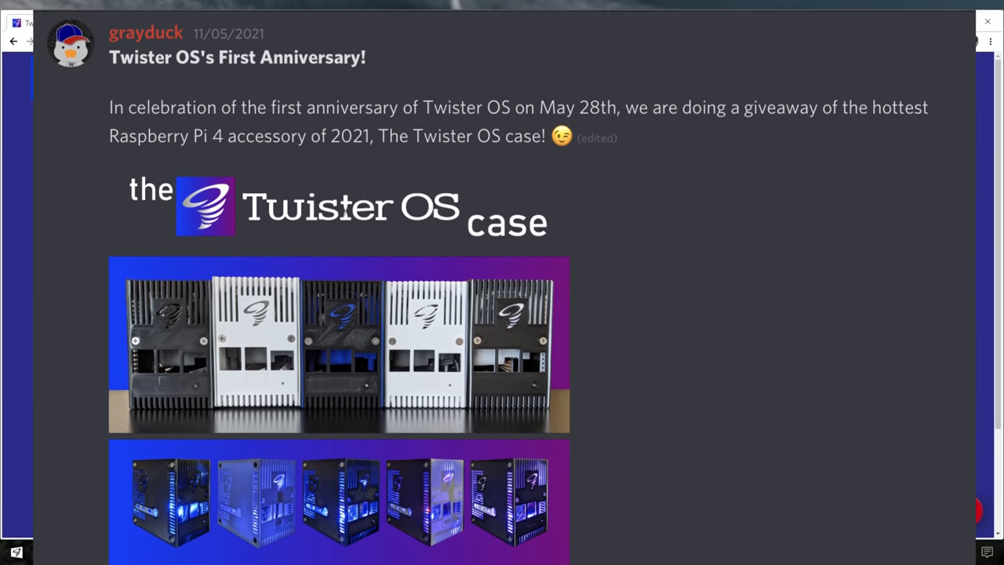
scroll(down, 3)
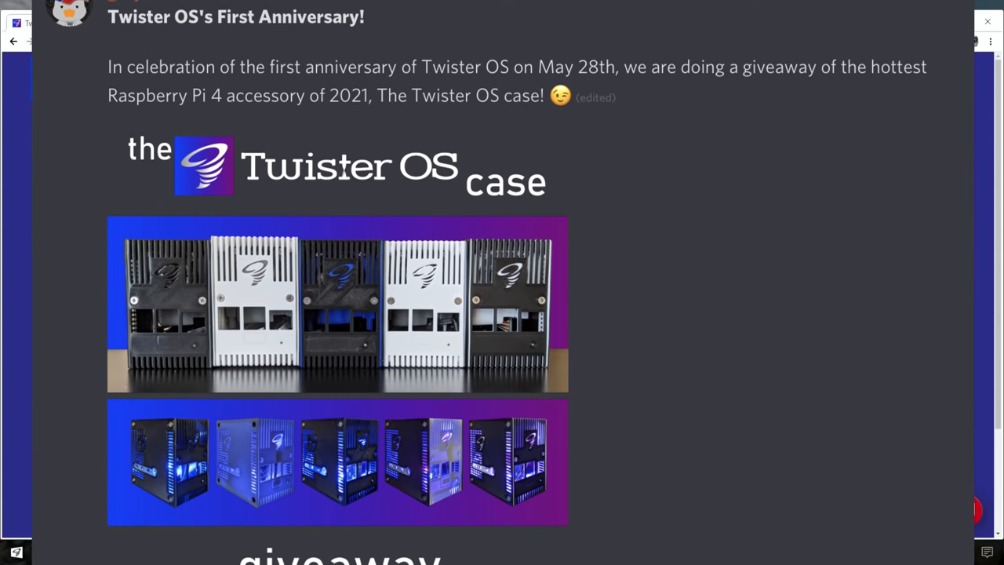
scroll(down, 3)
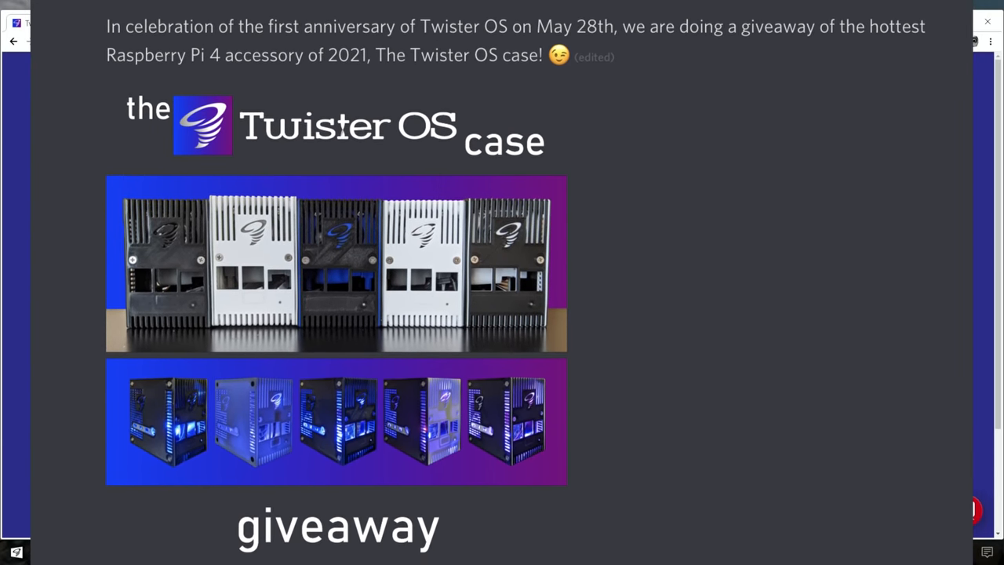
scroll(down, 3)
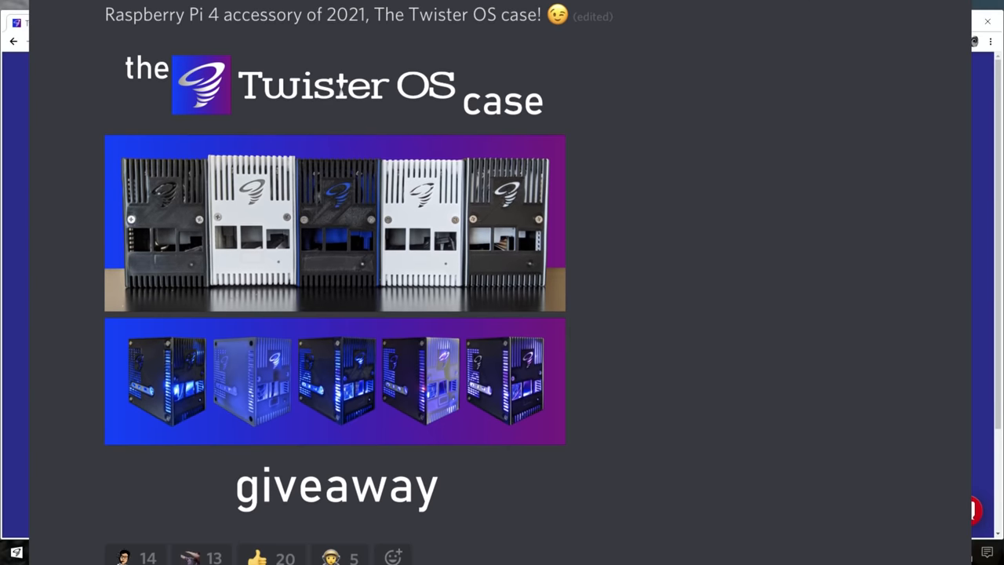
scroll(down, 3)
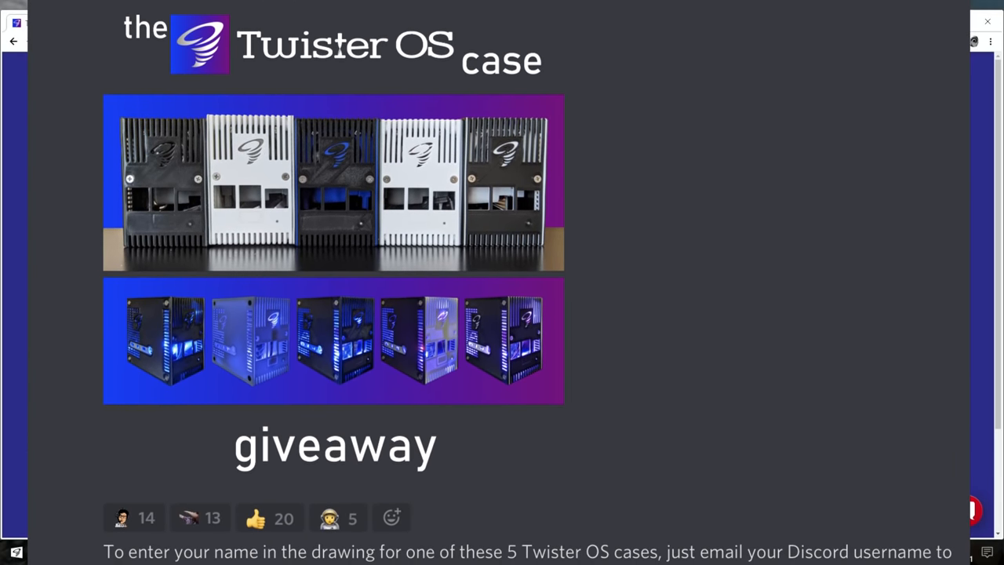
scroll(down, 3)
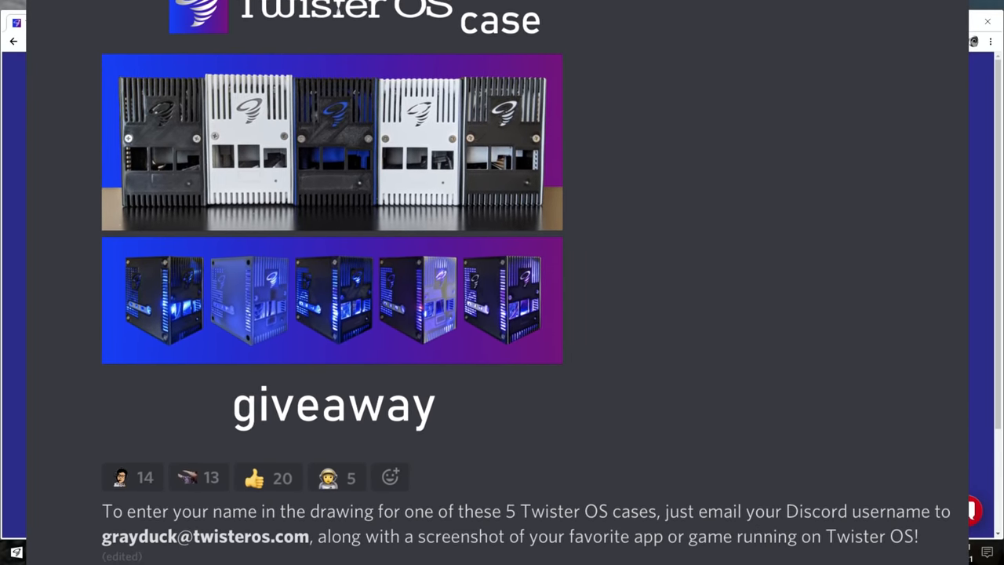
scroll(down, 3)
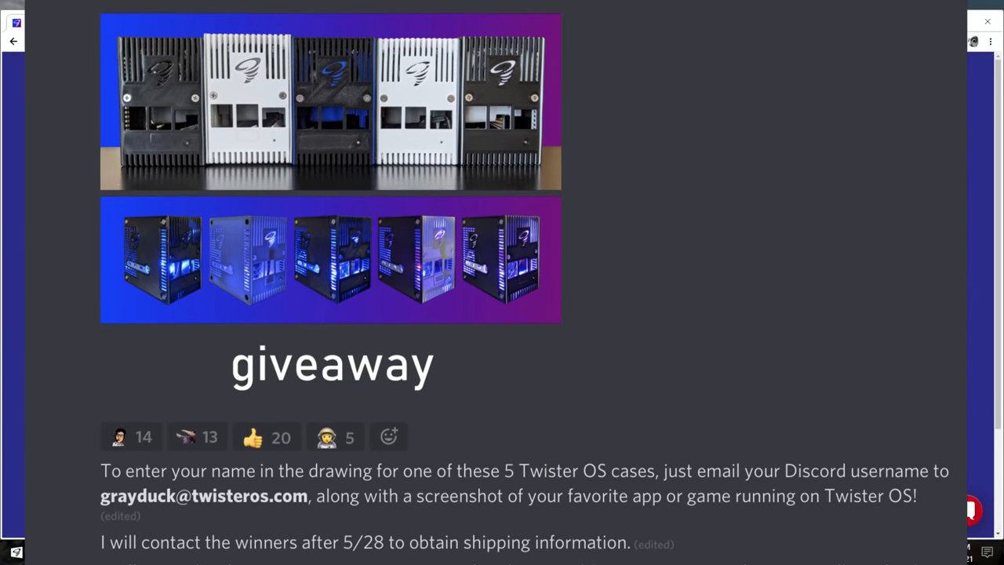
scroll(down, 3)
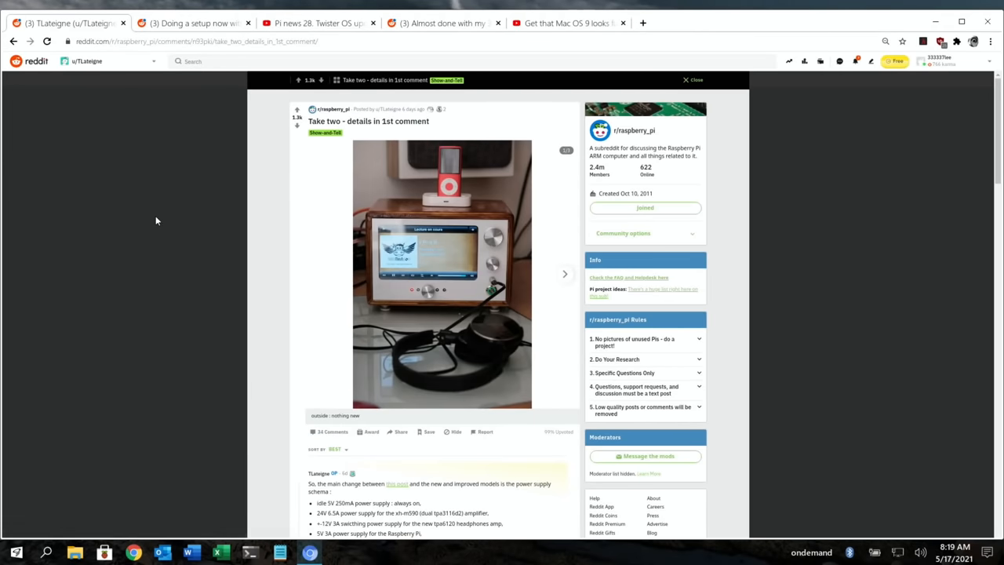
scroll(down, 3)
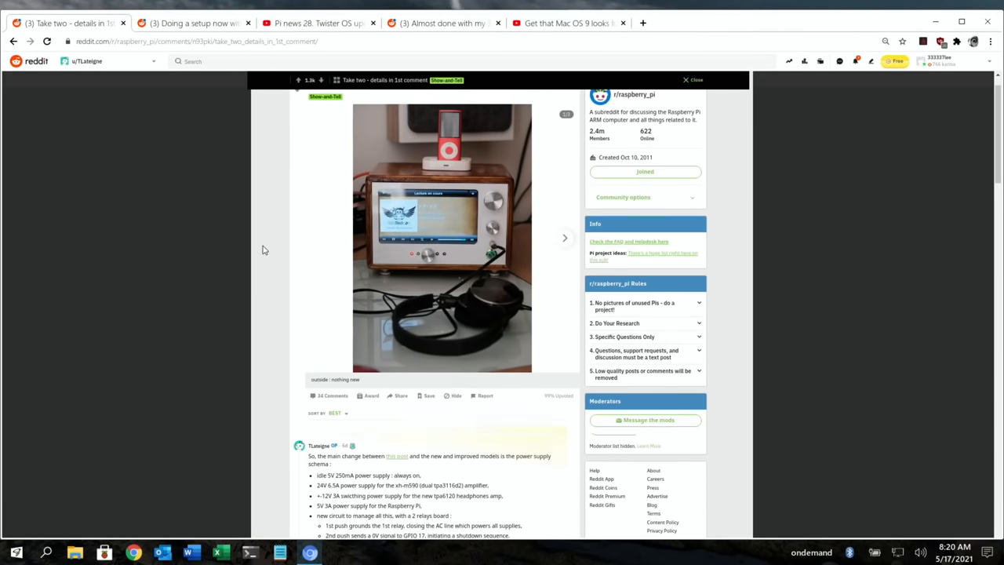
click(442, 235)
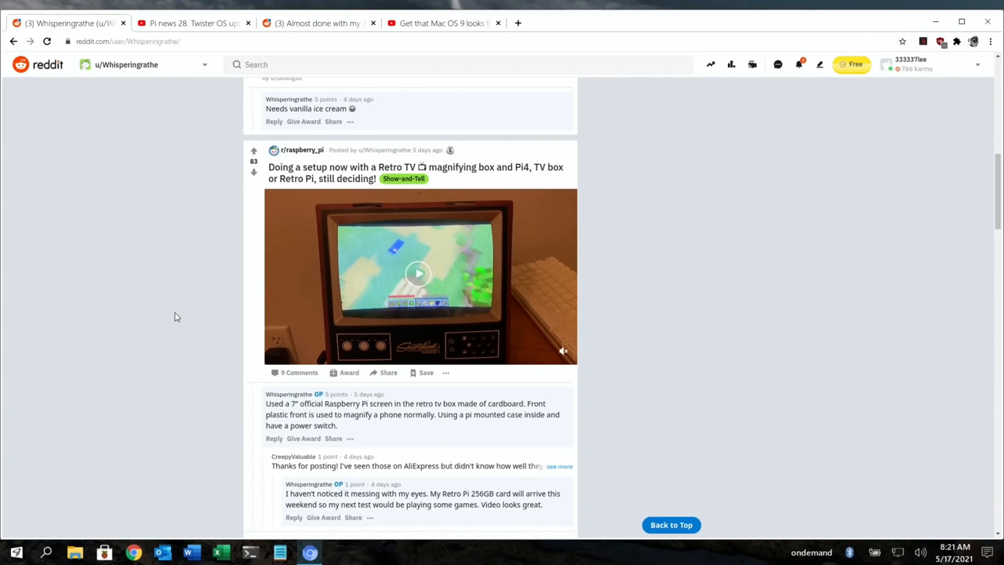
mouse_move(279, 272)
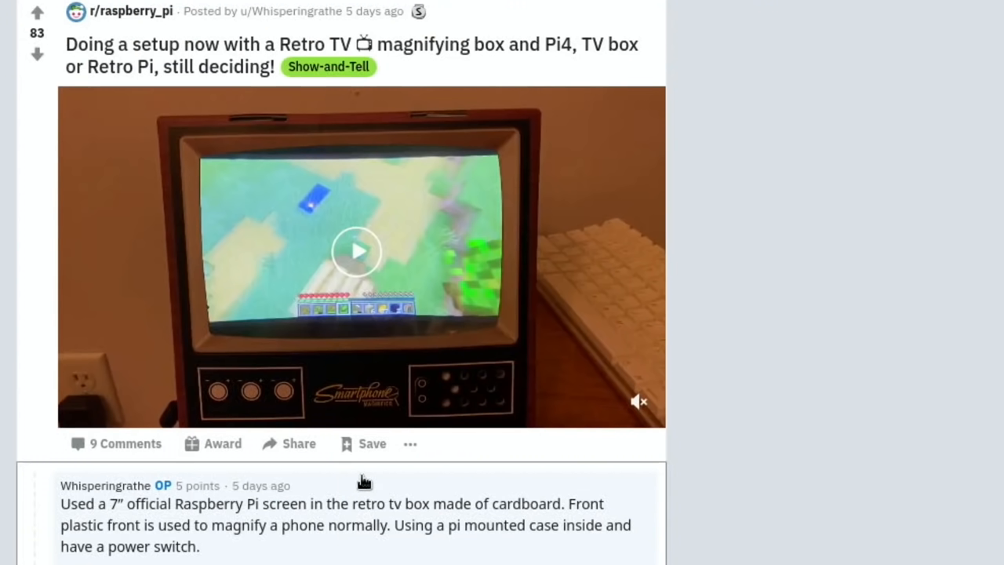
mouse_move(480, 527)
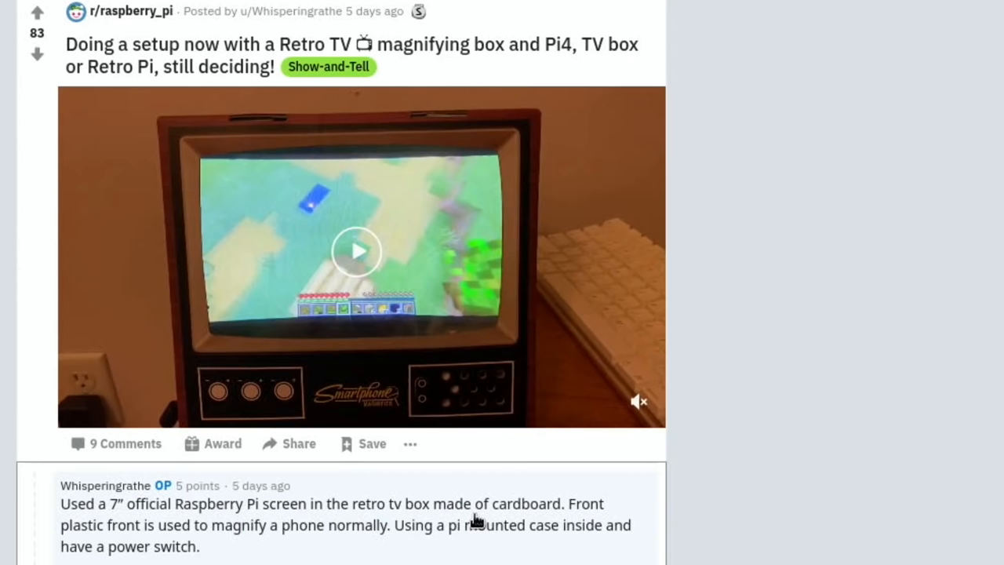
mouse_move(130, 543)
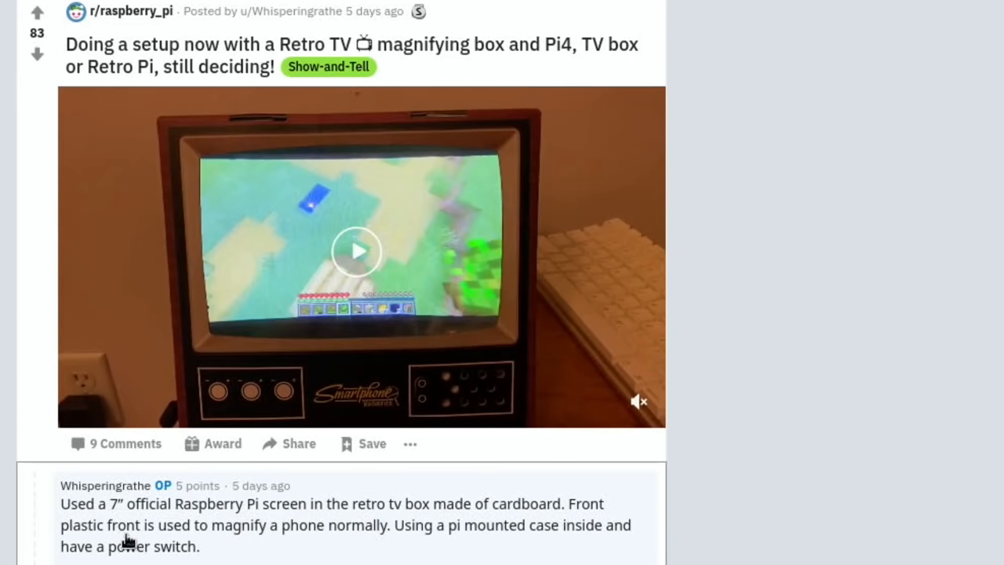
mouse_move(249, 361)
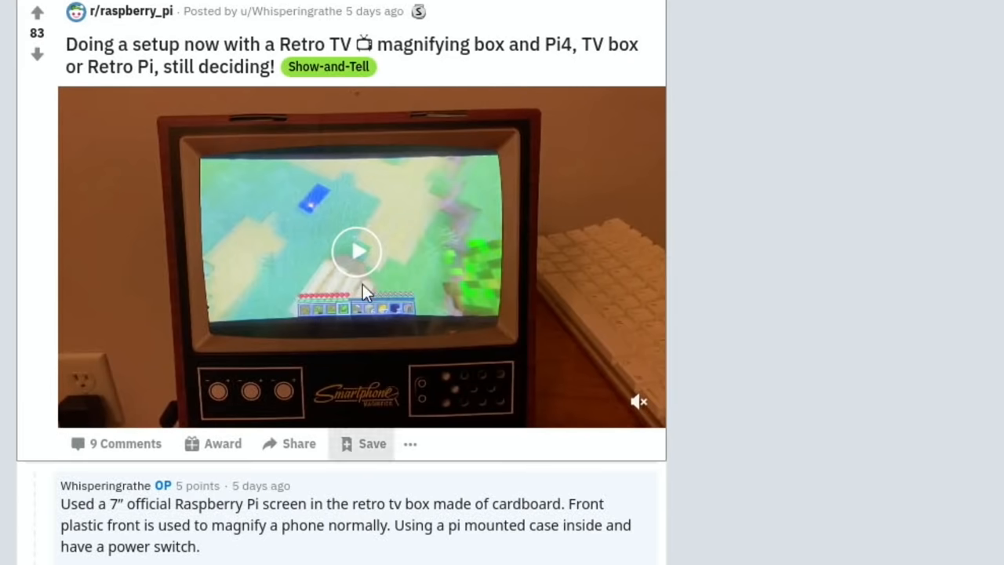
Play the Retro TV magnifying box setup video a few seconds and pause it at 0:06.
click(358, 251)
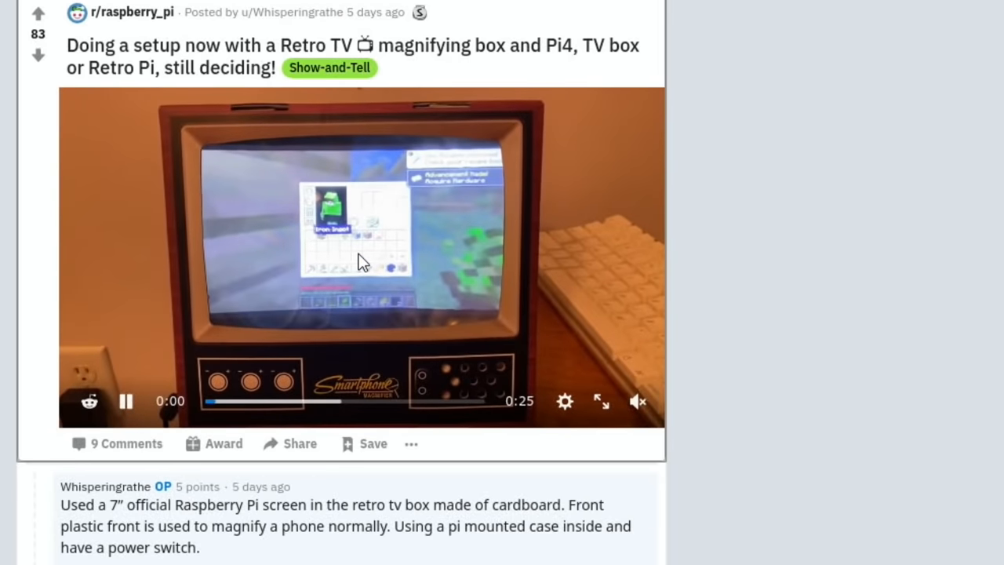
click(125, 401)
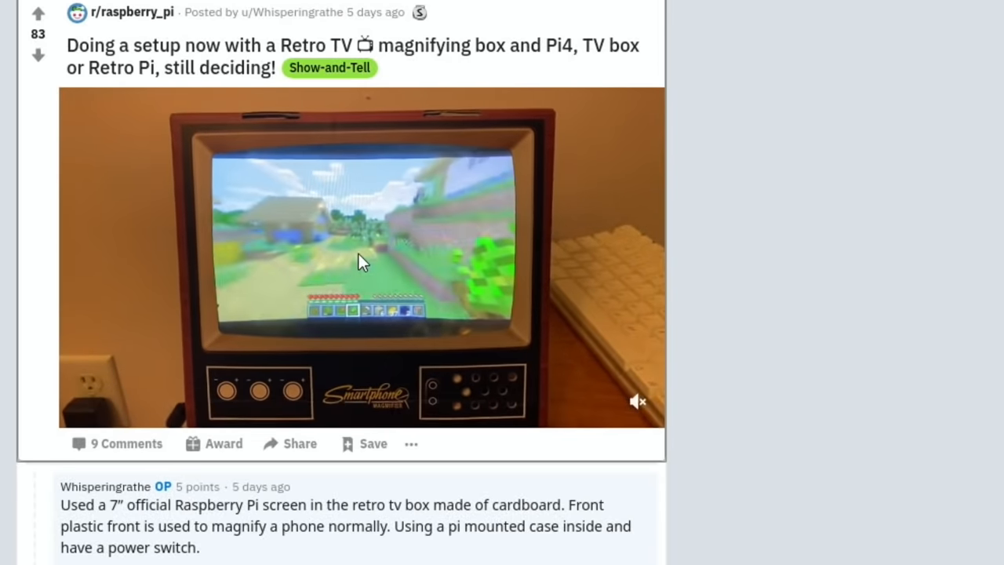
click(358, 261)
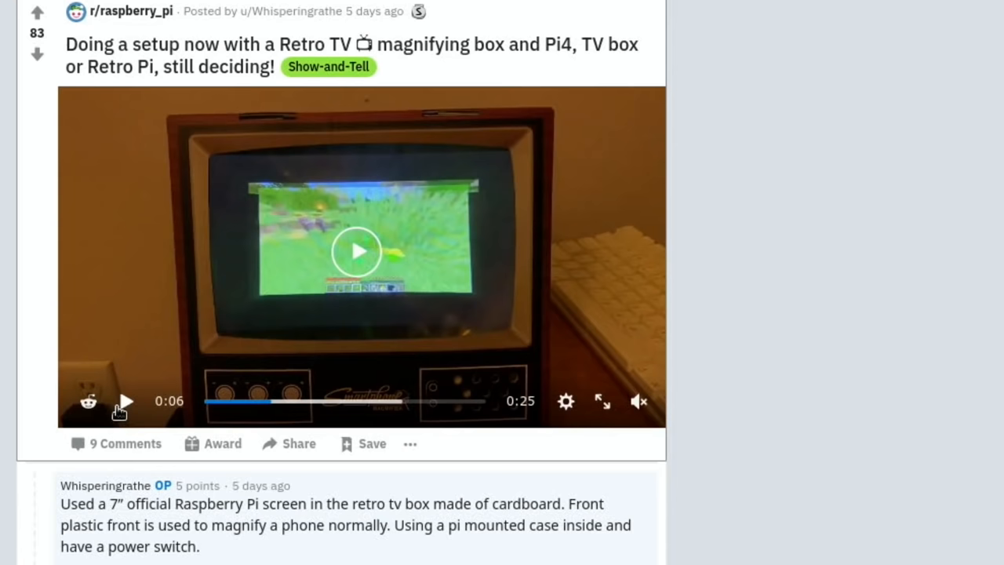
scroll(down, 3)
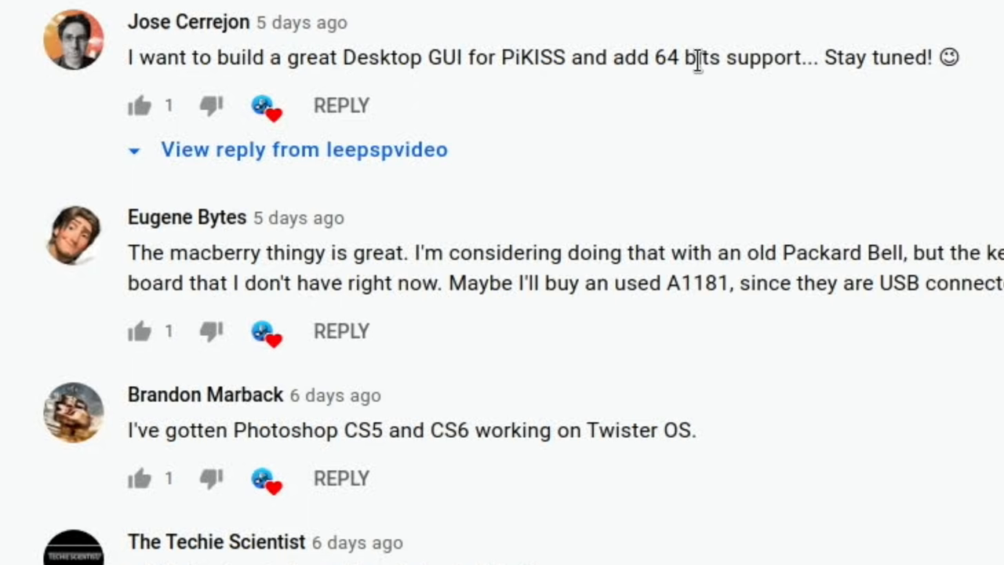
mouse_move(730, 113)
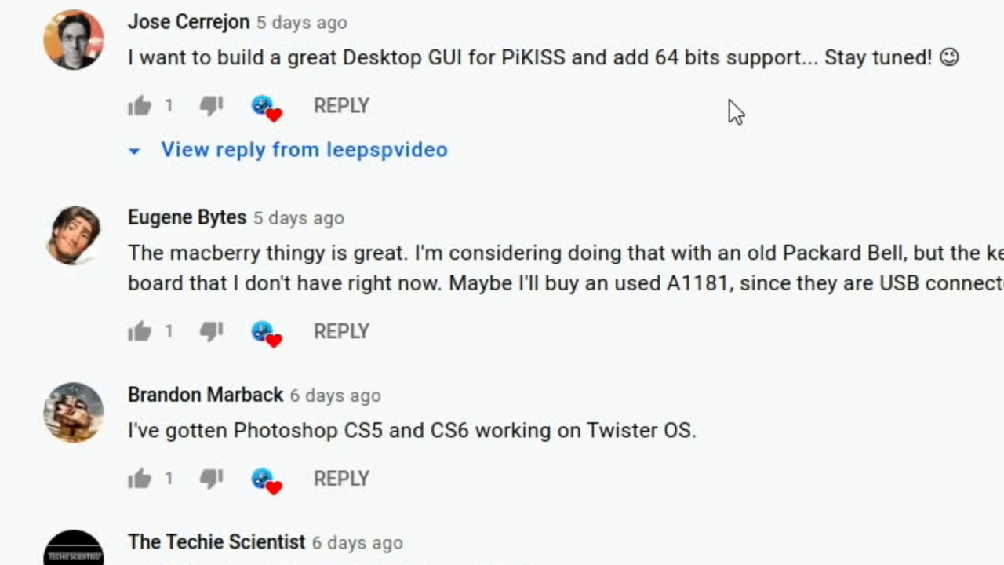
mouse_move(505, 108)
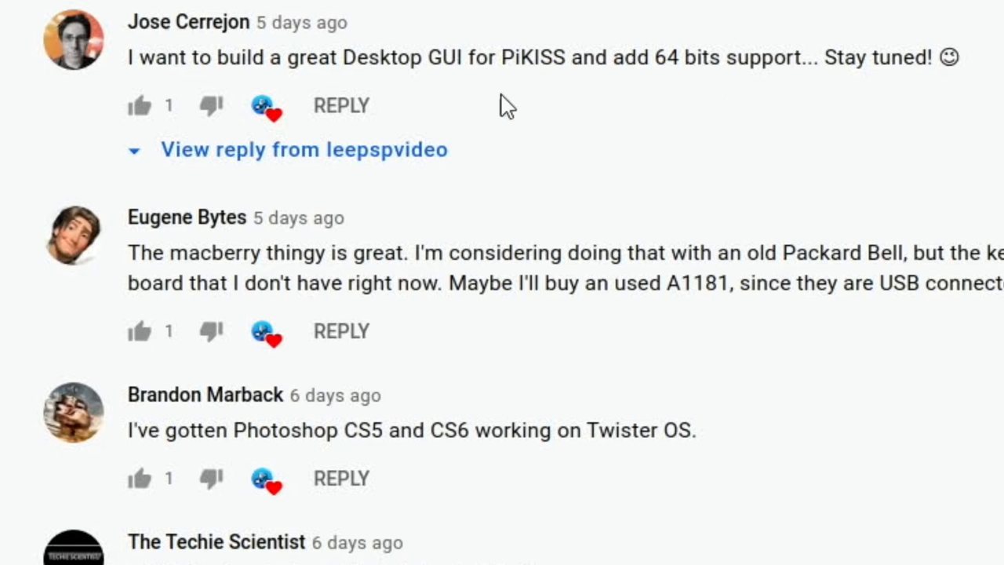
mouse_move(888, 160)
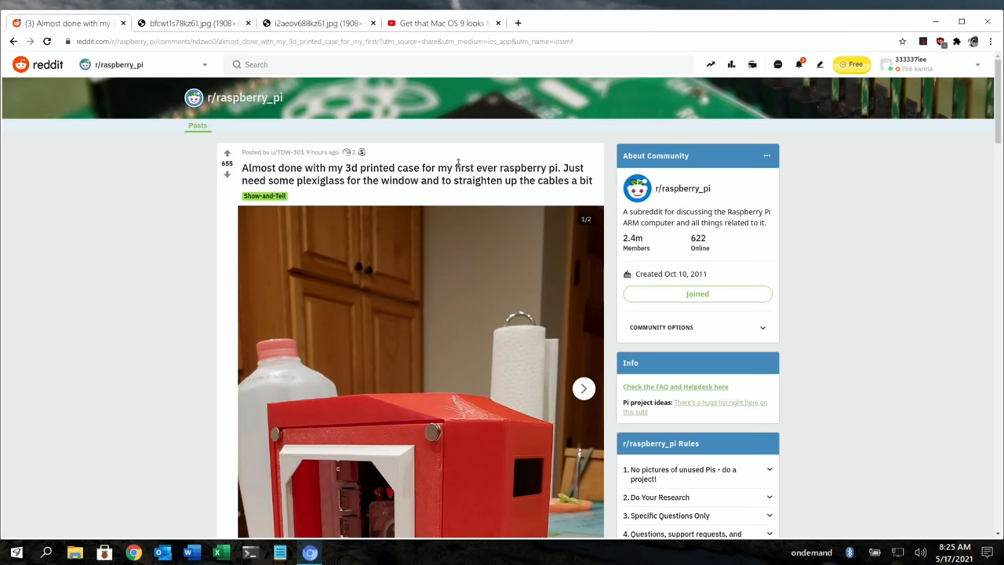
mouse_move(358, 185)
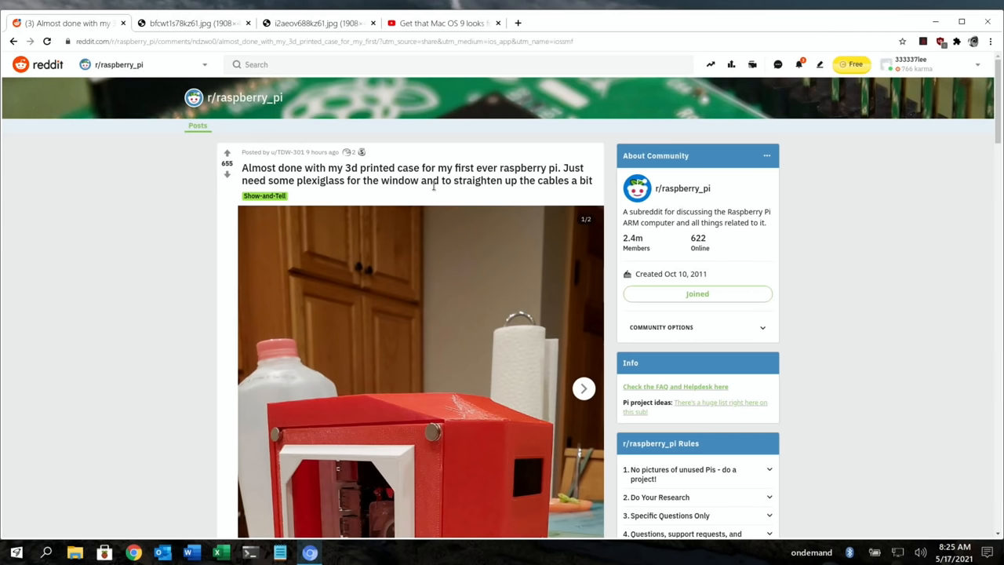
click(188, 22)
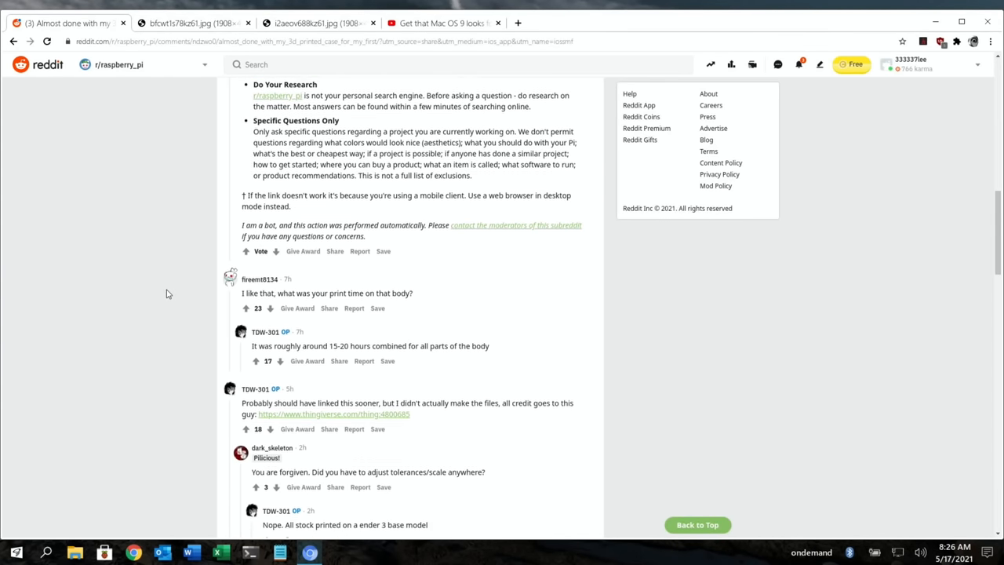
scroll(down, 3)
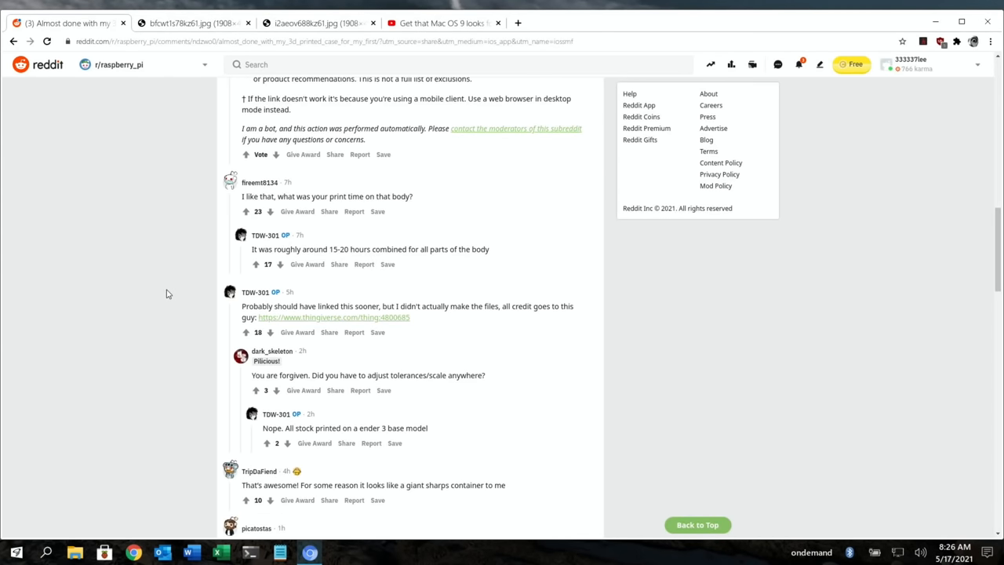
mouse_move(408, 306)
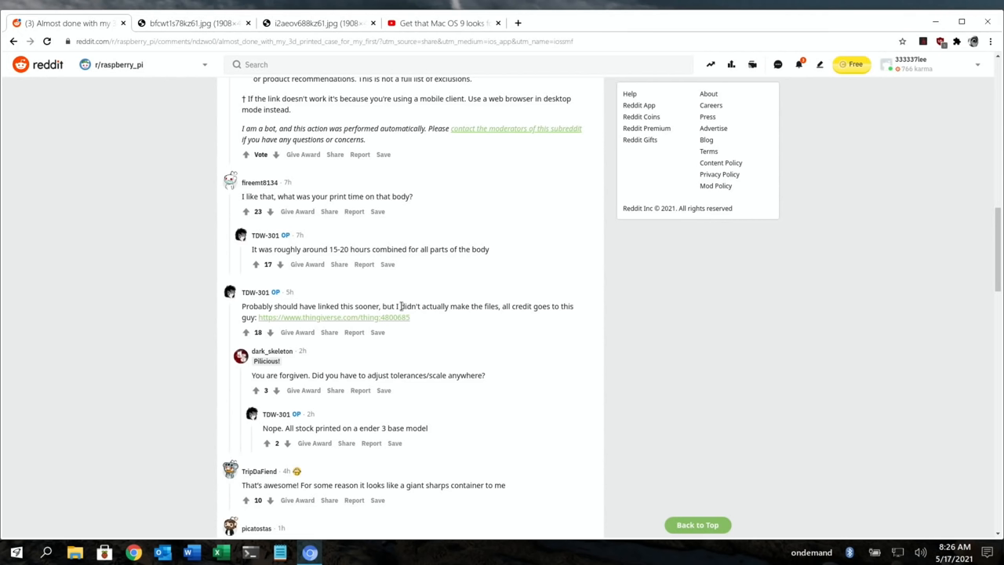
mouse_move(486, 320)
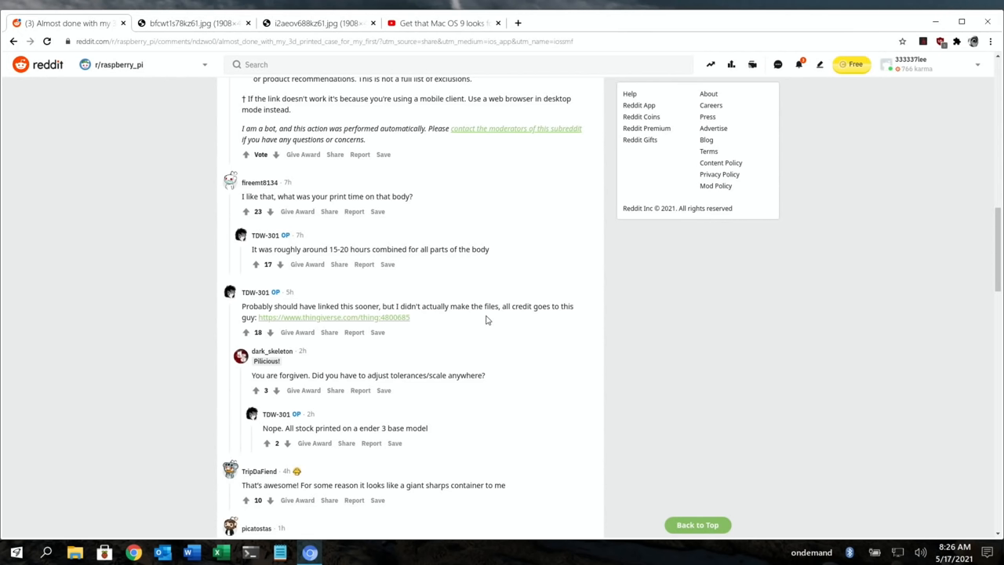
mouse_move(332, 323)
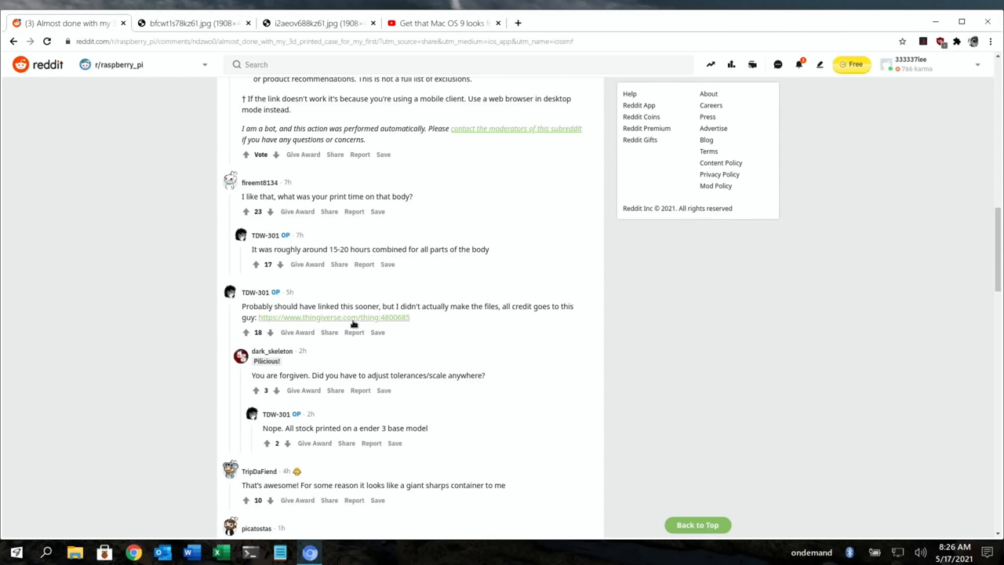
mouse_move(352, 325)
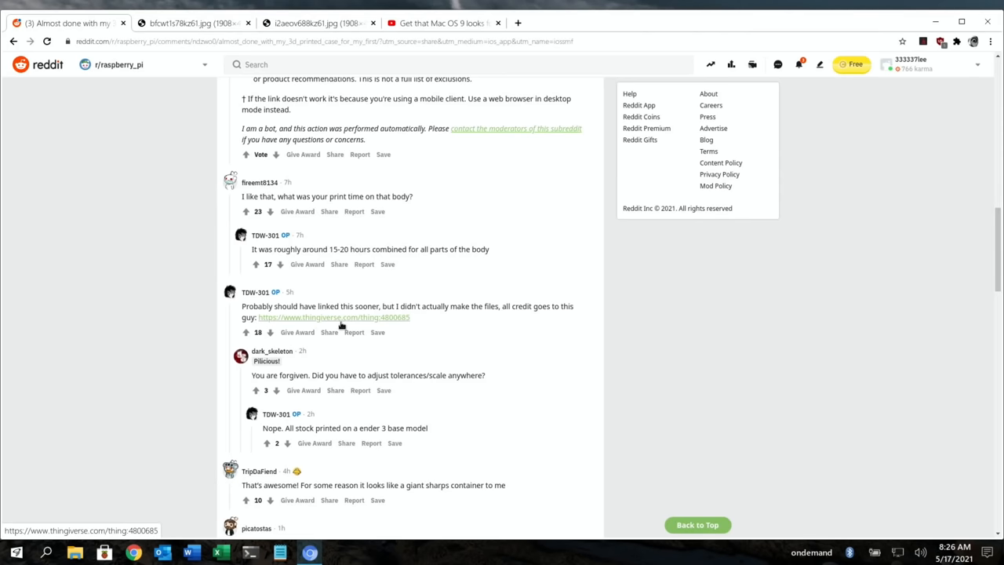
scroll(down, 3)
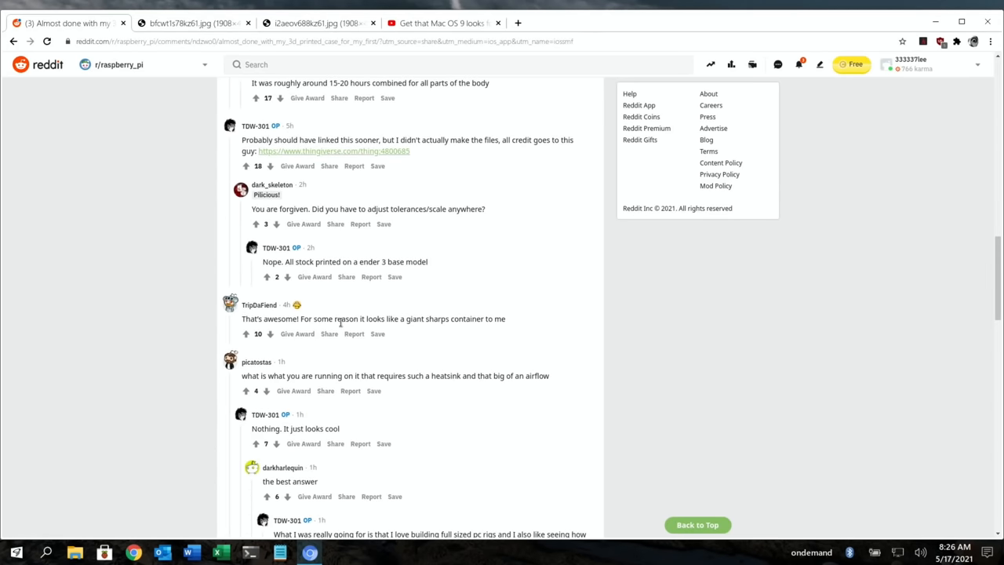
scroll(up, 3)
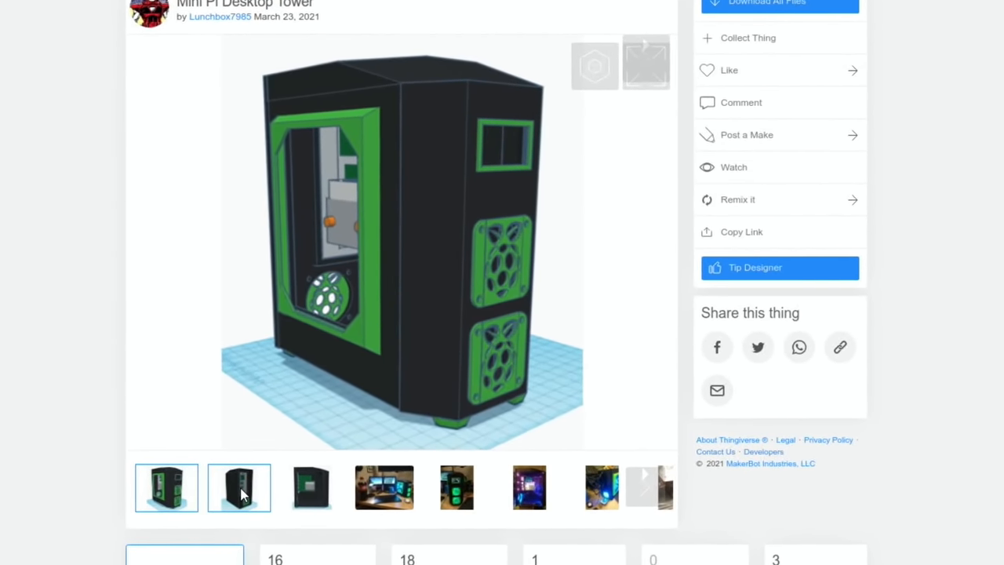
View the tower's back, interior board, desk photo, purple-lit interior and side fan images.
click(239, 487)
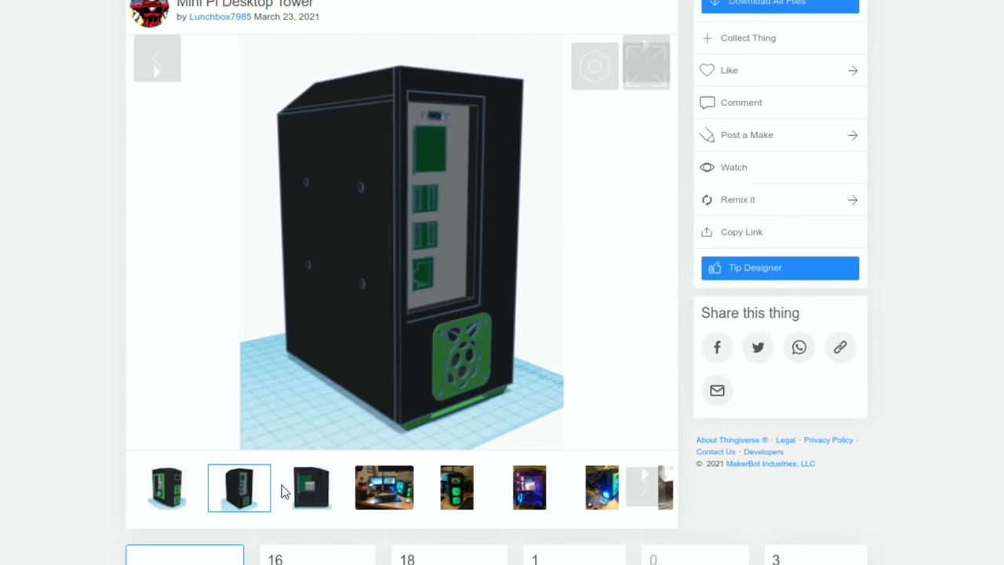
click(311, 487)
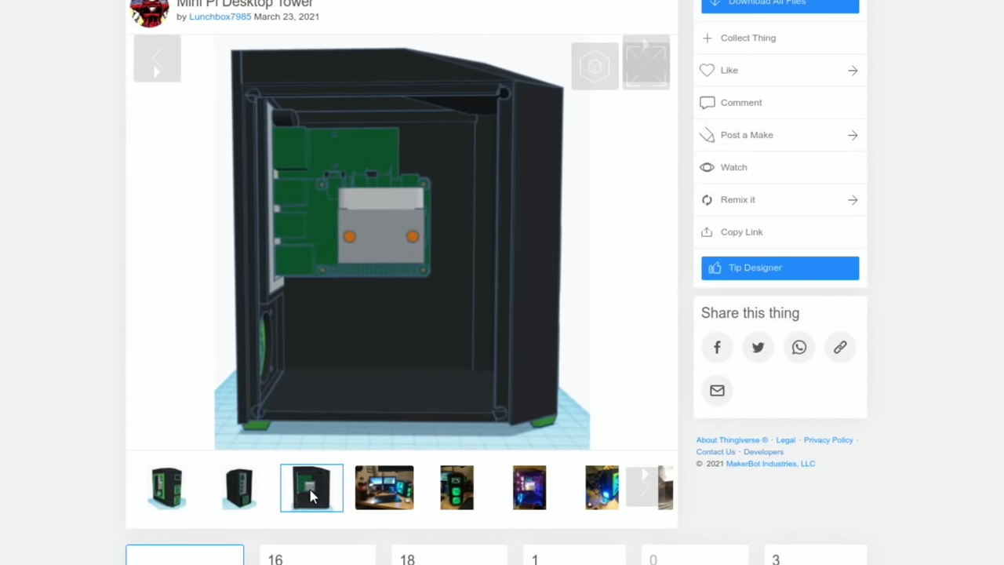
click(383, 490)
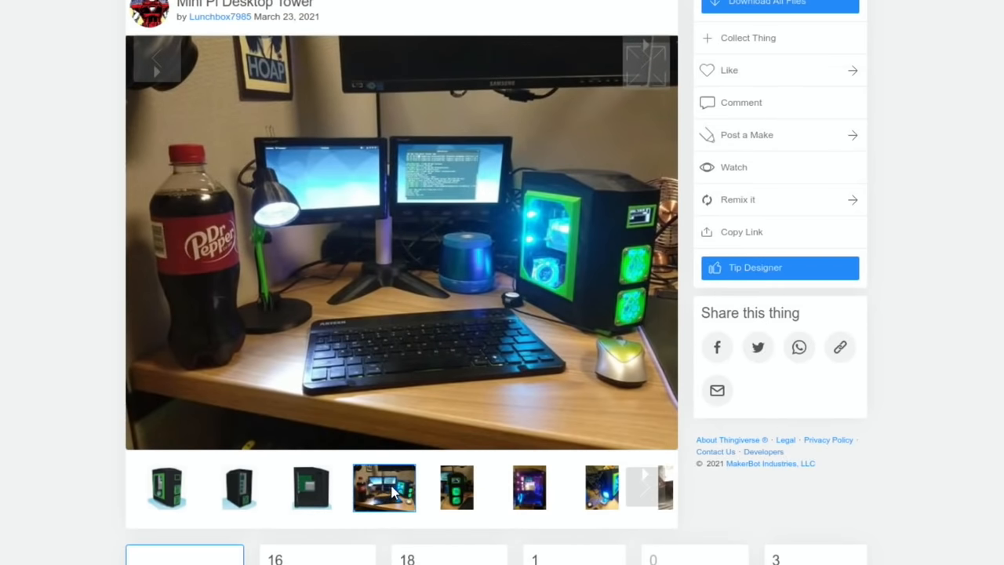
click(529, 490)
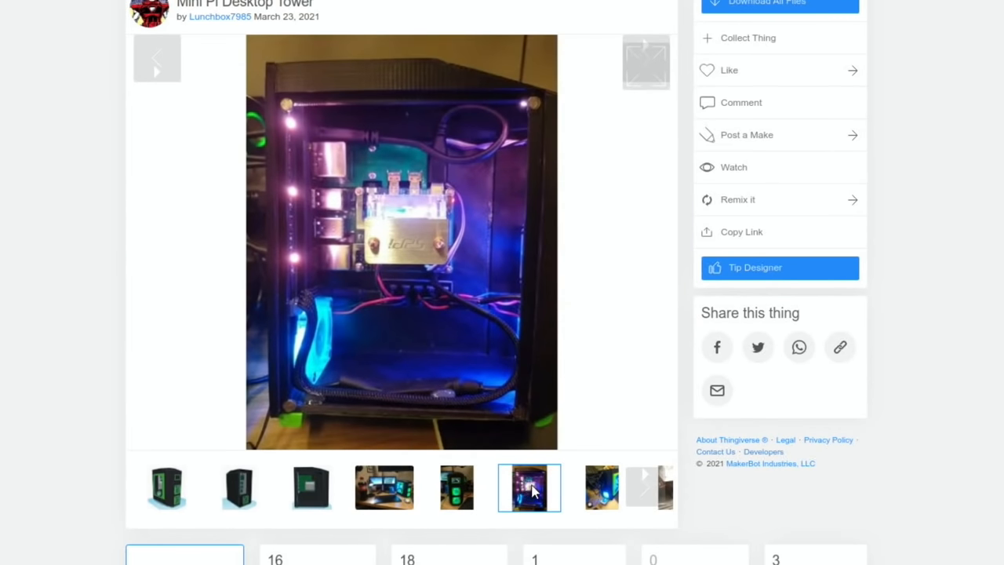
click(601, 488)
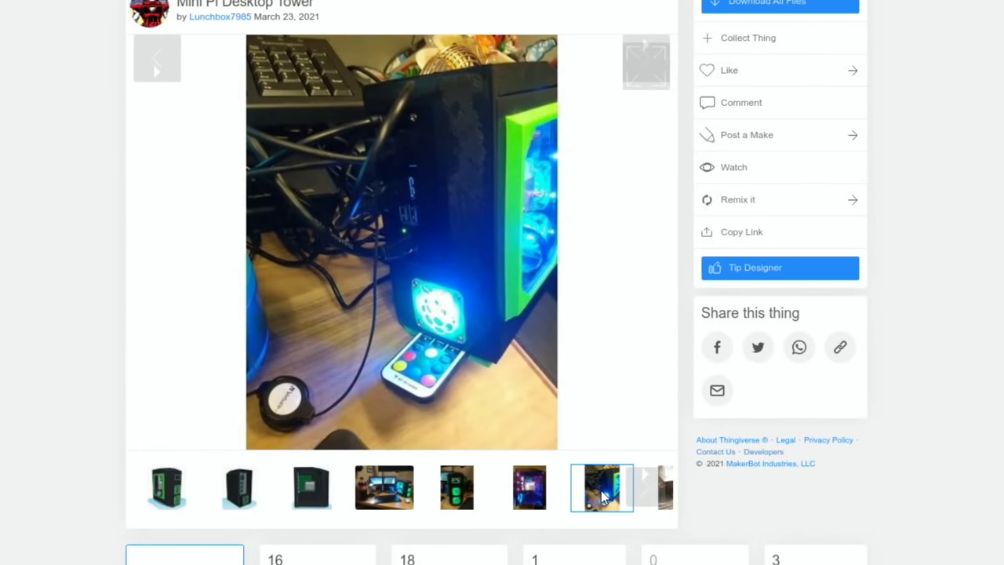
mouse_move(441, 383)
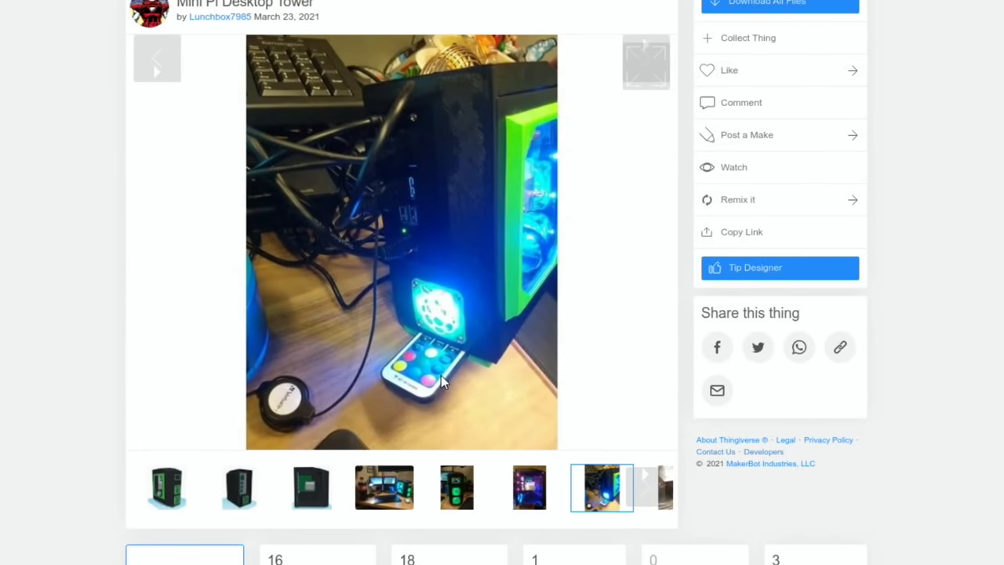
mouse_move(436, 348)
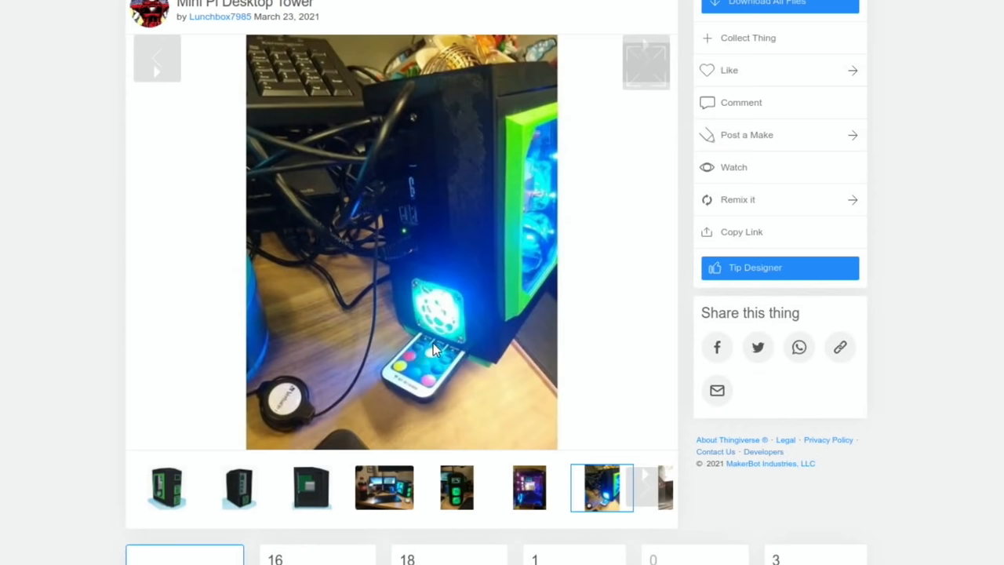
mouse_move(508, 329)
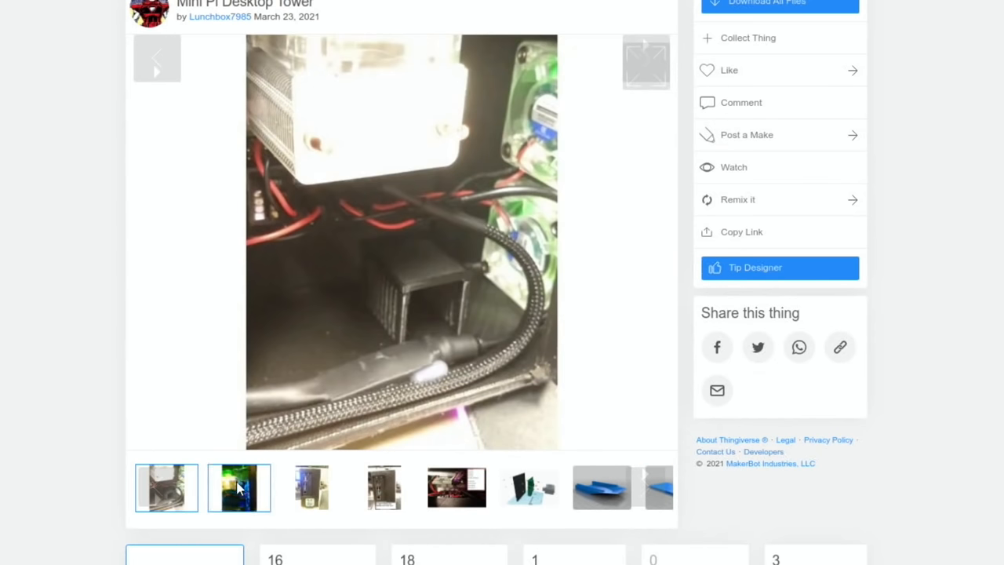
View the cooled board, rear ports, IO Plate V2, fan wiring, exploded plate and blue tray renders.
click(238, 488)
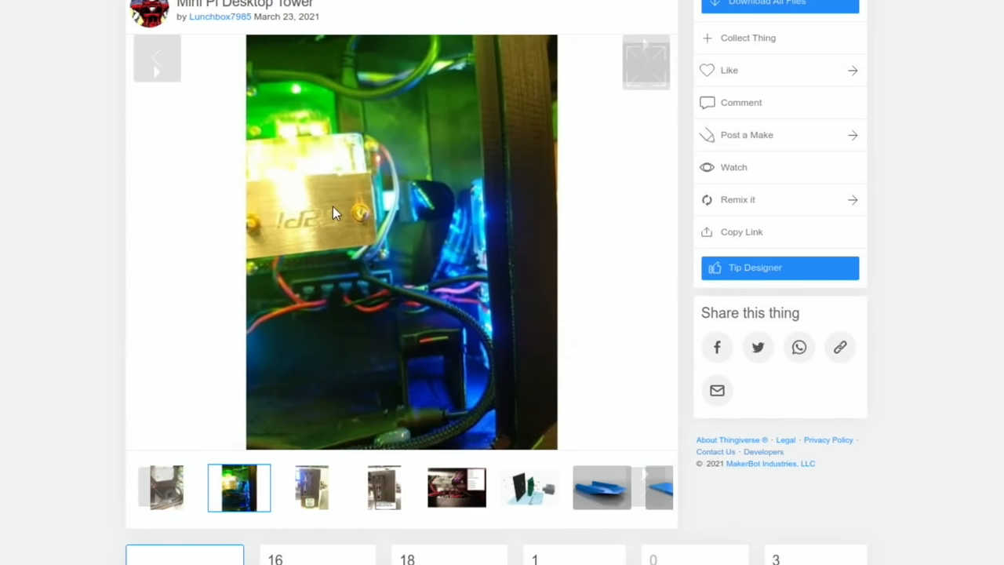
mouse_move(307, 449)
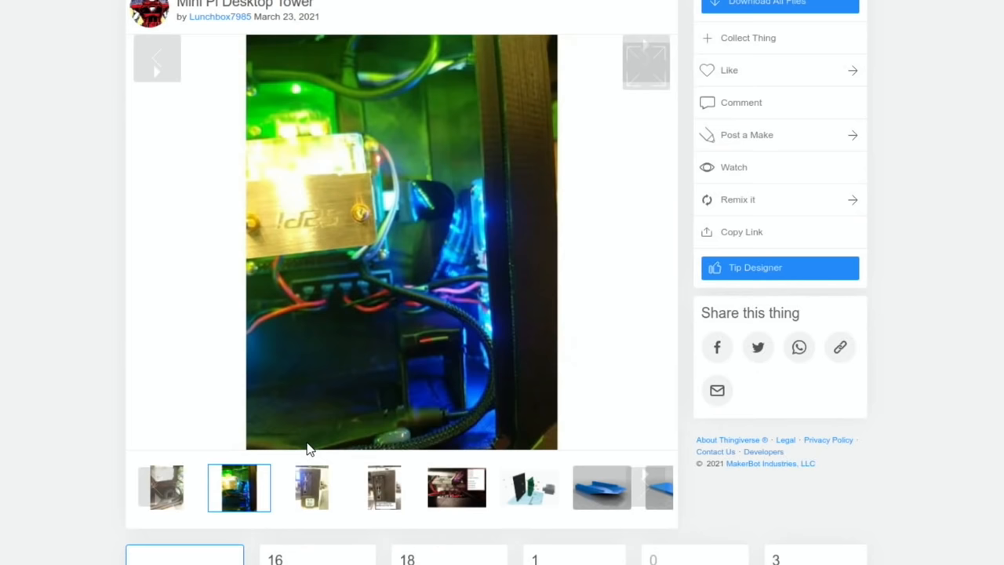
click(311, 486)
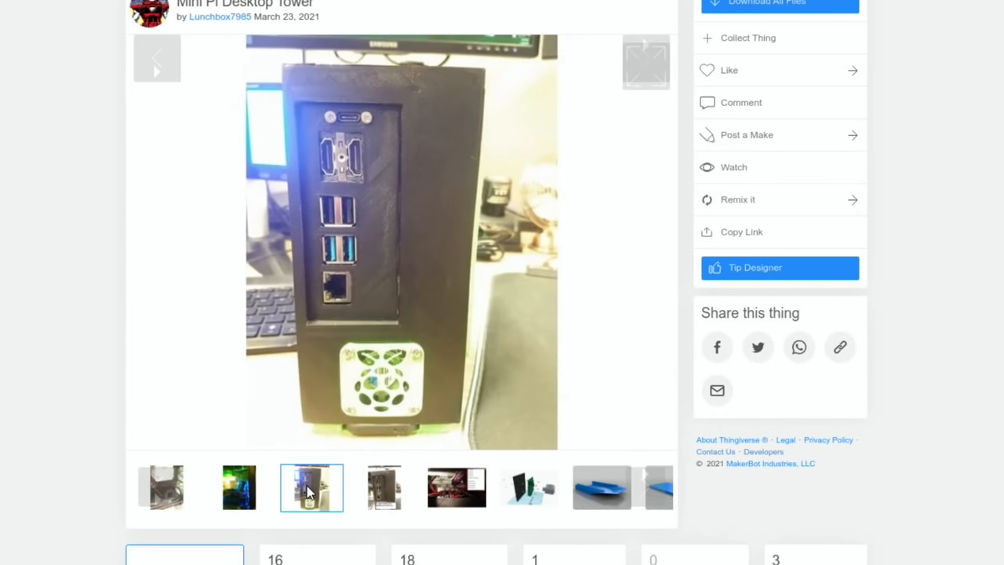
mouse_move(398, 271)
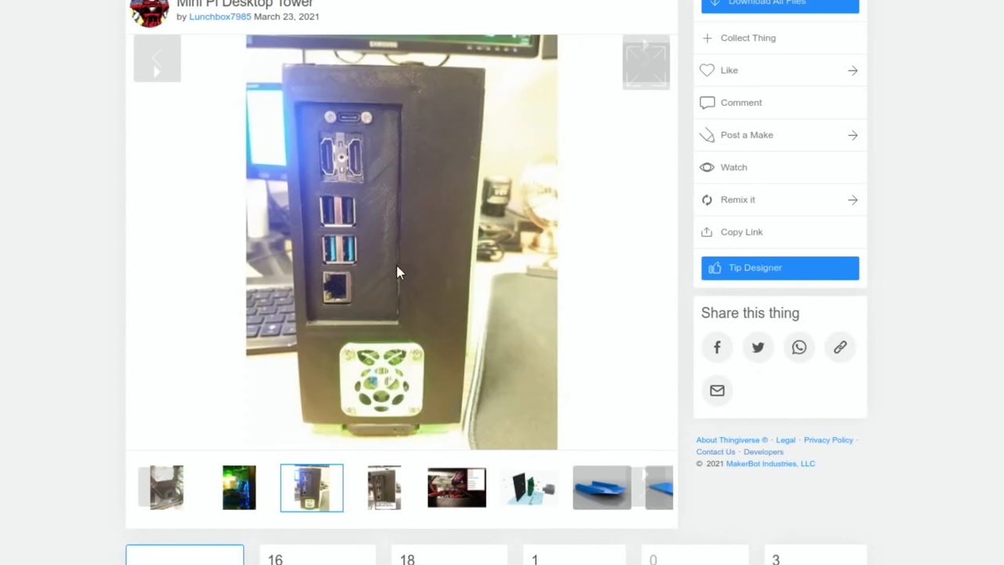
mouse_move(392, 267)
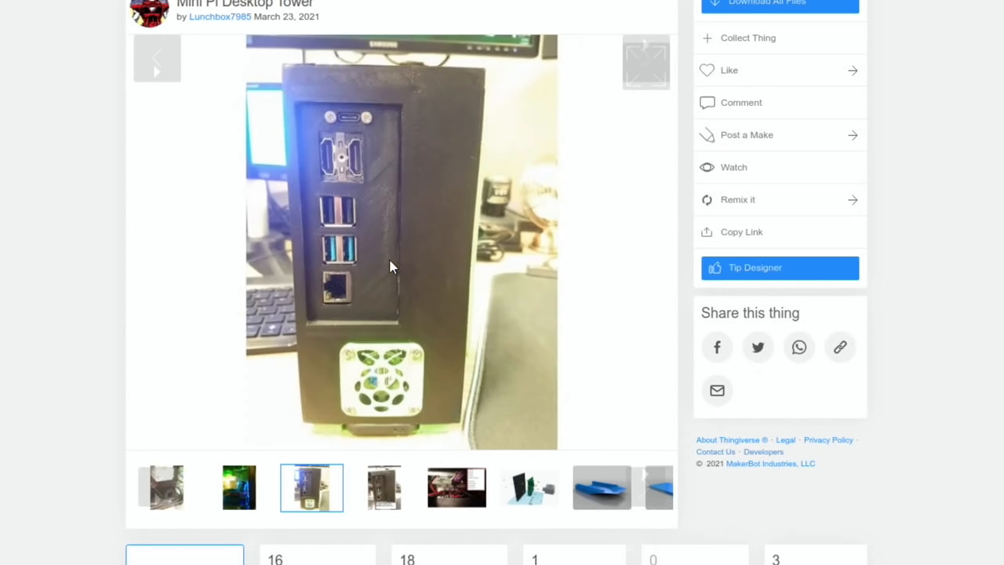
mouse_move(400, 179)
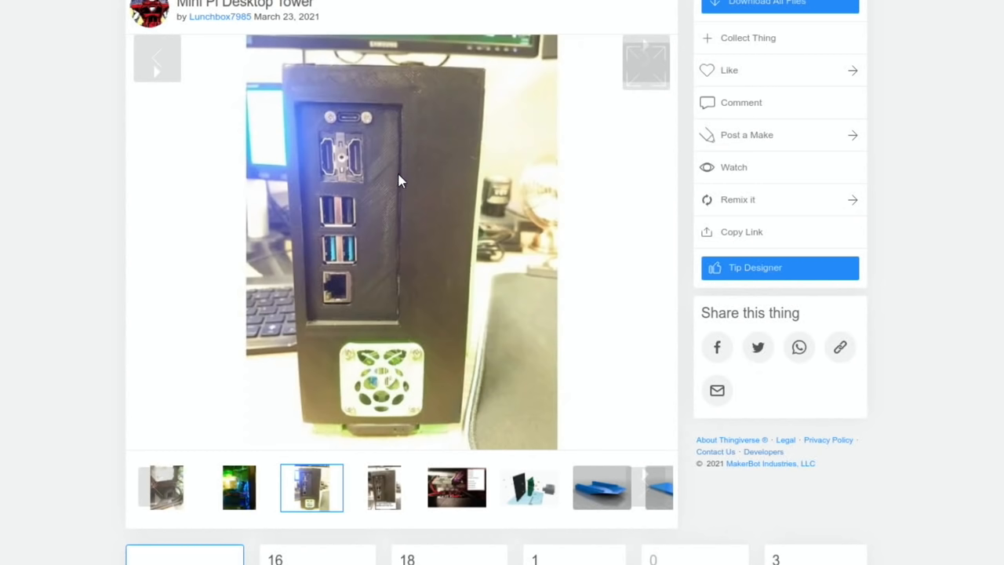
click(382, 487)
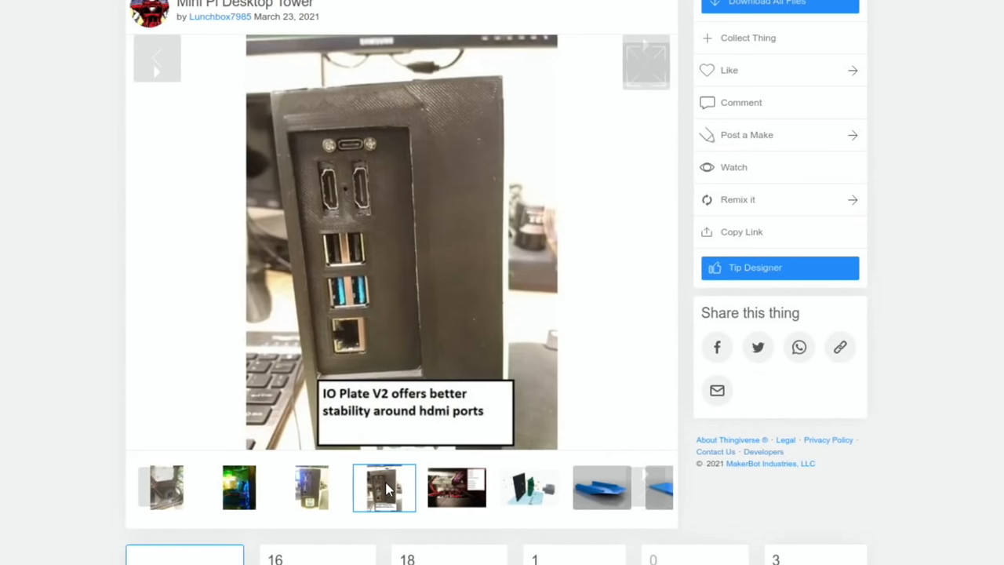
click(455, 488)
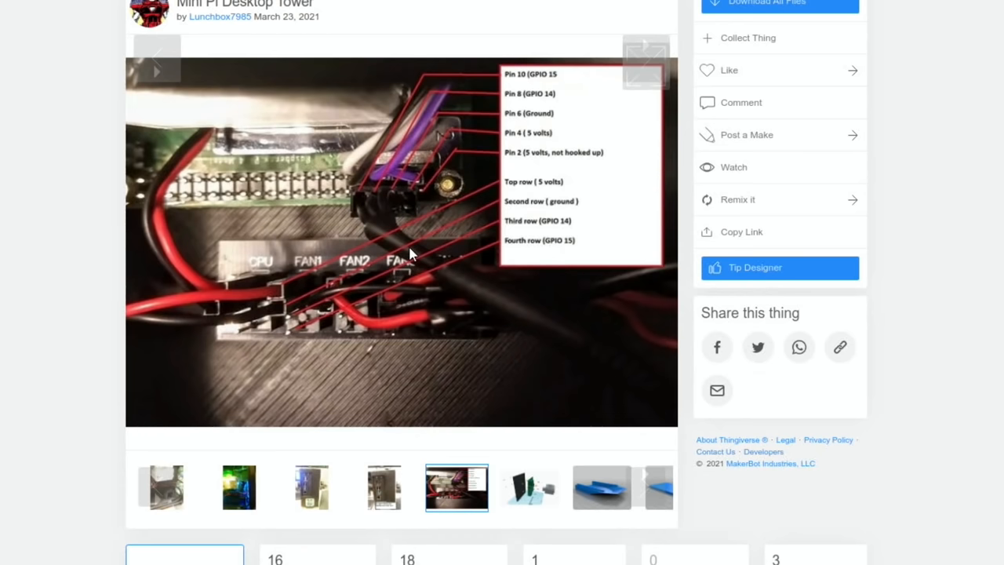
mouse_move(433, 478)
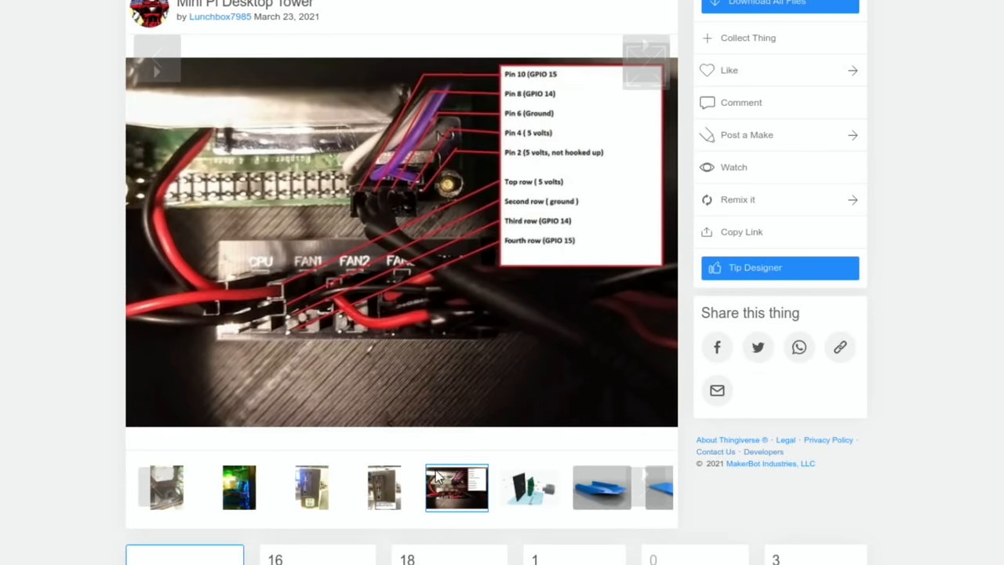
click(527, 489)
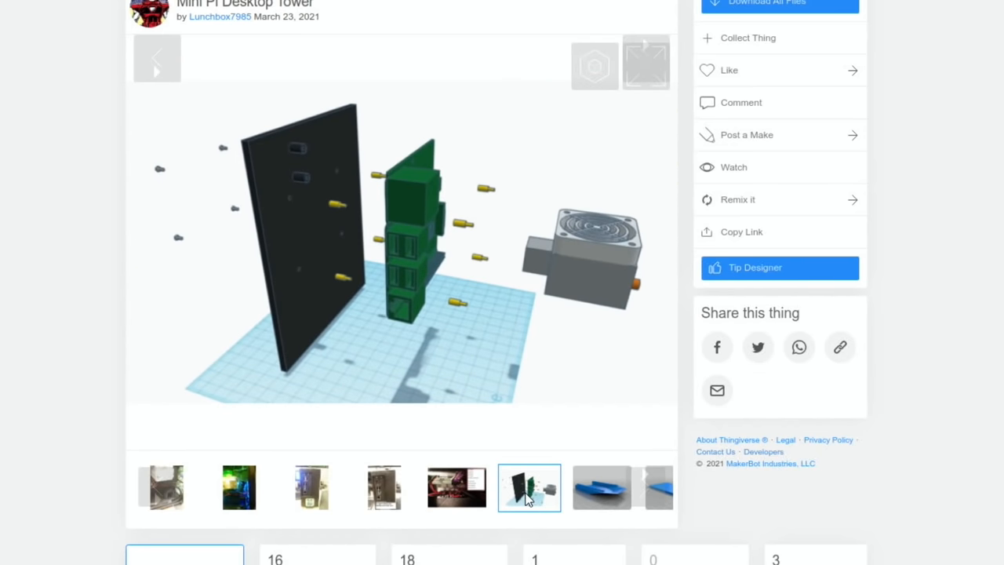
click(603, 490)
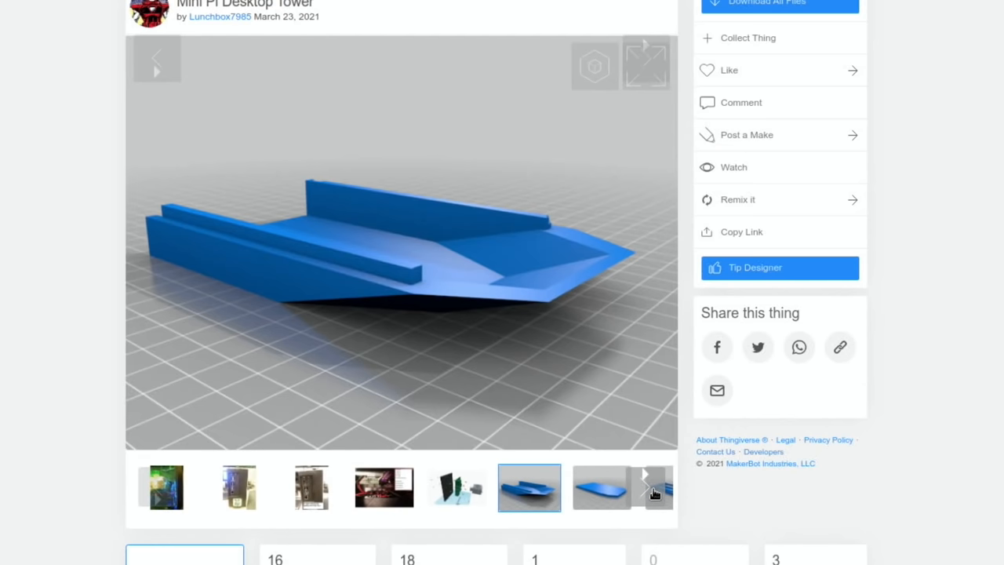
click(648, 492)
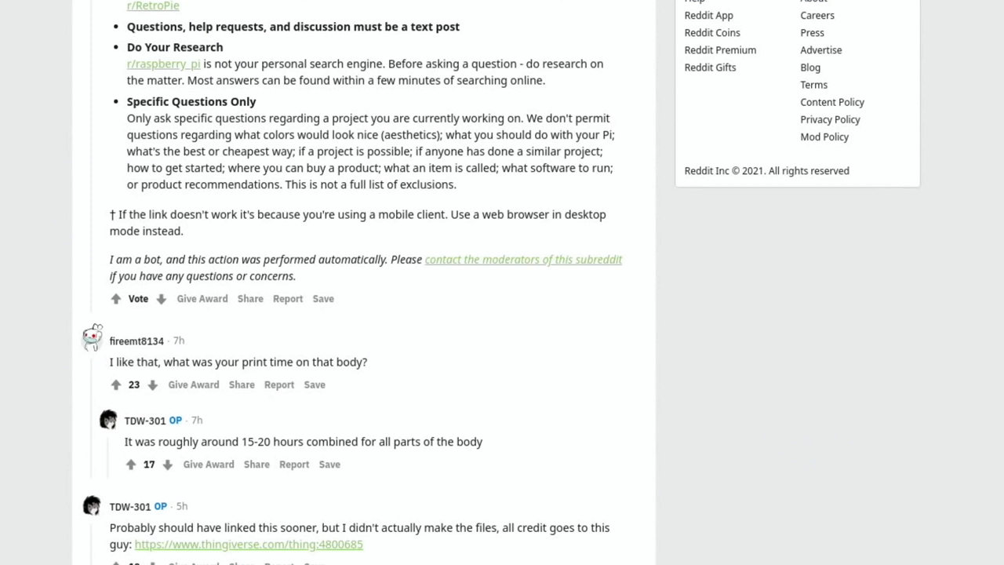
mouse_move(232, 437)
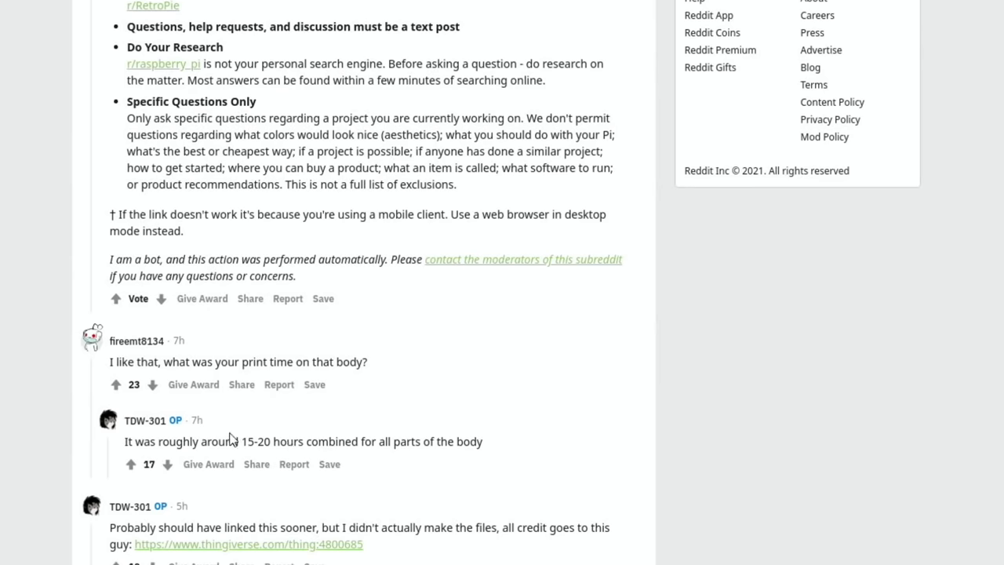
mouse_move(186, 362)
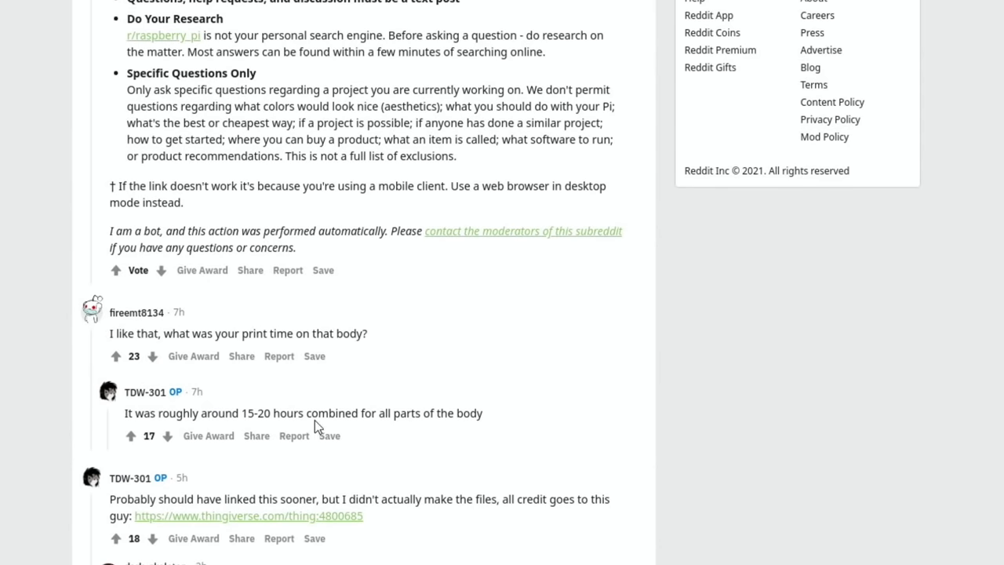
Scroll back up the Reddit comment thread about print time.
scroll(up, 3)
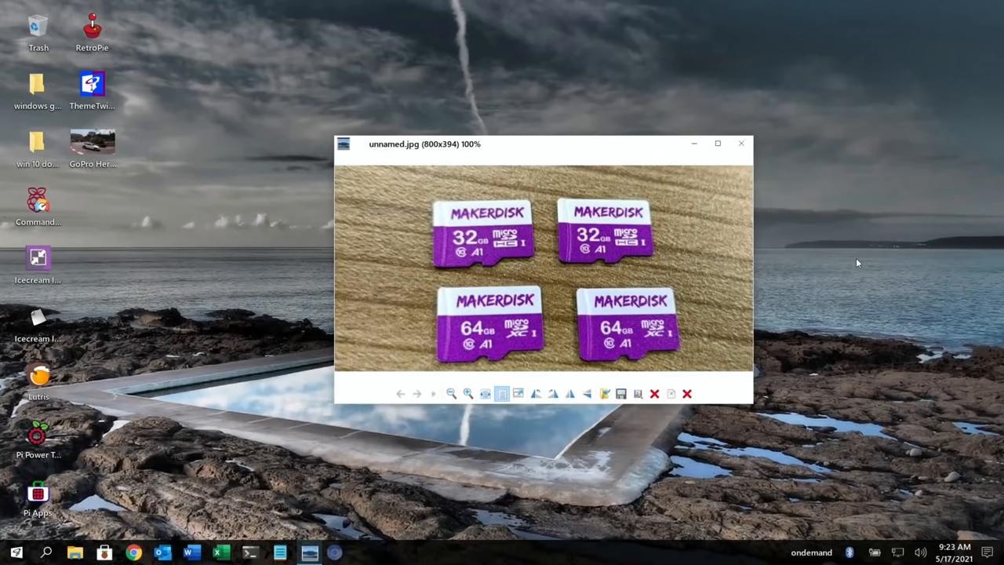
mouse_move(668, 293)
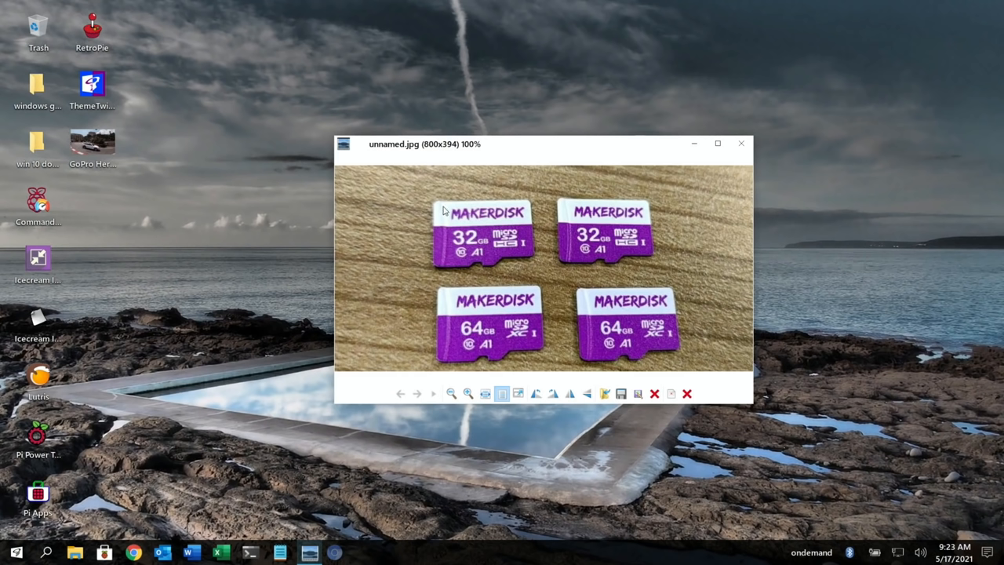
mouse_move(696, 272)
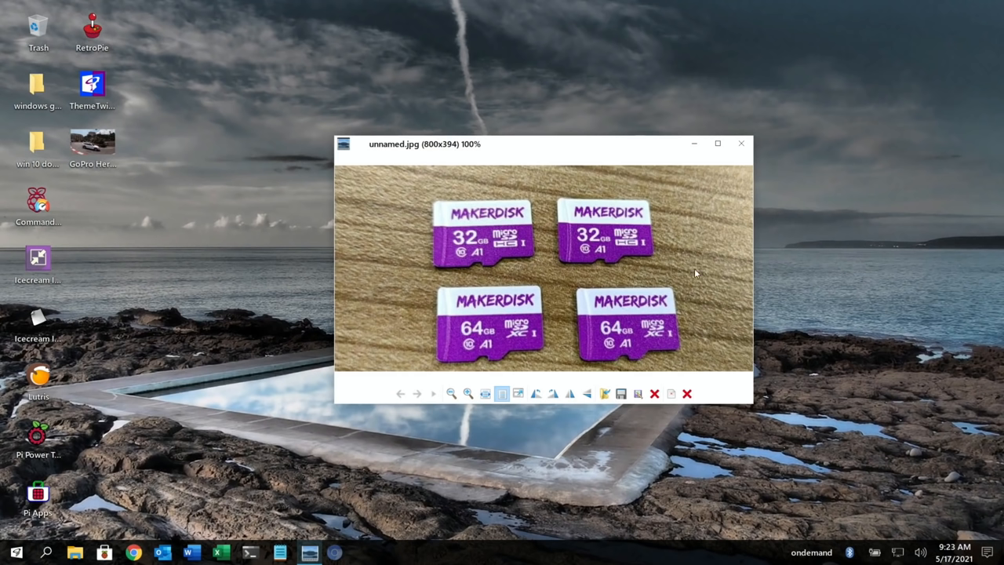
mouse_move(449, 285)
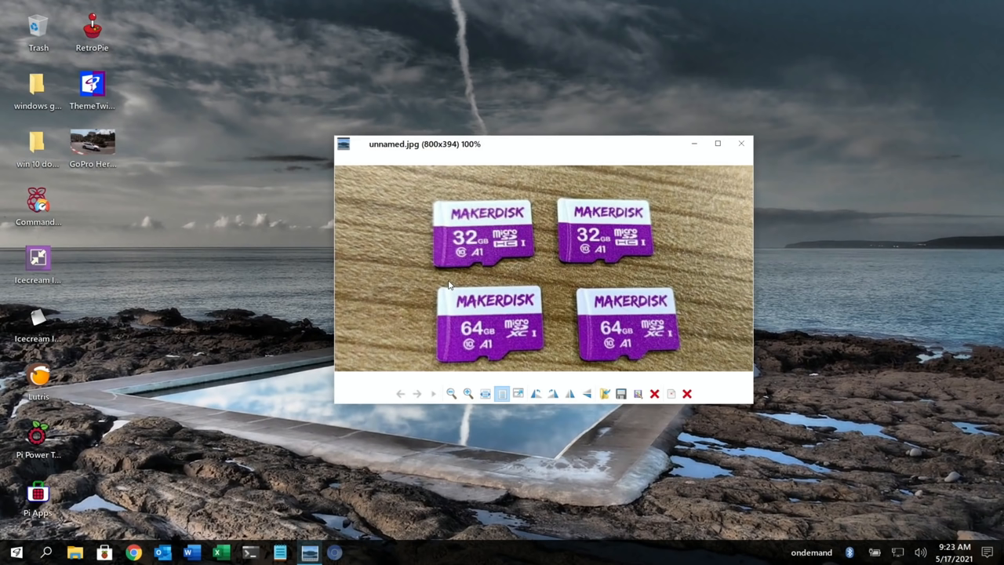
mouse_move(306, 322)
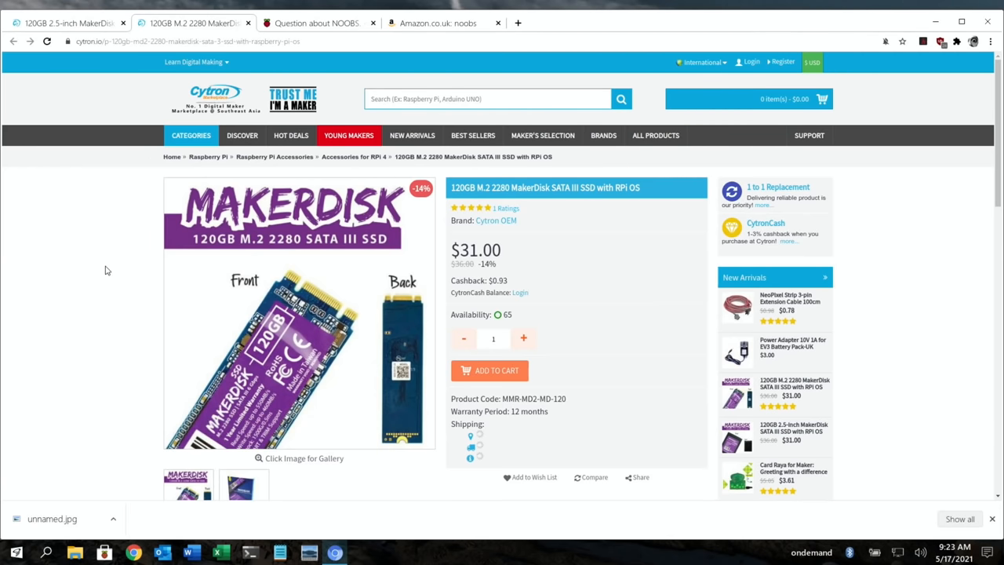
mouse_move(217, 94)
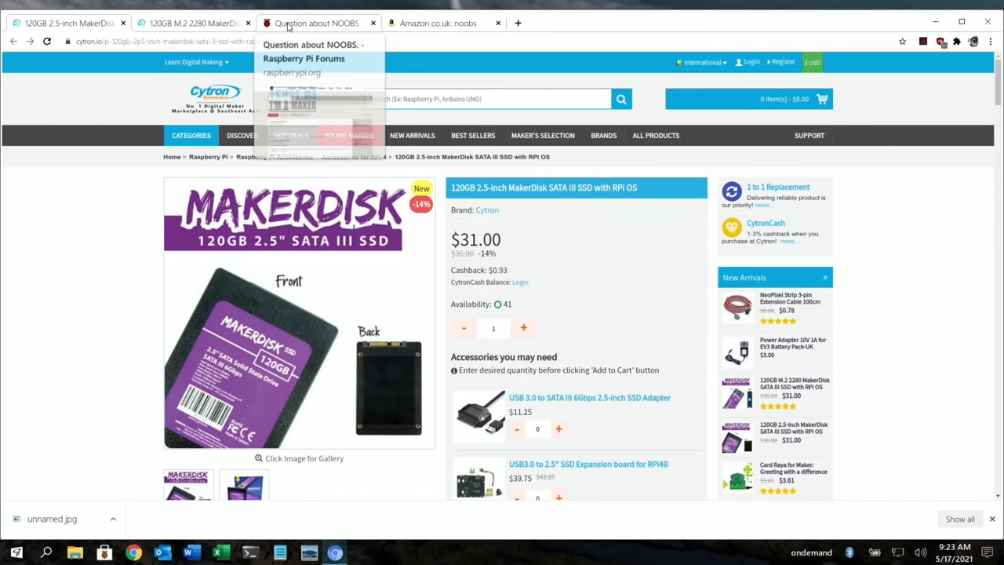
Switch to the Raspberry Pi Forums 'Question about NOOBS.' thread.
click(317, 23)
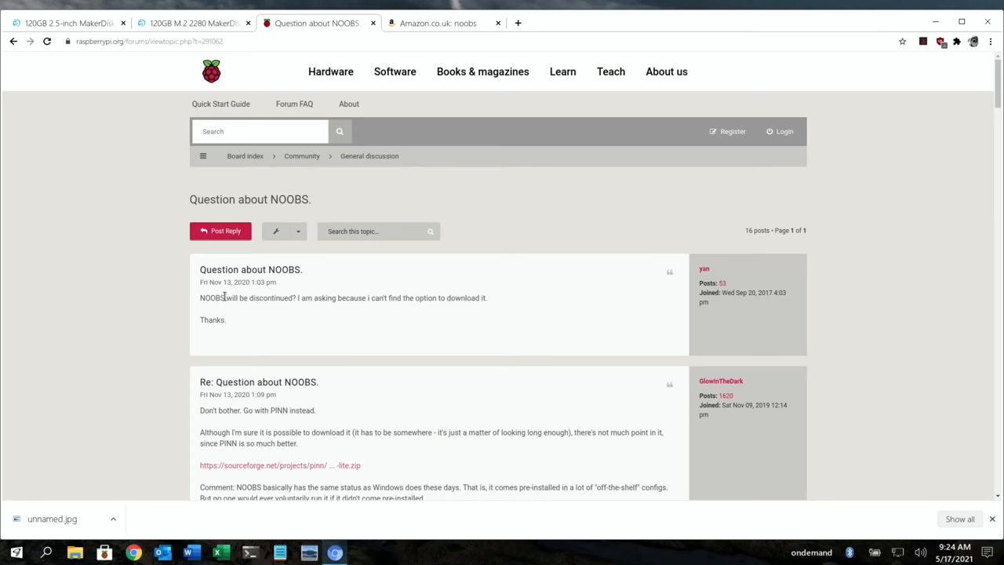
mouse_move(263, 317)
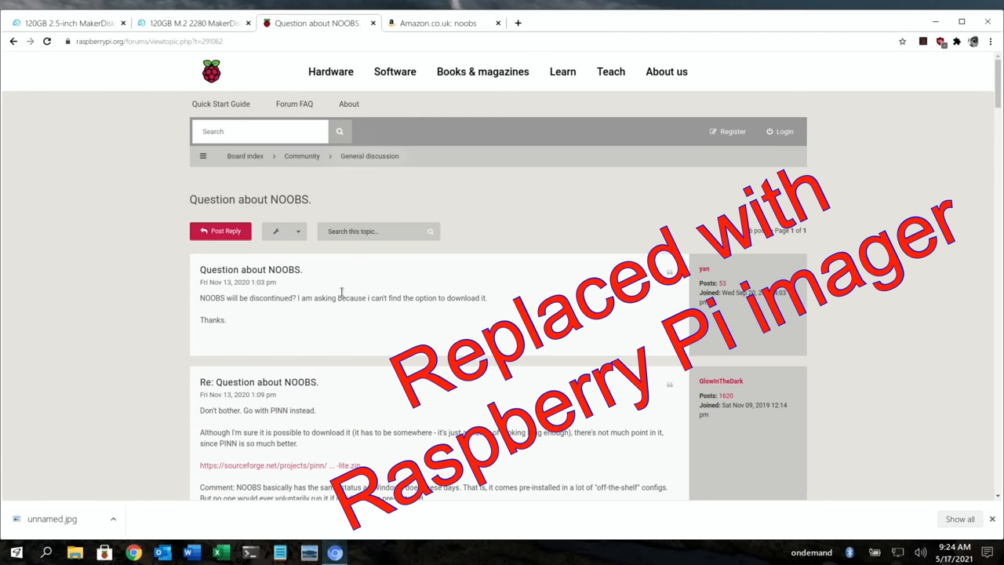
Switch to the Amazon.co.uk noobs search results.
click(446, 23)
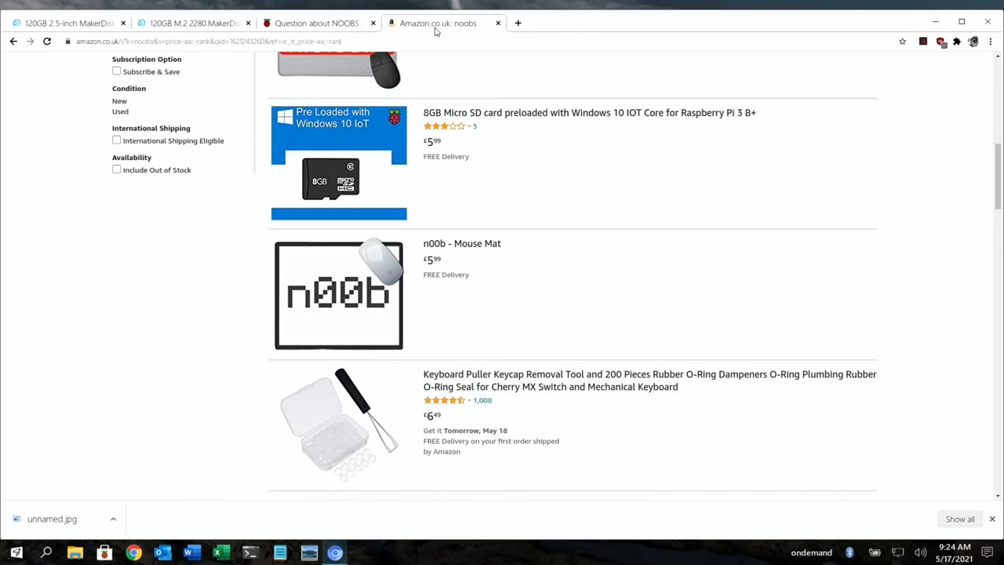
mouse_move(542, 198)
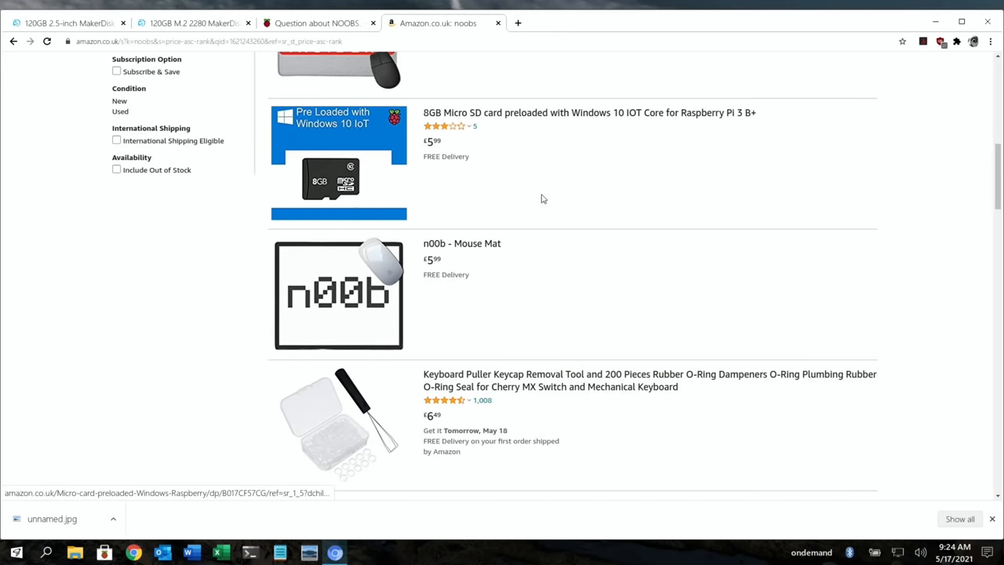
mouse_move(613, 194)
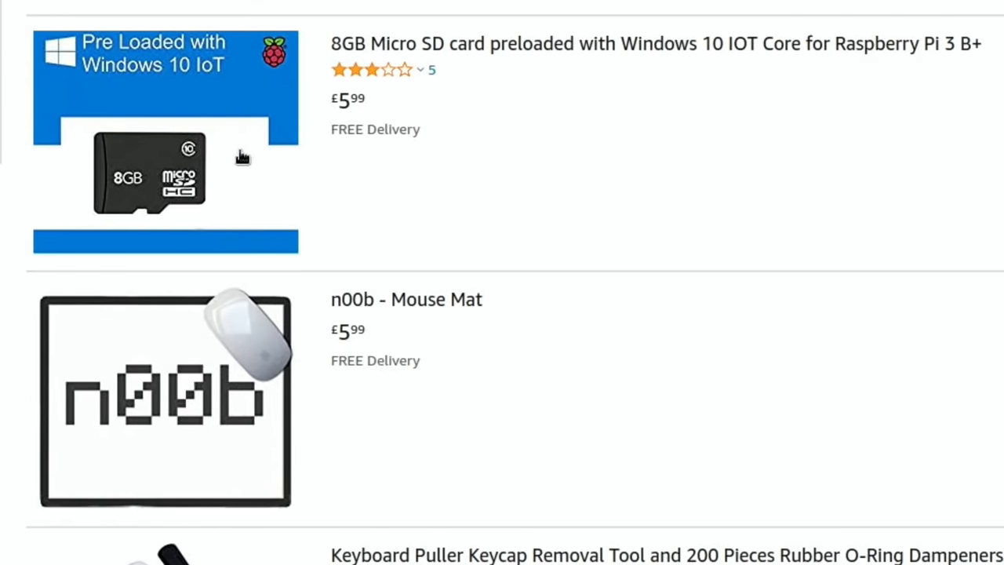
mouse_move(568, 190)
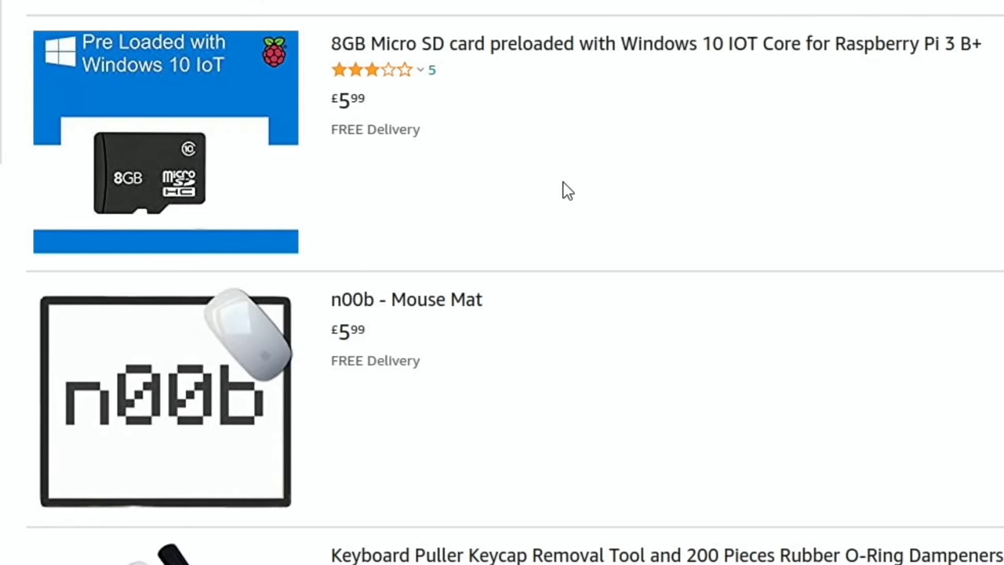
mouse_move(922, 182)
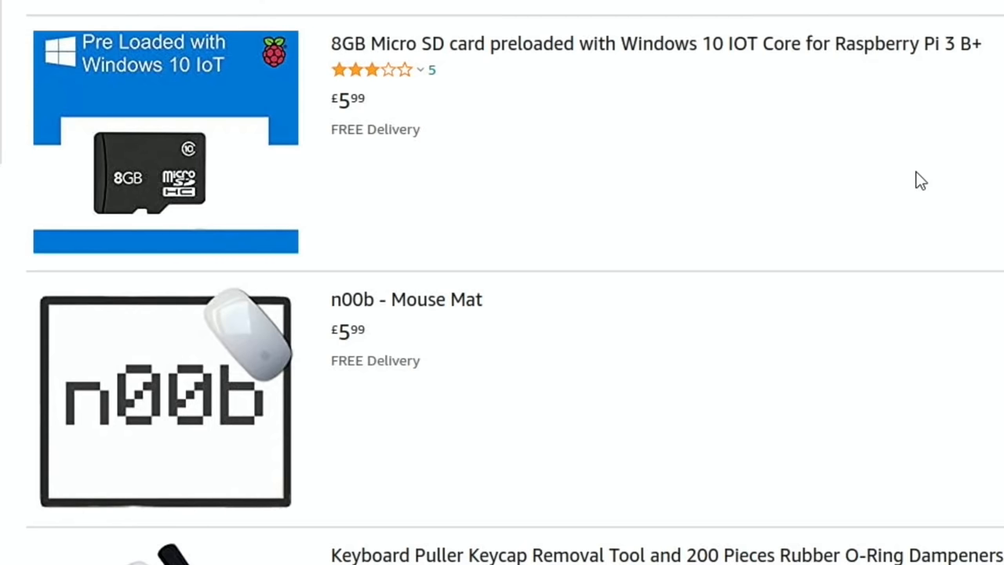
Scroll the Amazon noobs results past NOOBS microSD cards and the Pico to the page navigation.
scroll(down, 3)
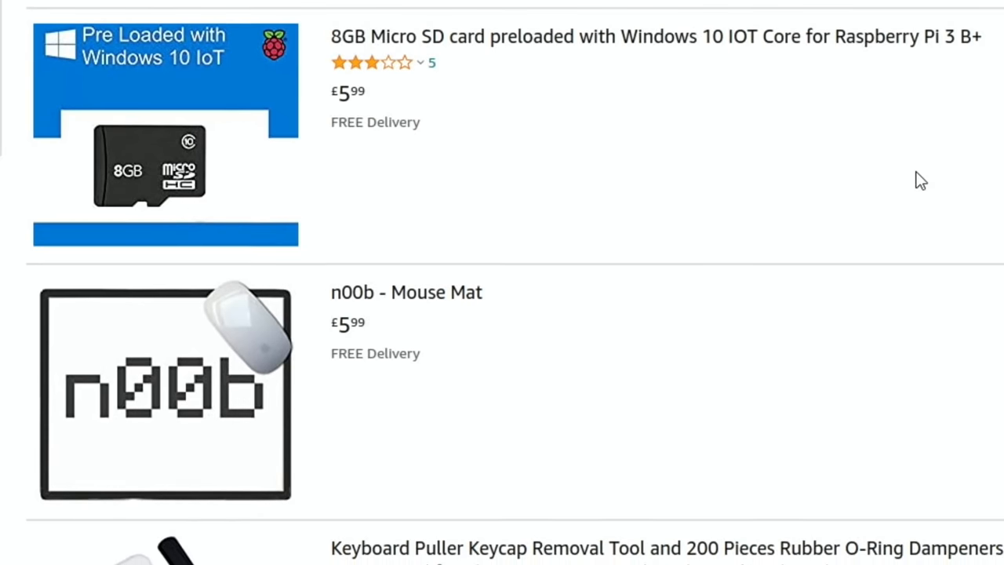
scroll(down, 3)
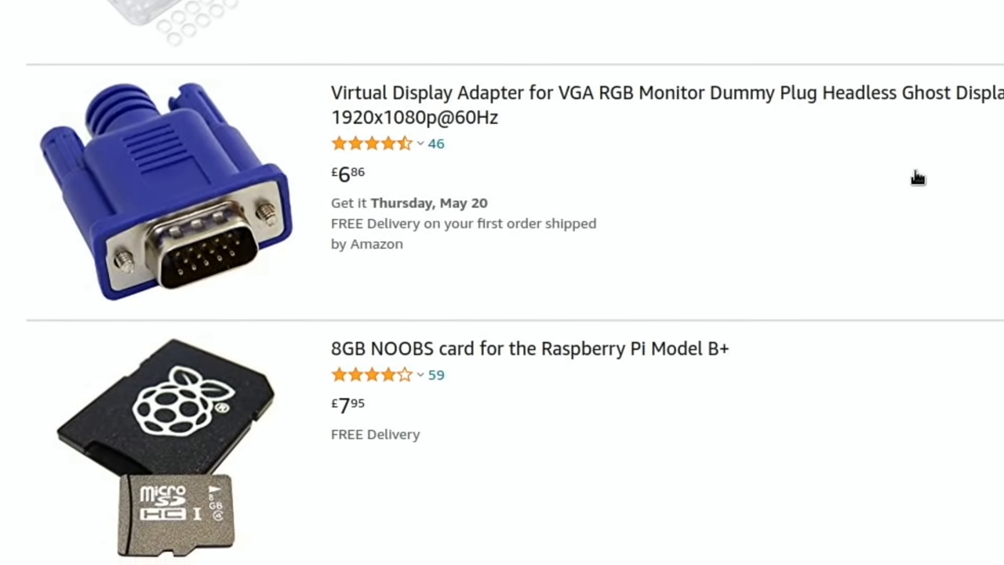
scroll(down, 3)
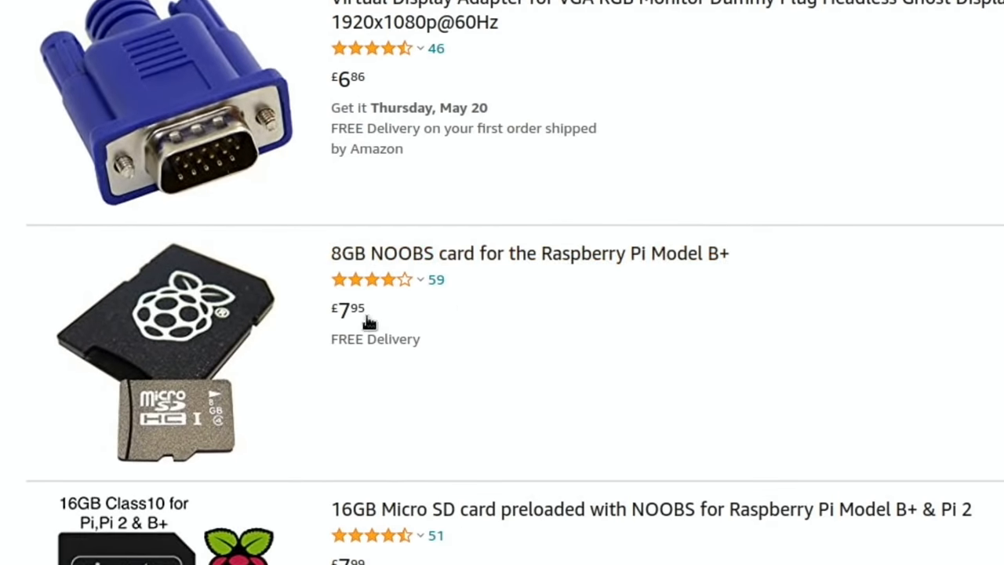
mouse_move(157, 420)
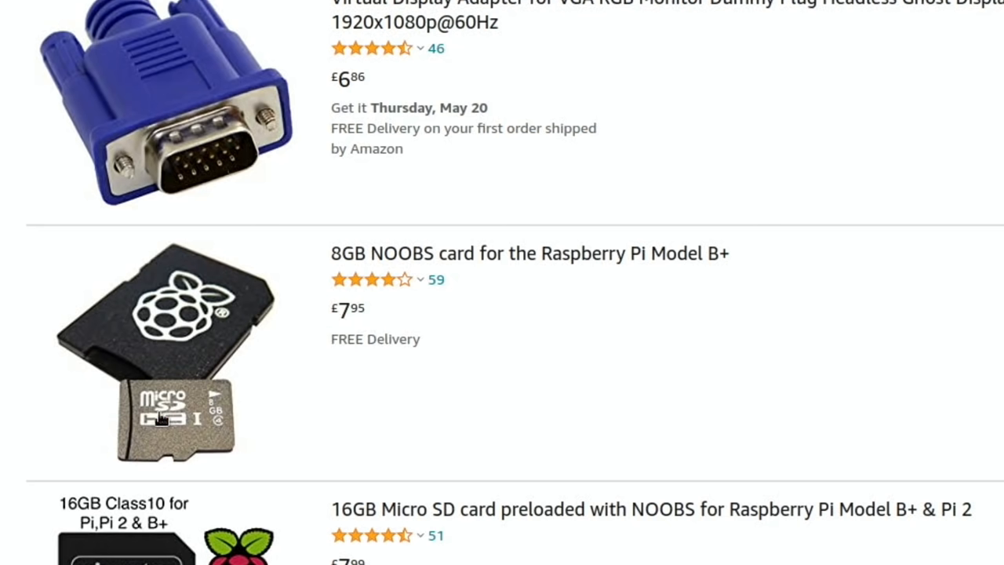
mouse_move(179, 427)
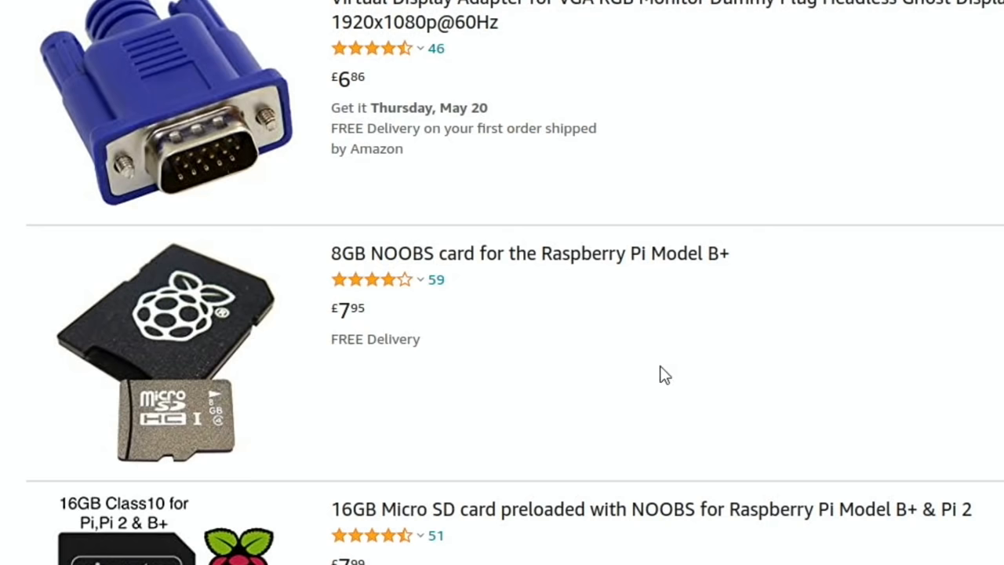
scroll(down, 3)
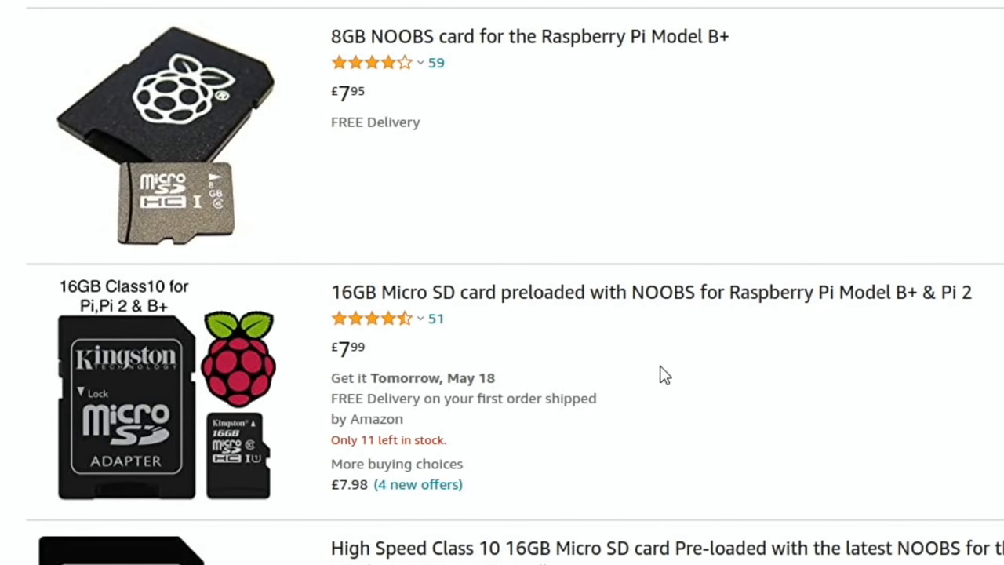
scroll(down, 3)
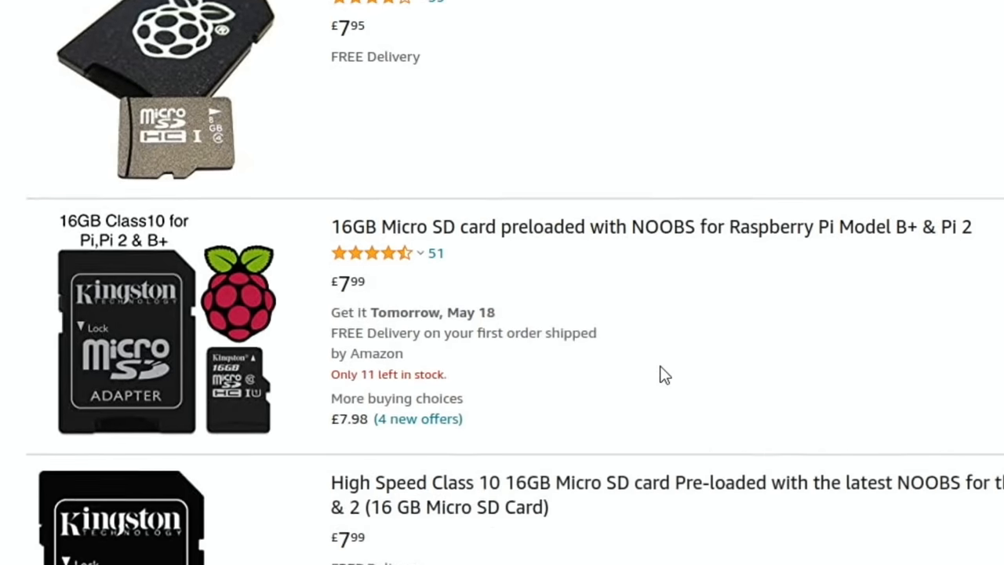
scroll(down, 3)
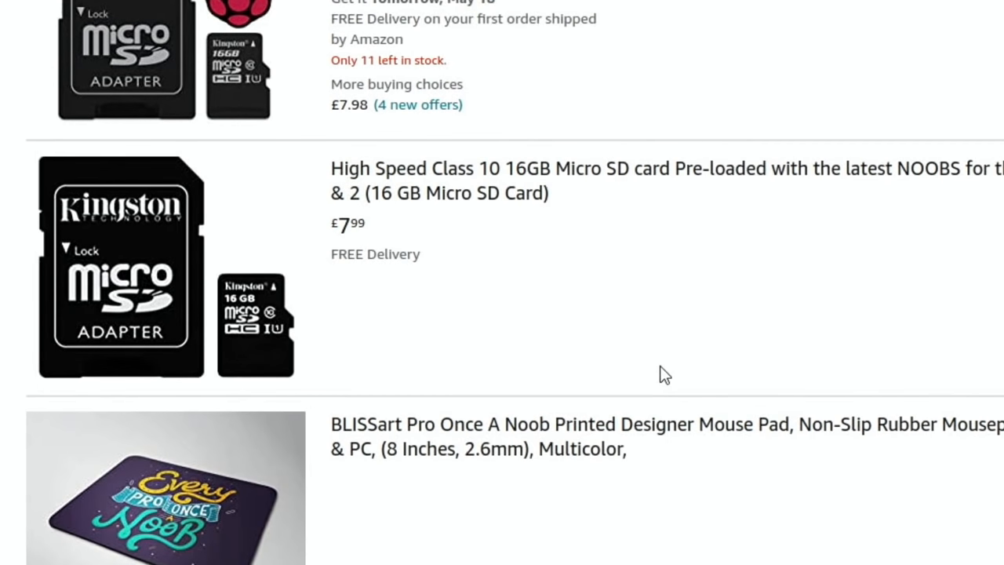
scroll(down, 3)
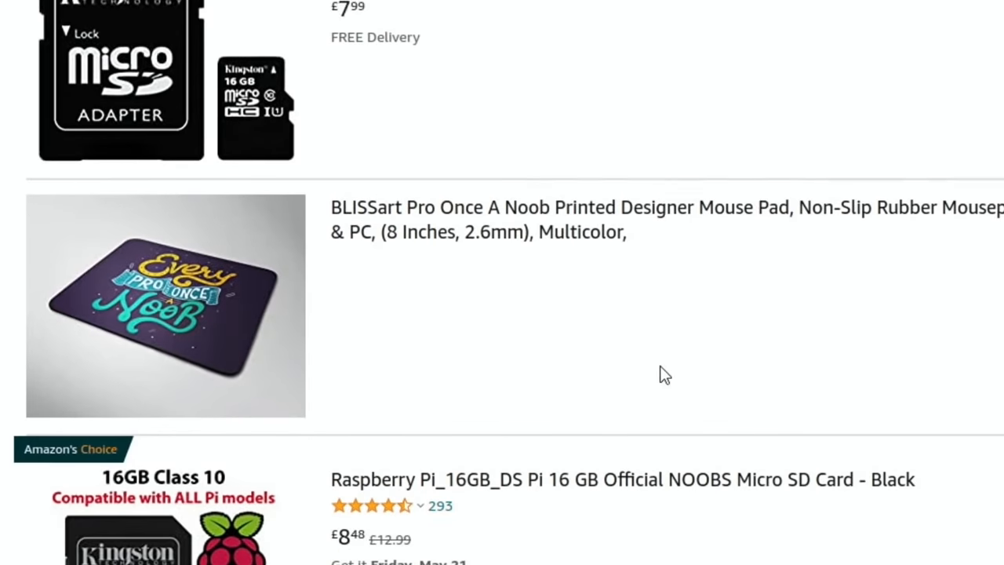
scroll(down, 3)
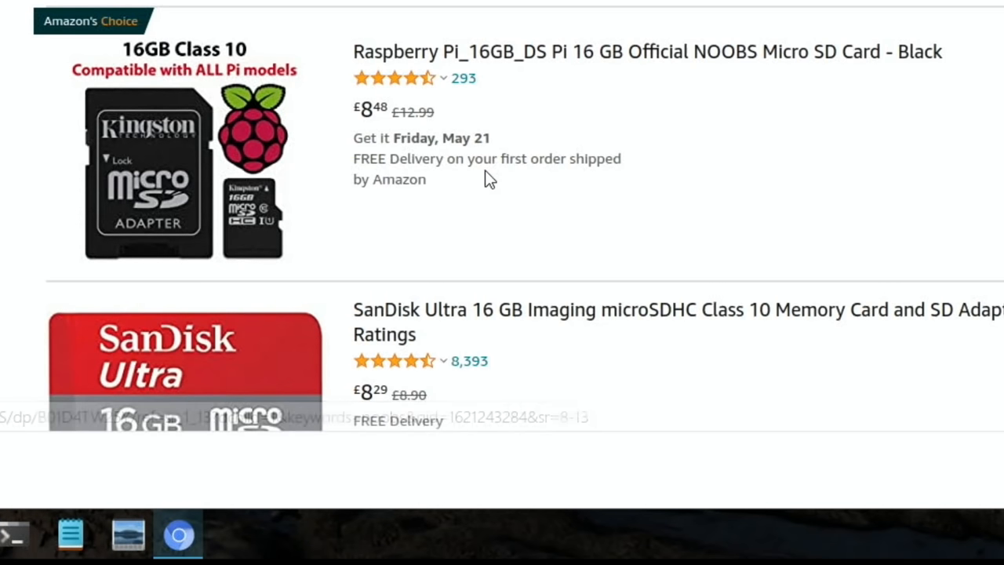
mouse_move(696, 166)
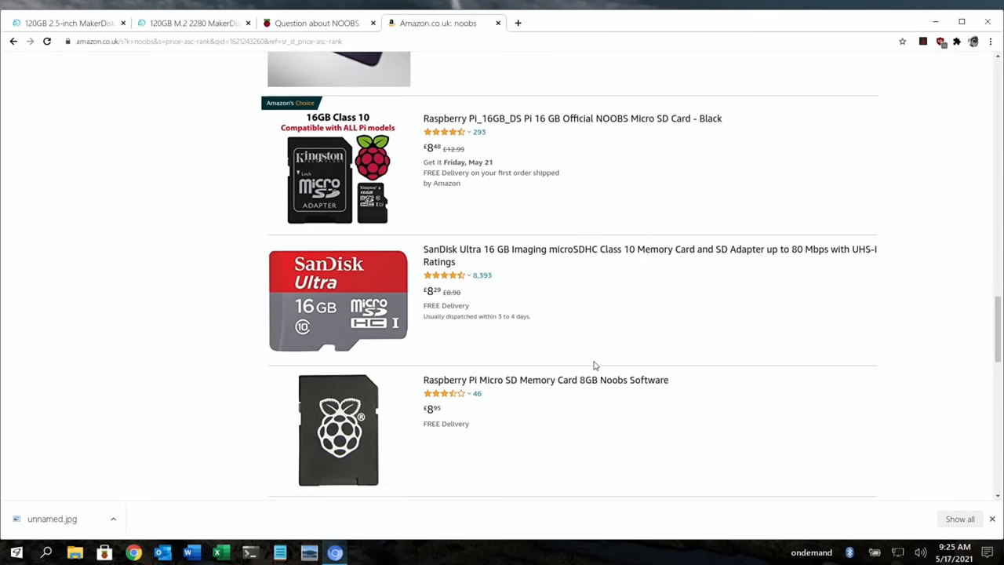
scroll(down, 3)
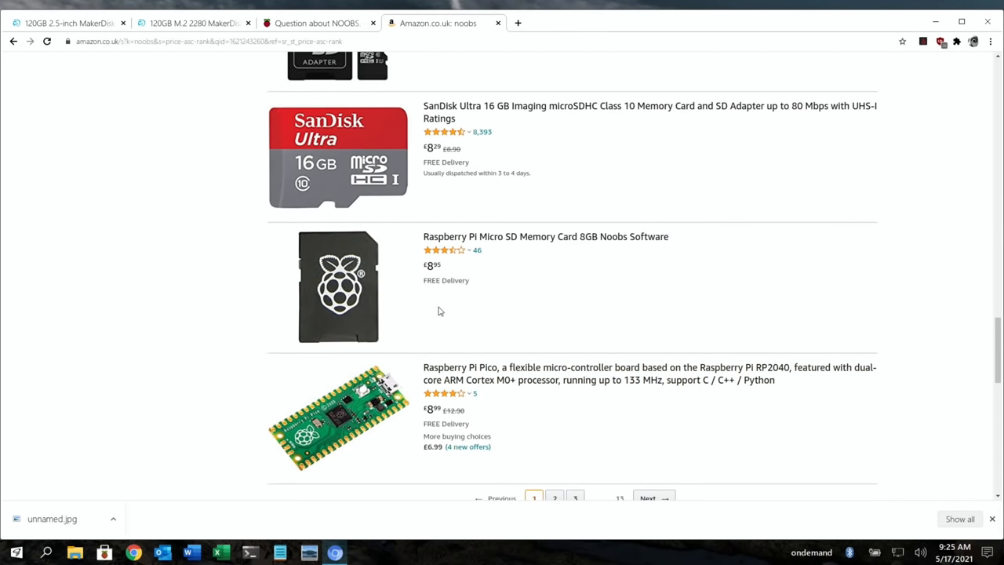
mouse_move(557, 308)
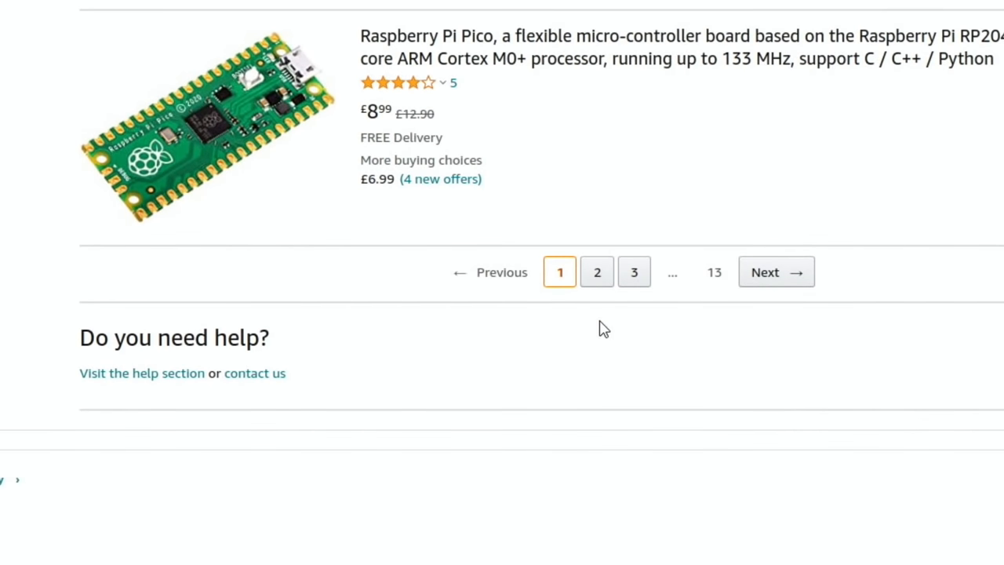
scroll(up, 3)
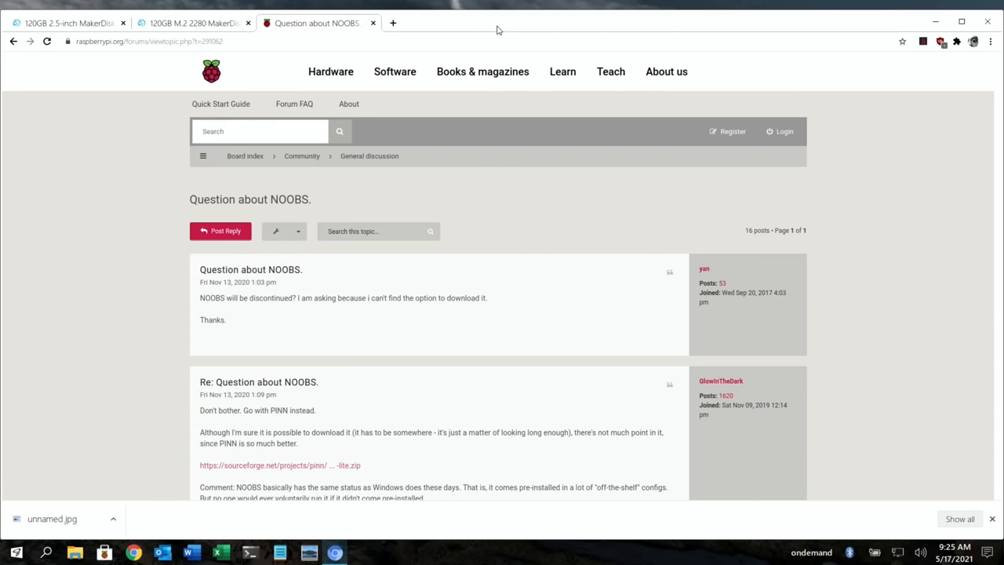
mouse_move(423, 28)
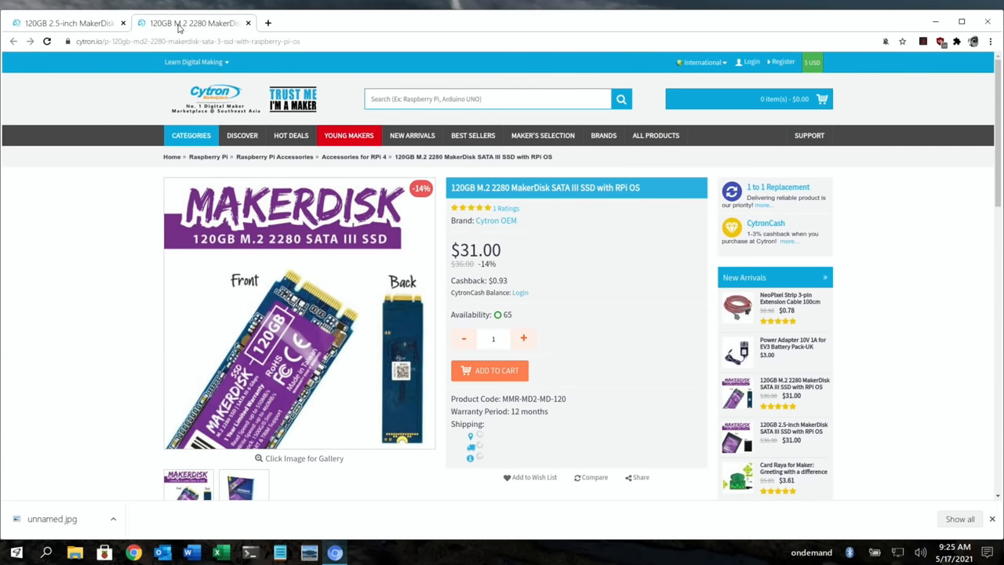
mouse_move(445, 82)
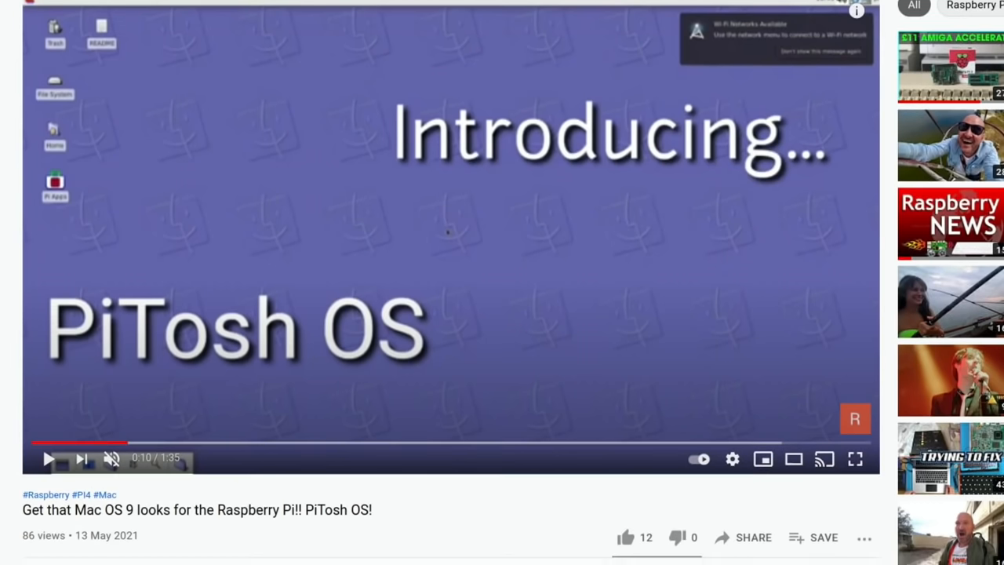
Scroll down the YouTube page below the PiTosh OS video's introduction screen.
scroll(down, 3)
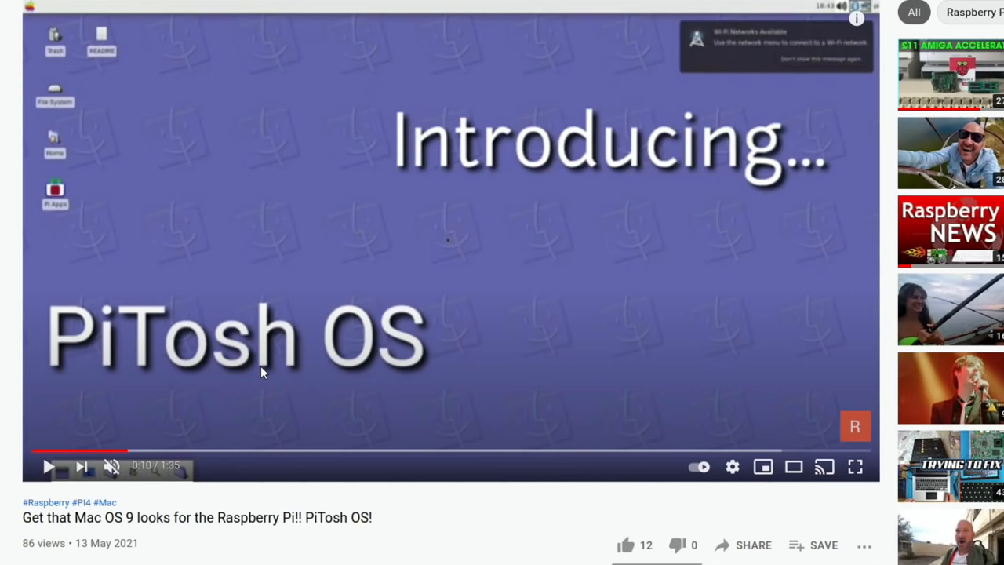
scroll(down, 3)
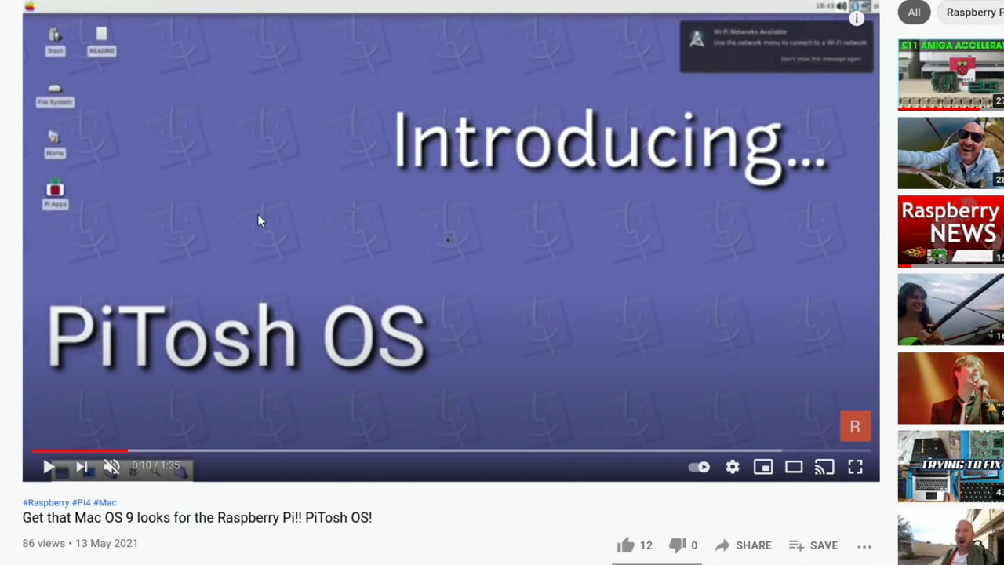
mouse_move(462, 105)
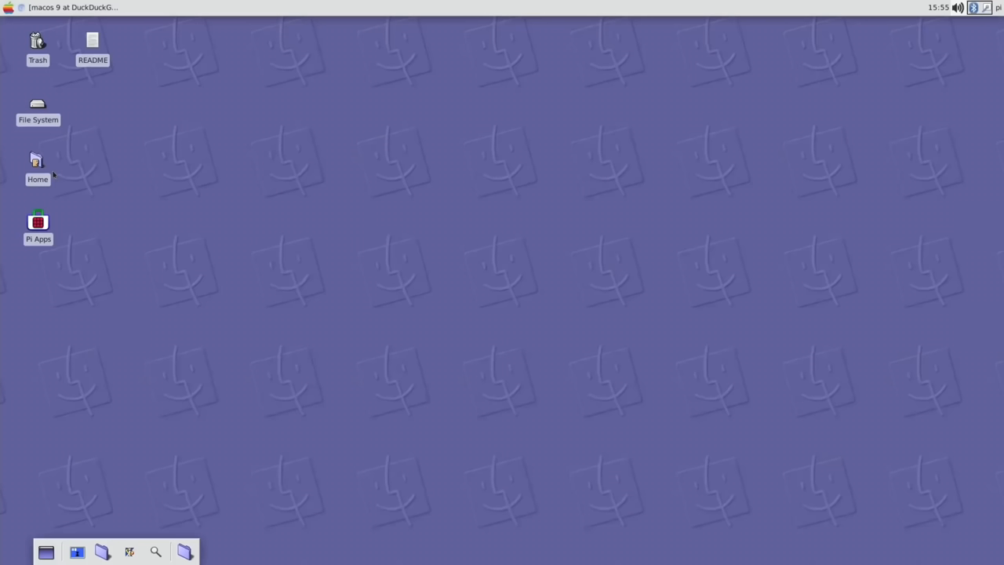
mouse_move(226, 144)
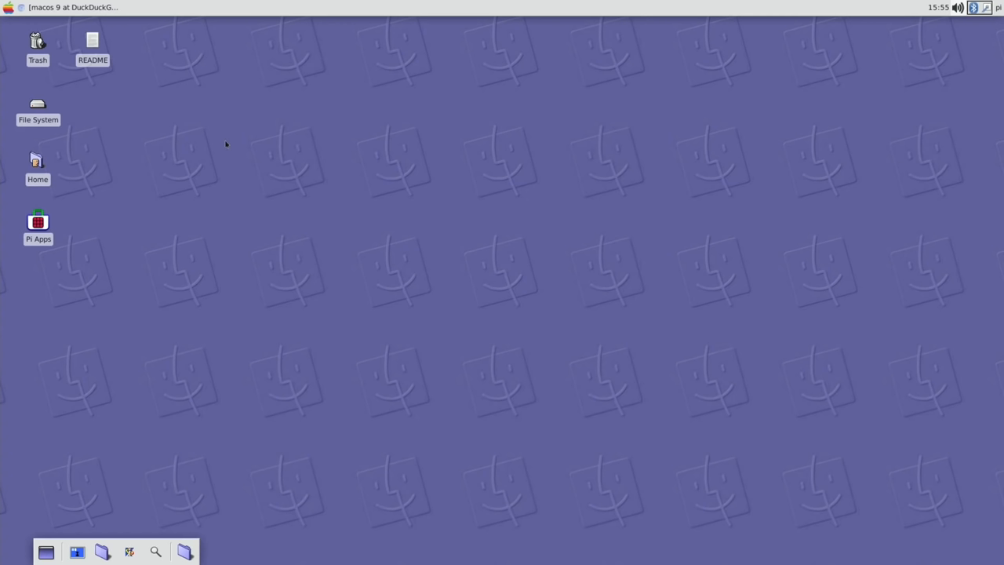
mouse_move(190, 225)
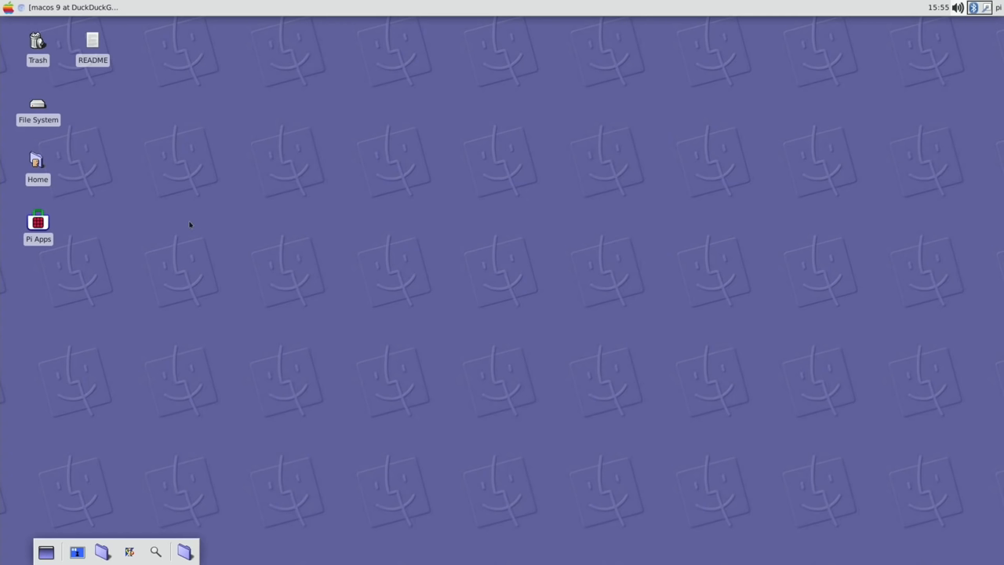
mouse_move(45, 553)
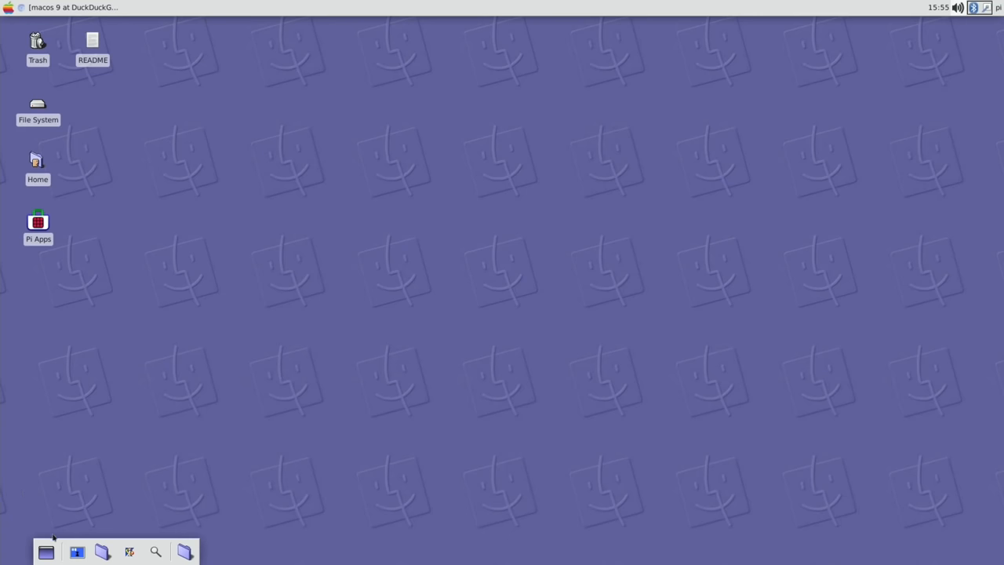
mouse_move(122, 499)
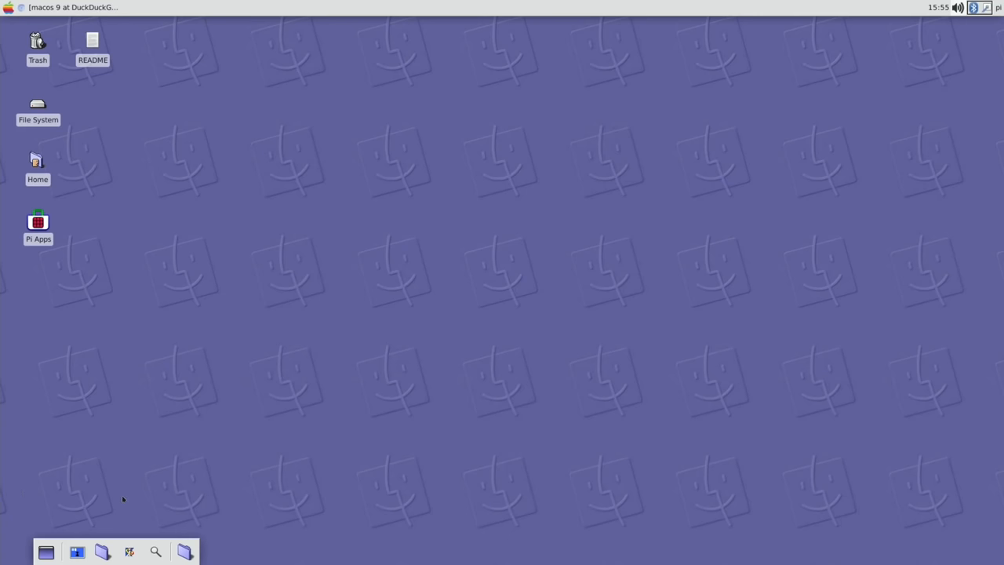
Find GParted in the Application Finder by searching 'gpa' and launch it.
click(154, 552)
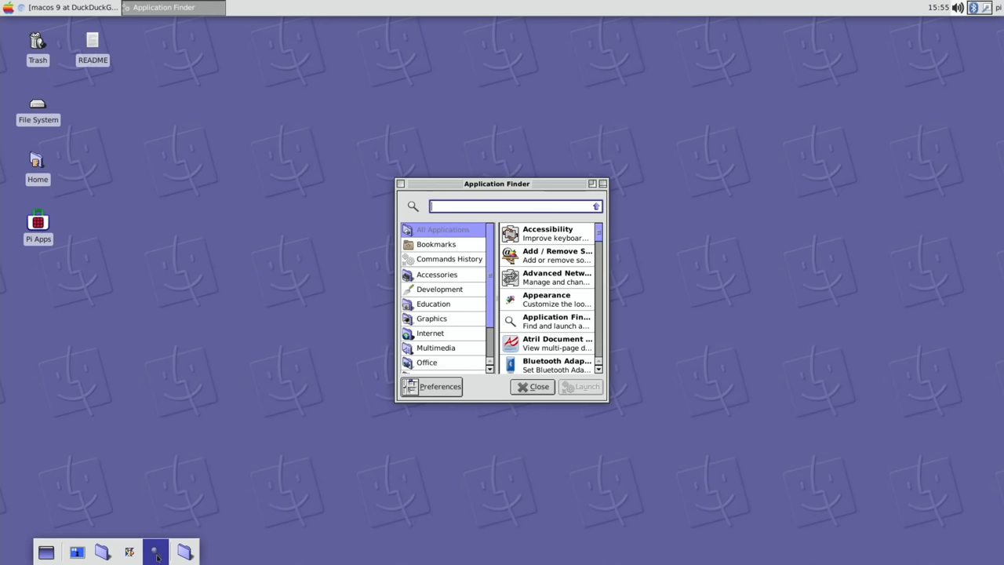
text(g)
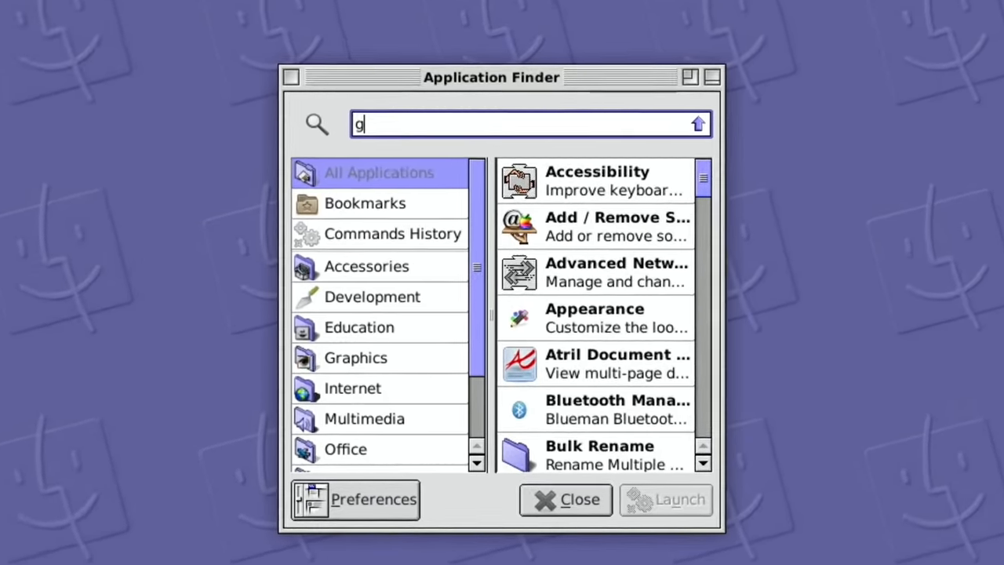
text(pa)
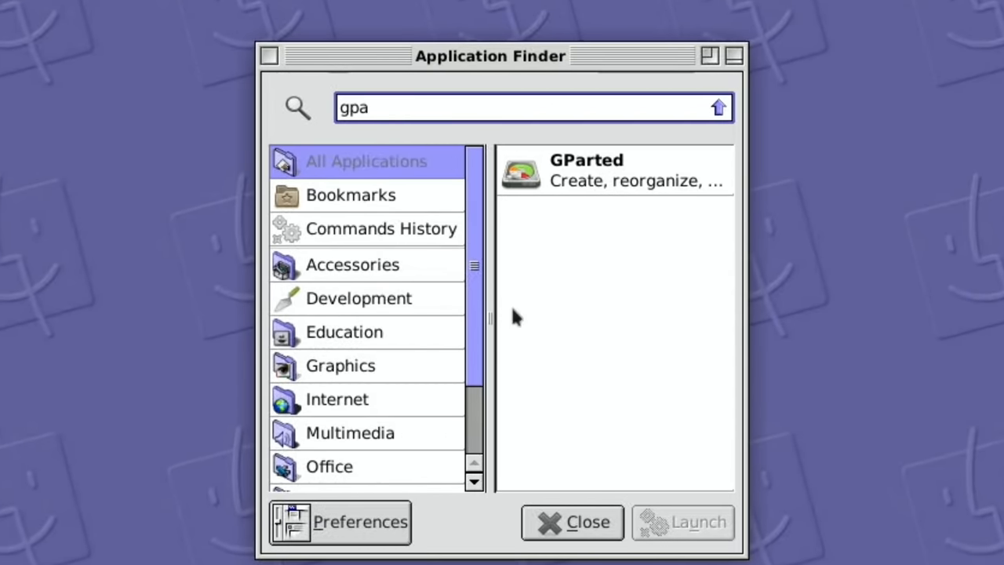
click(615, 170)
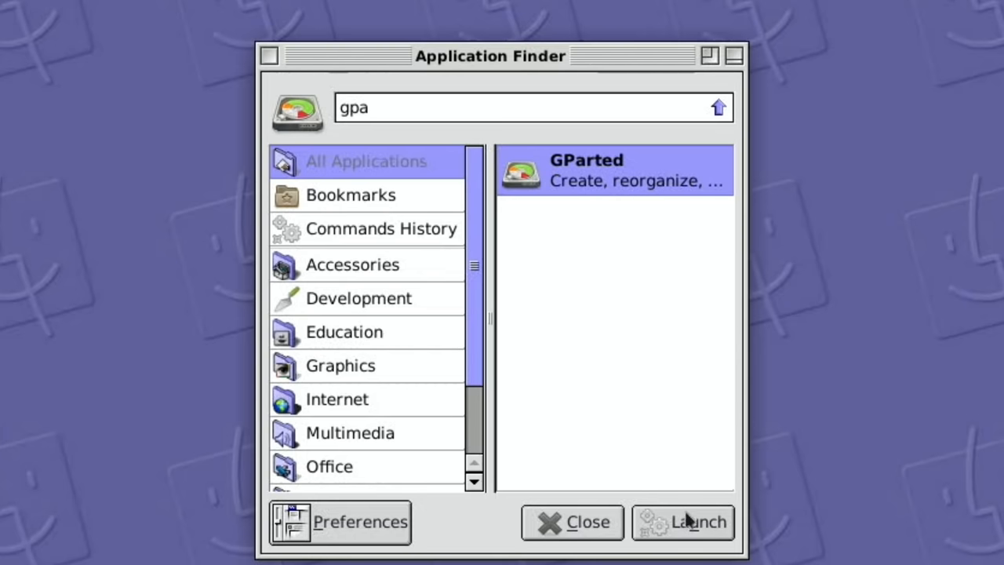
click(696, 523)
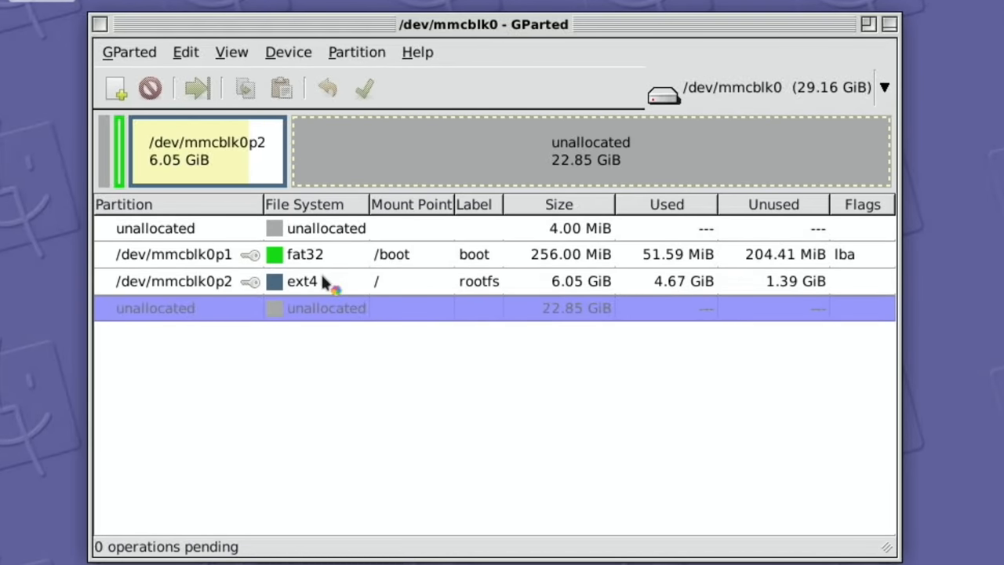
Resize the ext4 root partition /dev/mmcblk0p2 to its maximum 28.91 GiB.
click(301, 281)
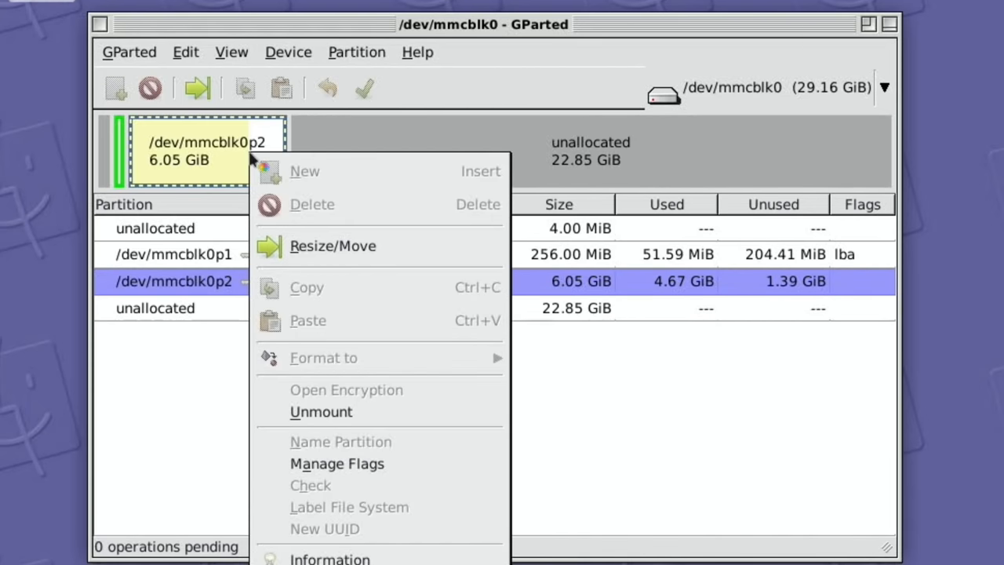
click(332, 245)
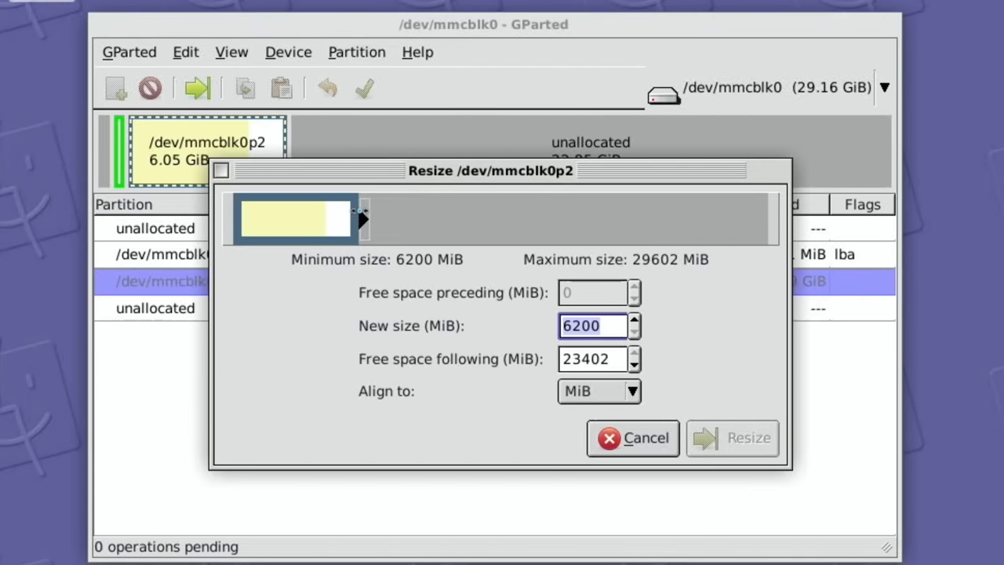
drag(358, 218, 772, 218)
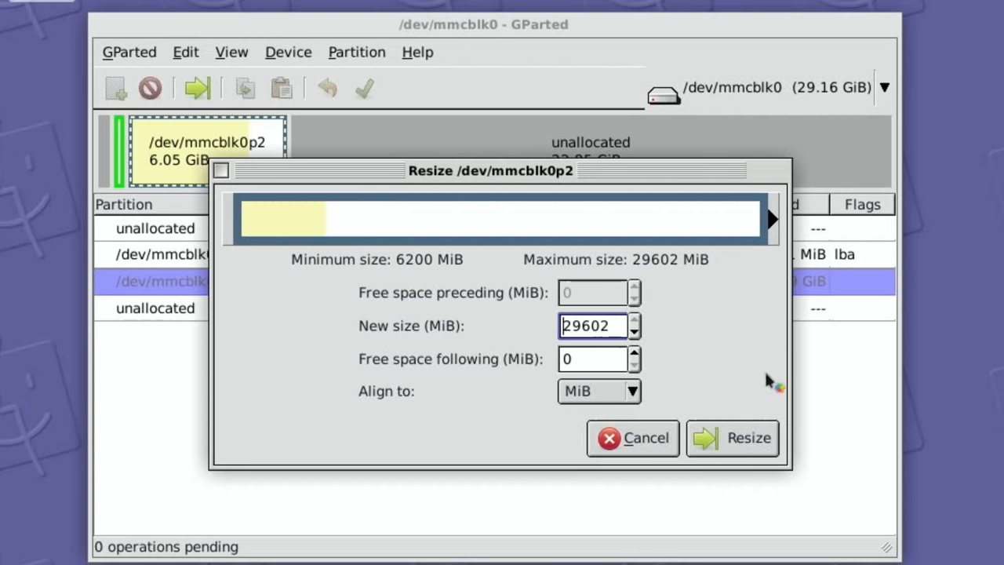
click(747, 439)
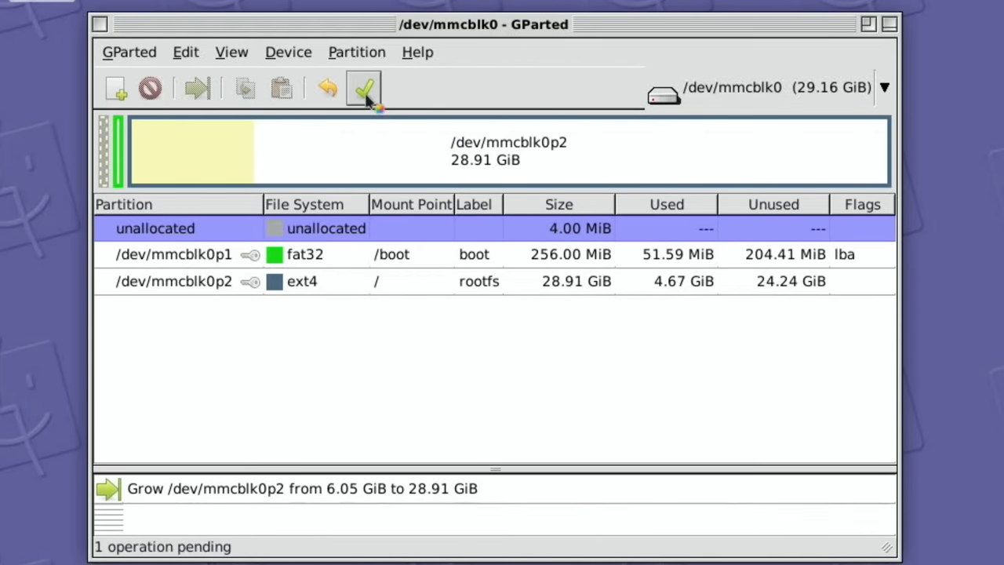
Apply the pending grow operation, confirm the warning and dismiss the completion report.
click(364, 88)
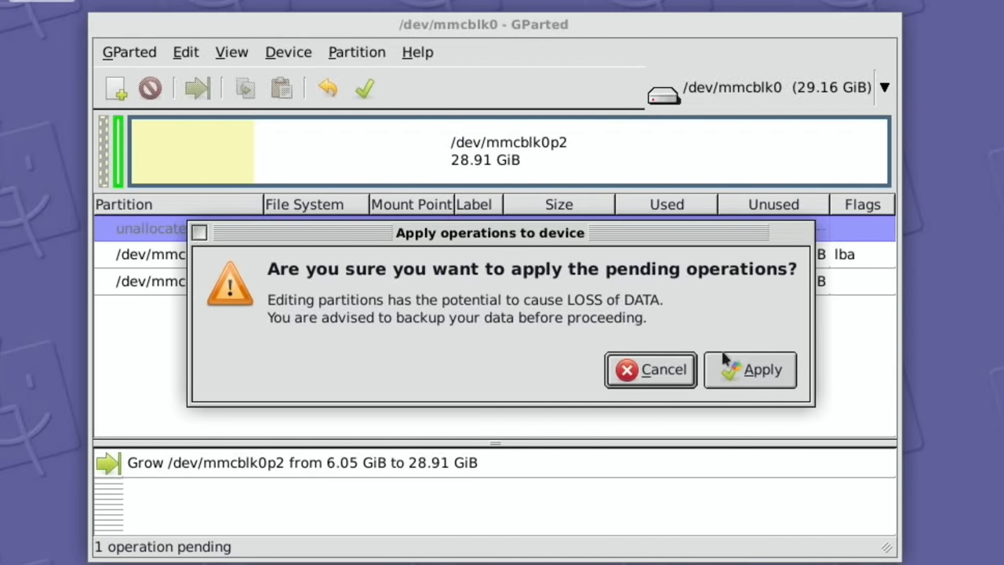
click(763, 370)
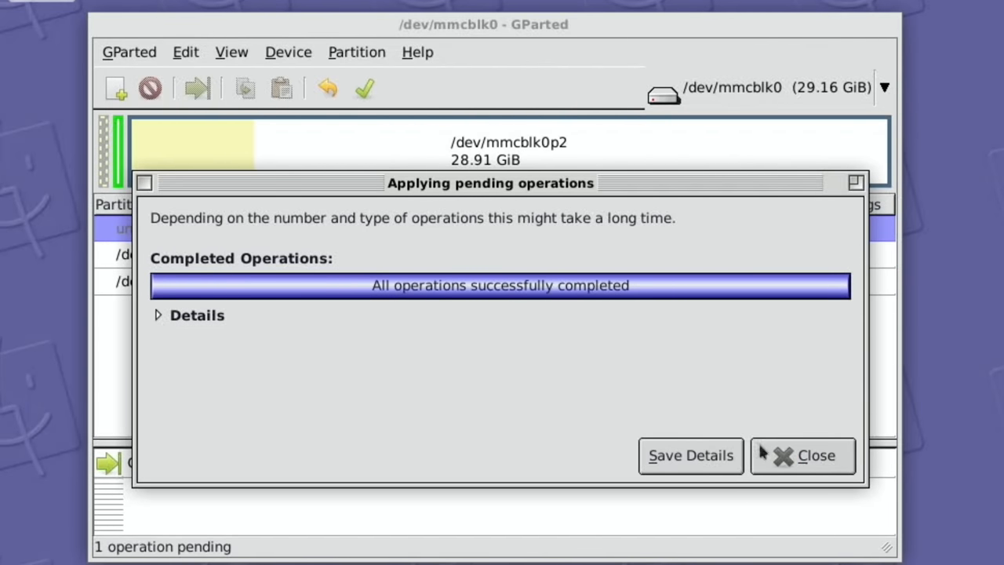
click(803, 454)
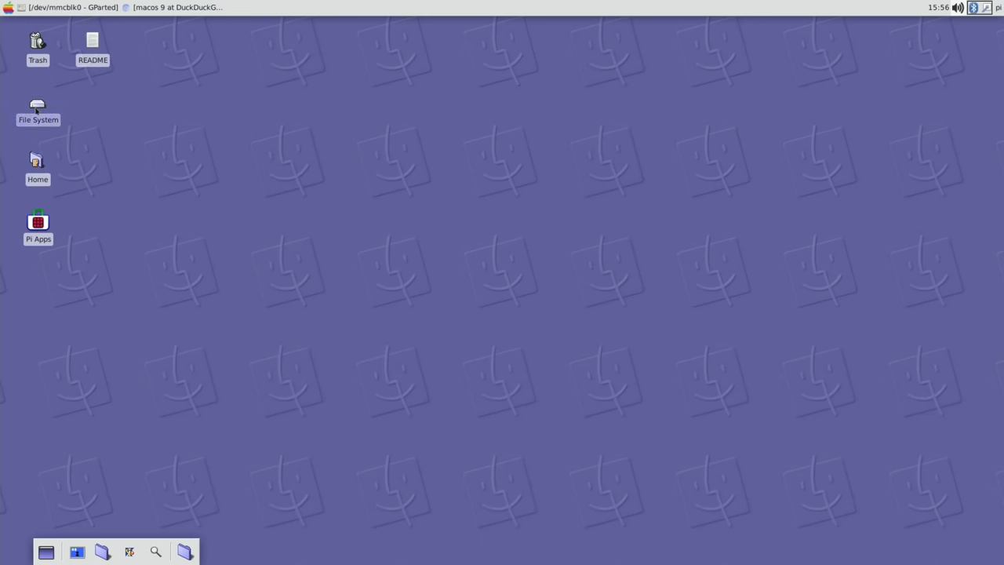
Open the root File System from the desktop, showing 18 folders and 22.7 GiB free.
double_click(38, 107)
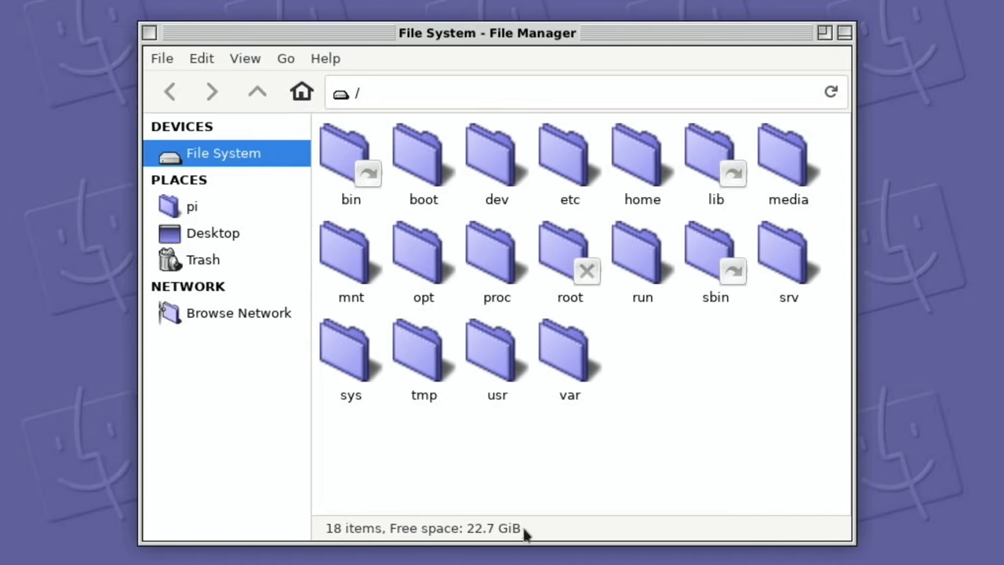
mouse_move(593, 197)
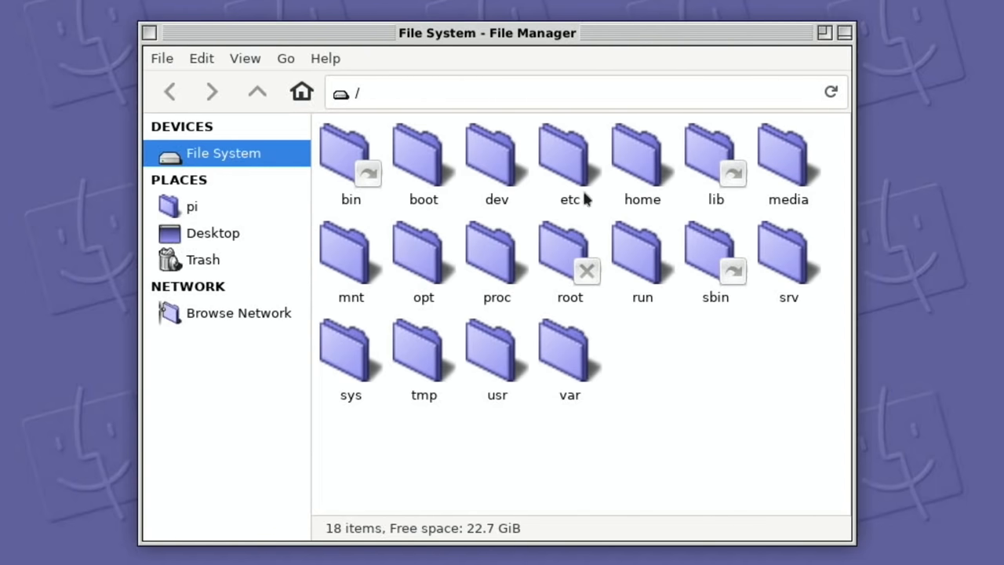
mouse_move(463, 400)
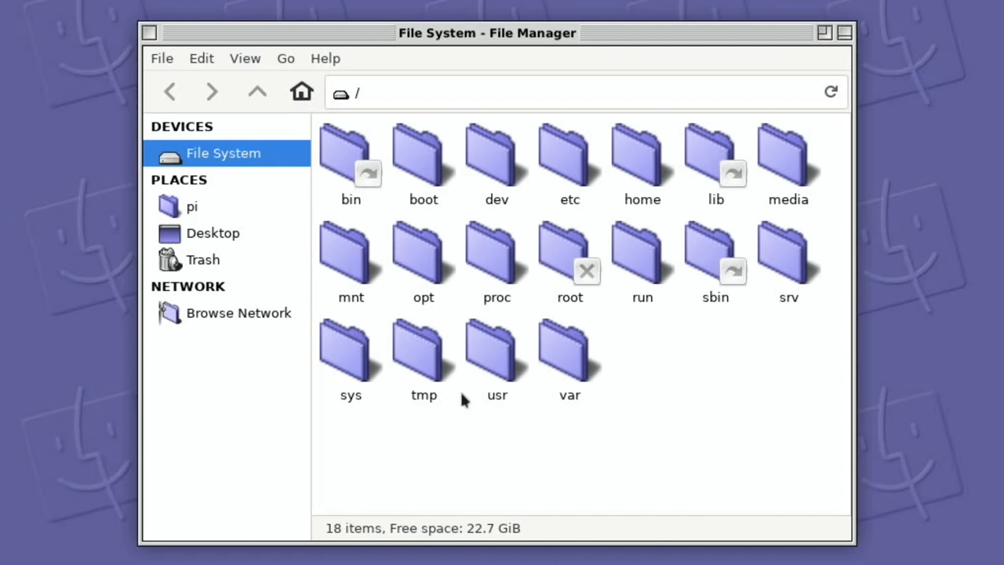
mouse_move(440, 384)
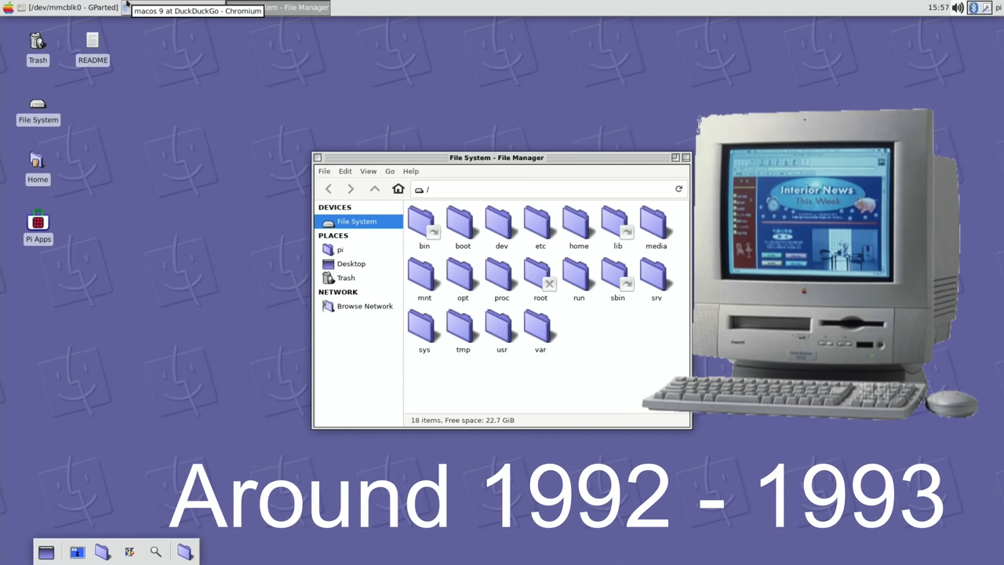
Raise Chromium's 'macos 9' DuckDuckGo results, then hide all windows to clear the desktop.
click(188, 13)
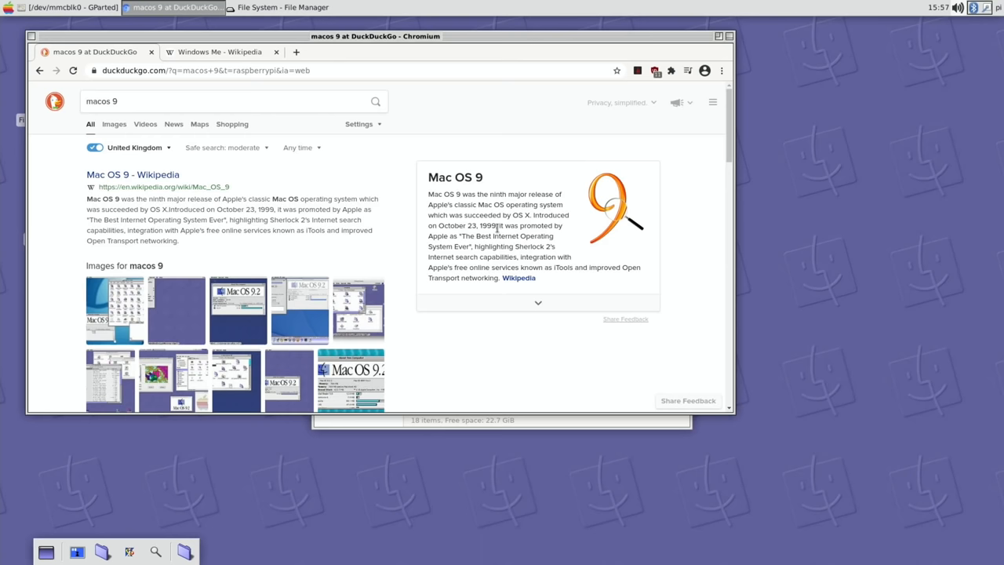
mouse_move(589, 75)
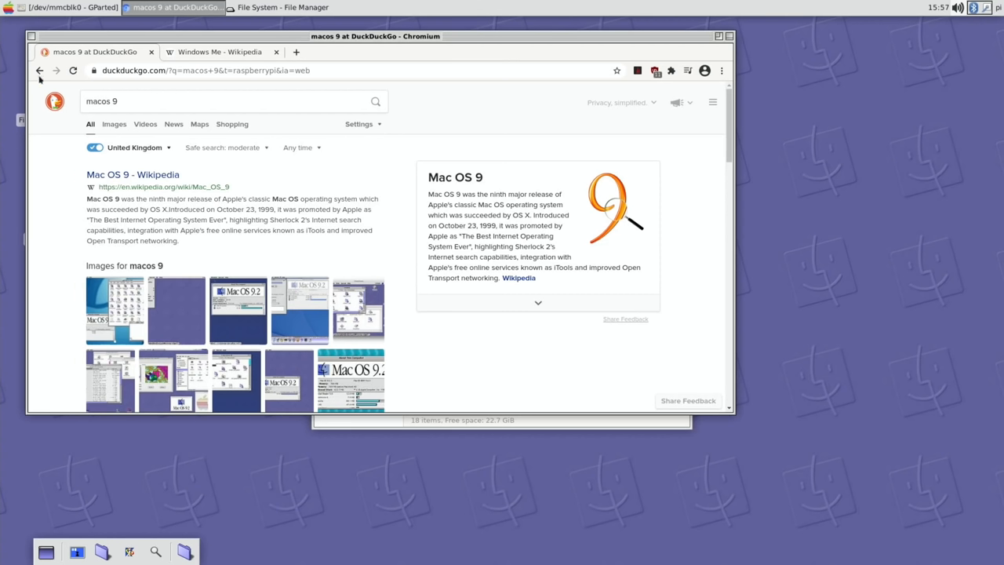
mouse_move(86, 50)
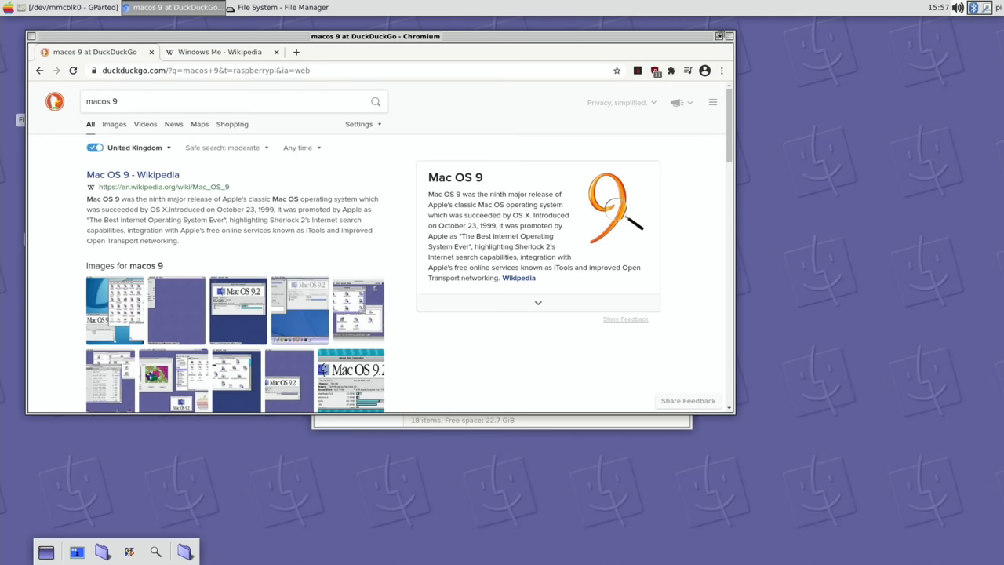
click(279, 6)
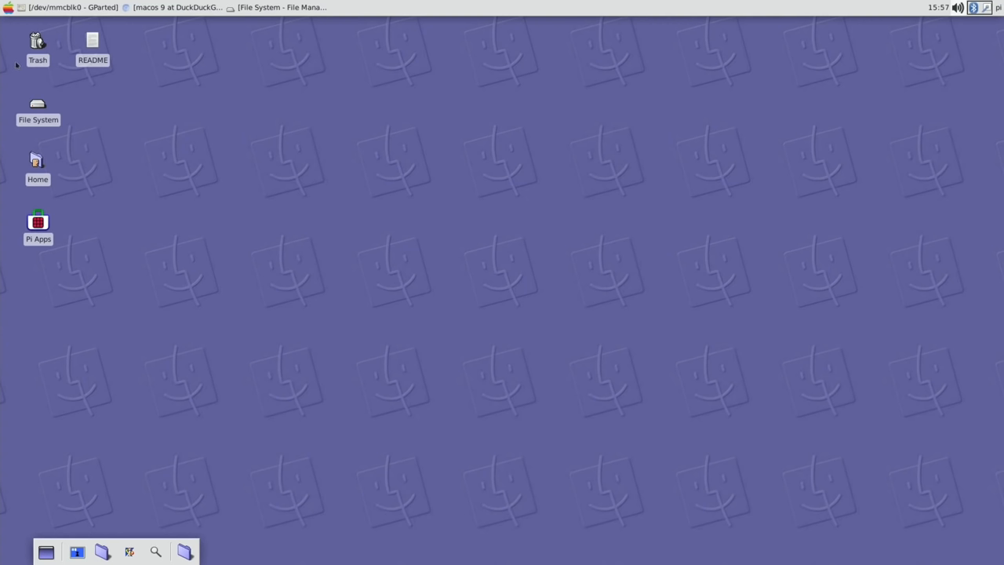
Open the Apple applications menu listing Terminal Emulator, File Manager and Web Browser.
click(9, 12)
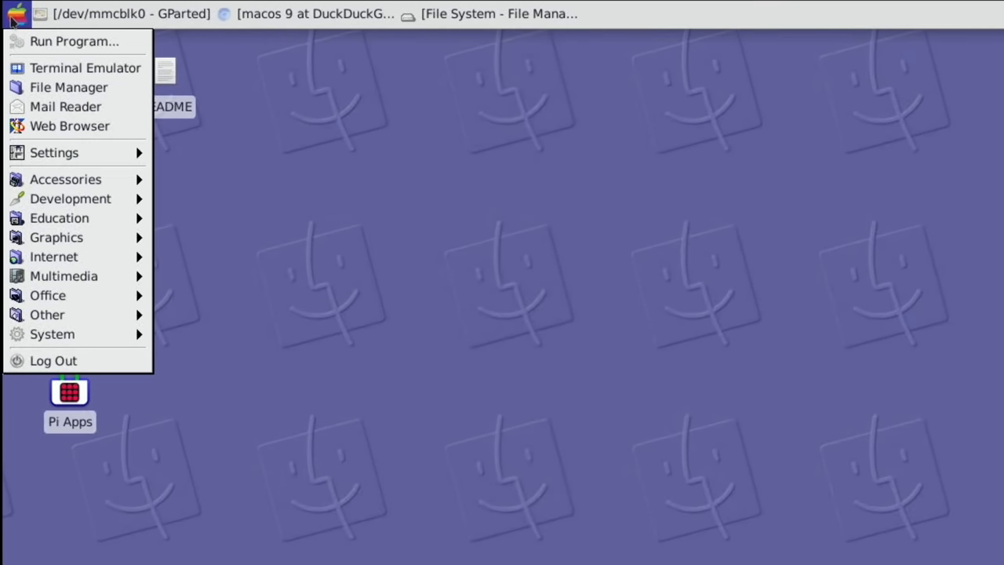
mouse_move(69, 88)
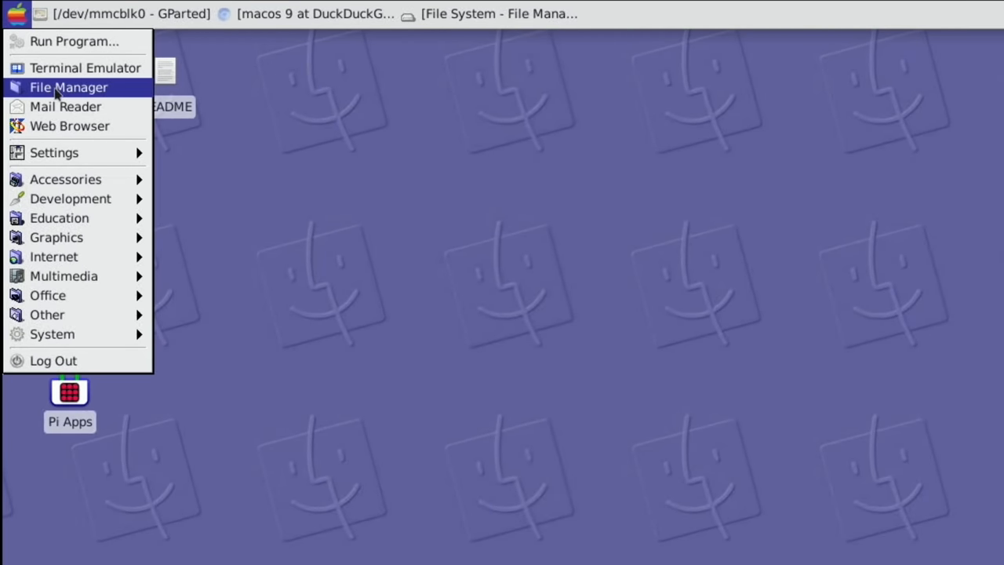
mouse_move(84, 125)
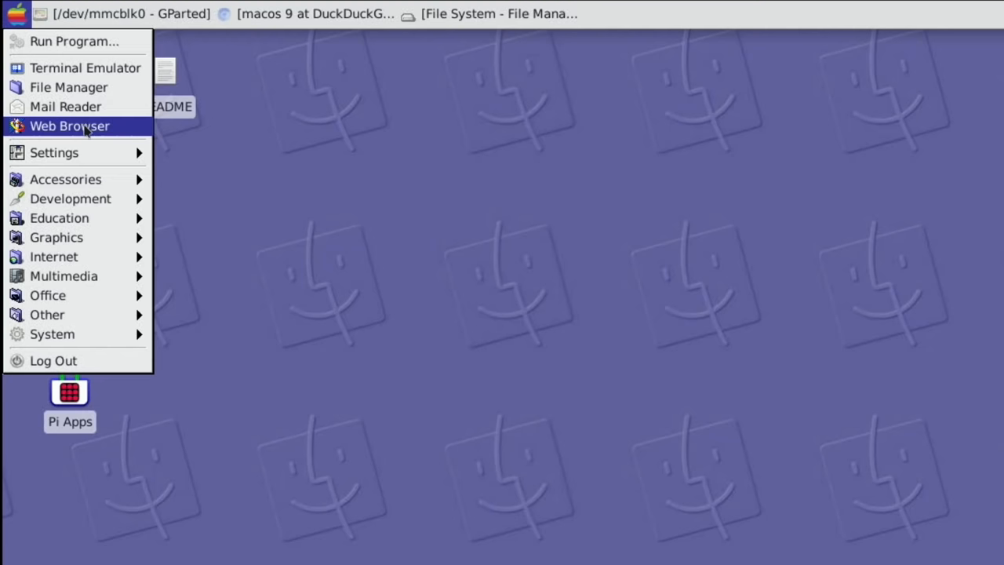
mouse_move(53, 152)
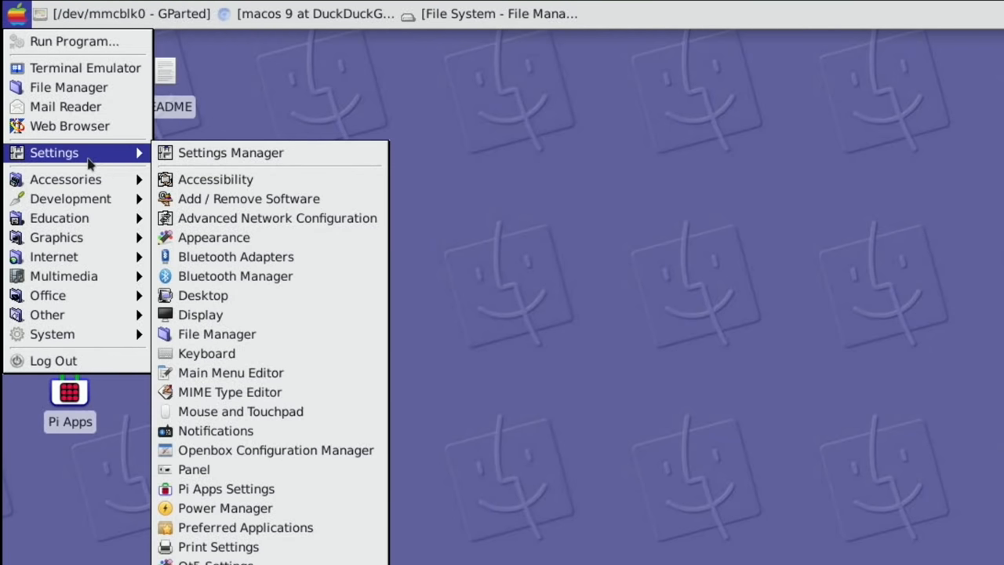
mouse_move(95, 153)
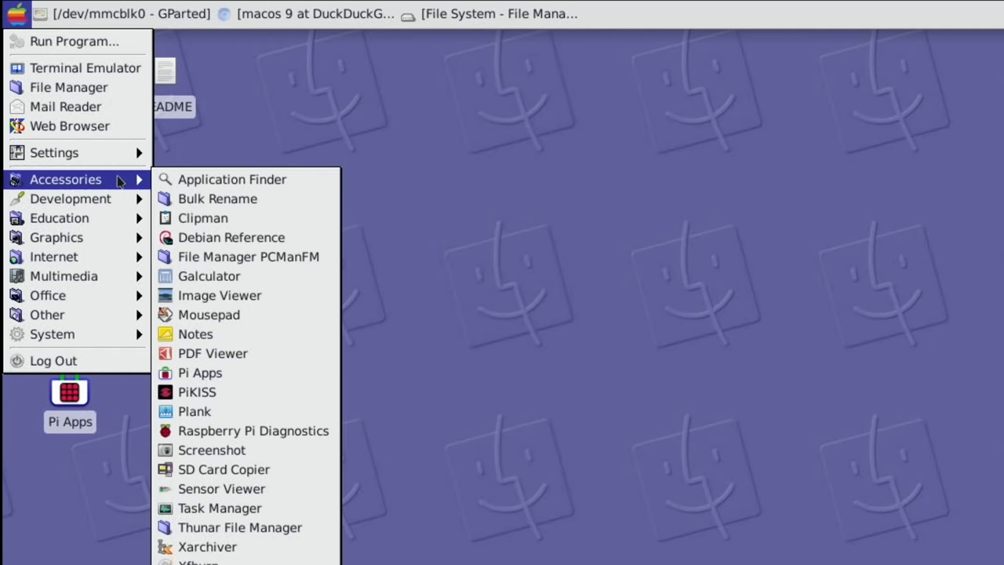
mouse_move(227, 352)
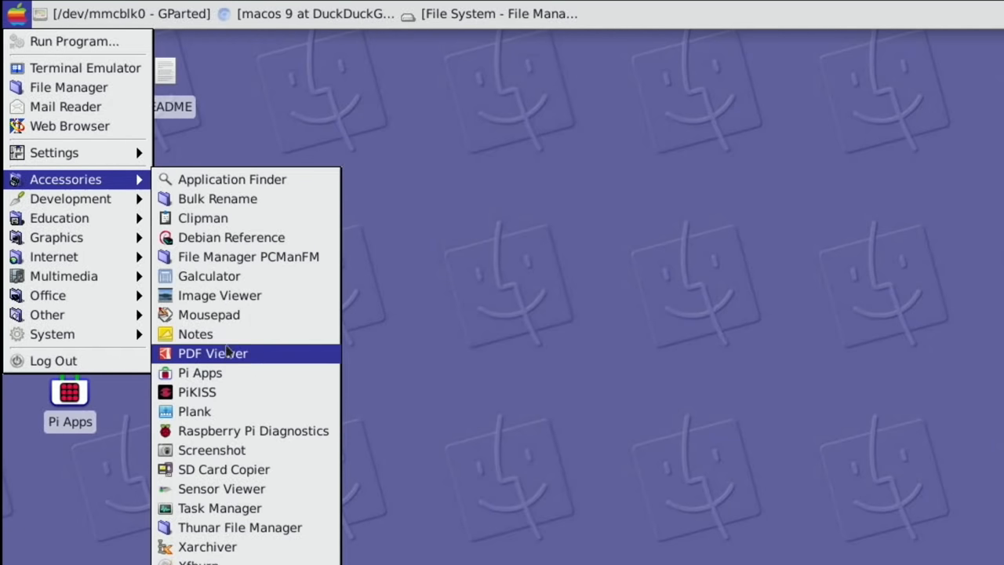
mouse_move(239, 430)
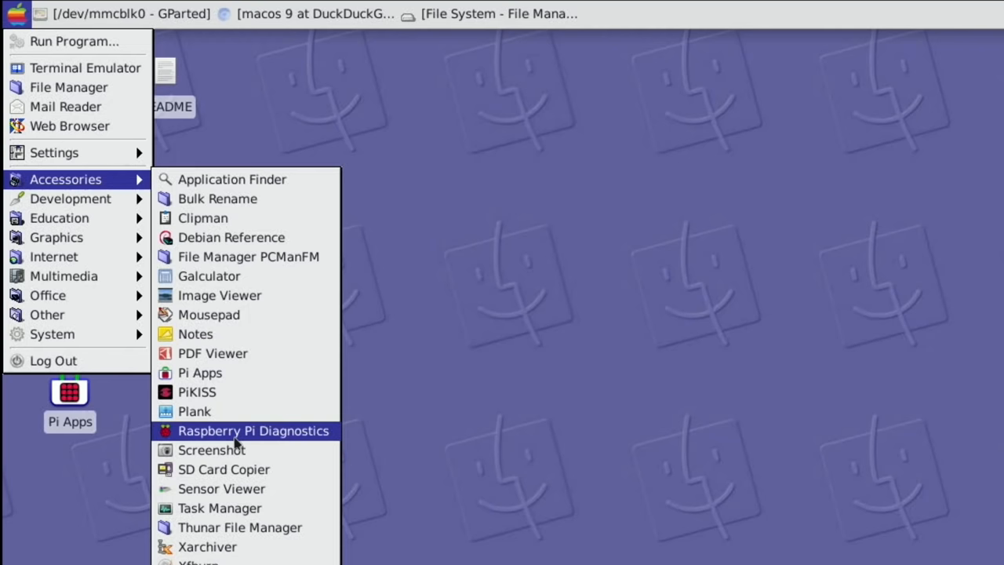
mouse_move(200, 373)
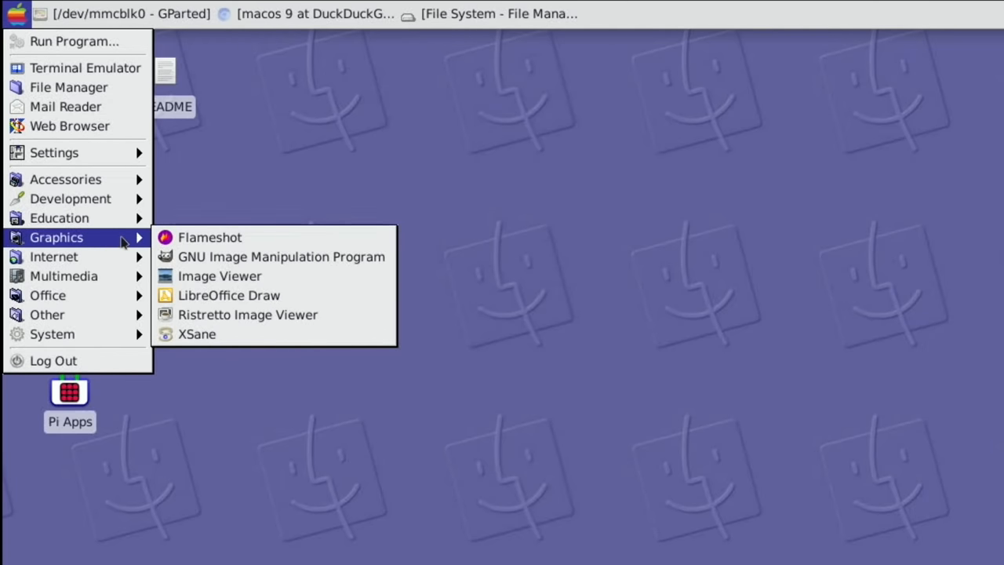
mouse_move(232, 323)
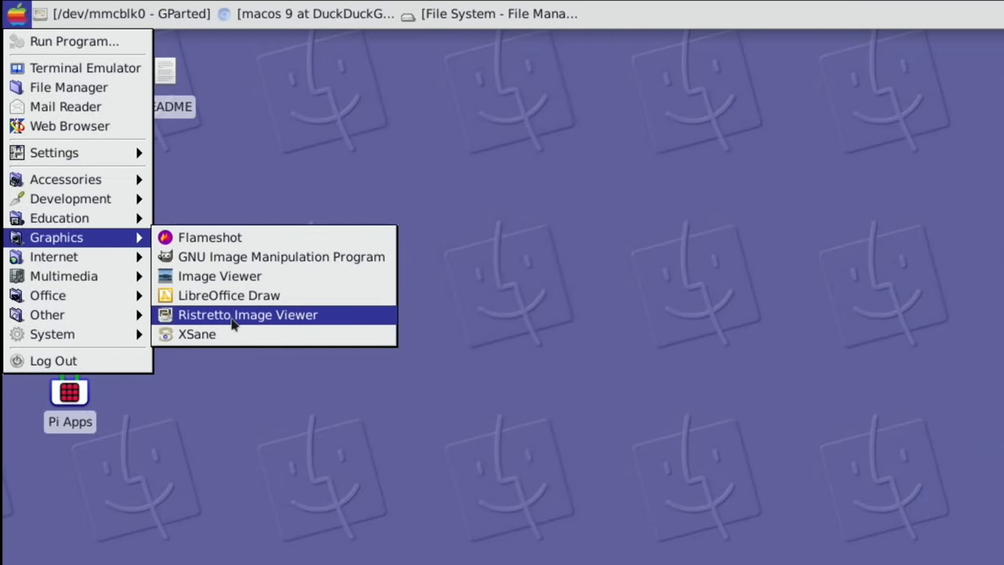
mouse_move(53, 257)
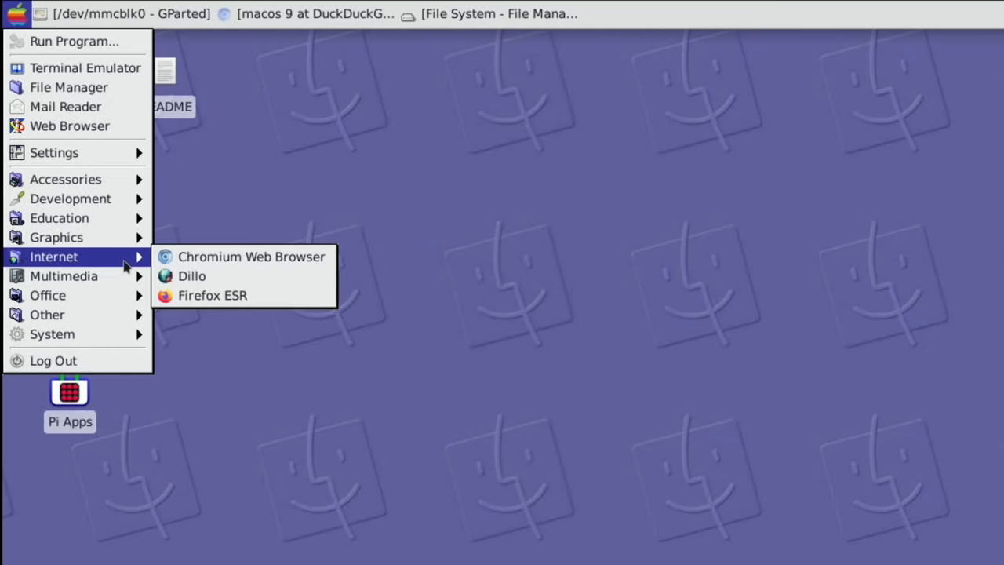
mouse_move(191, 283)
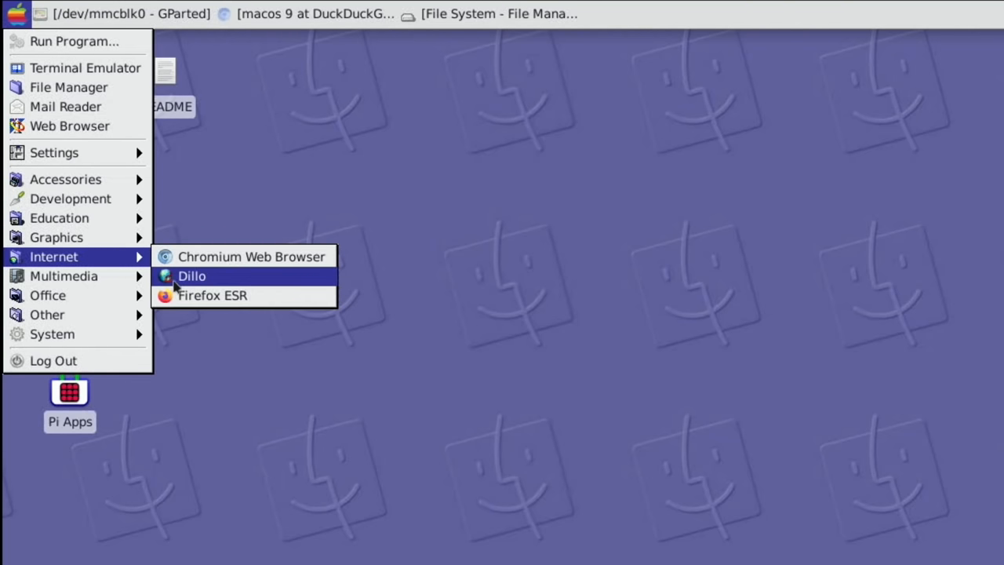
mouse_move(174, 284)
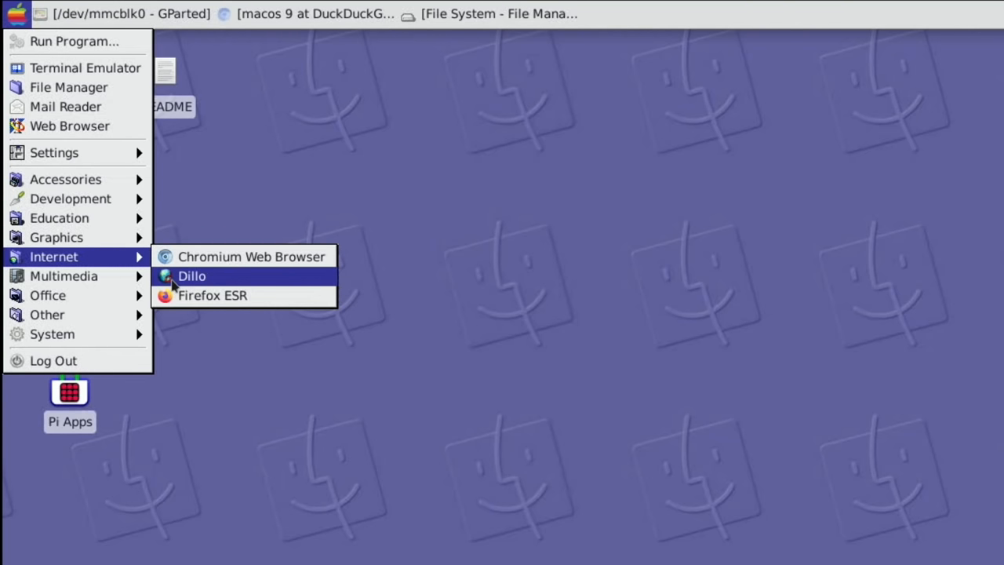
mouse_move(63, 276)
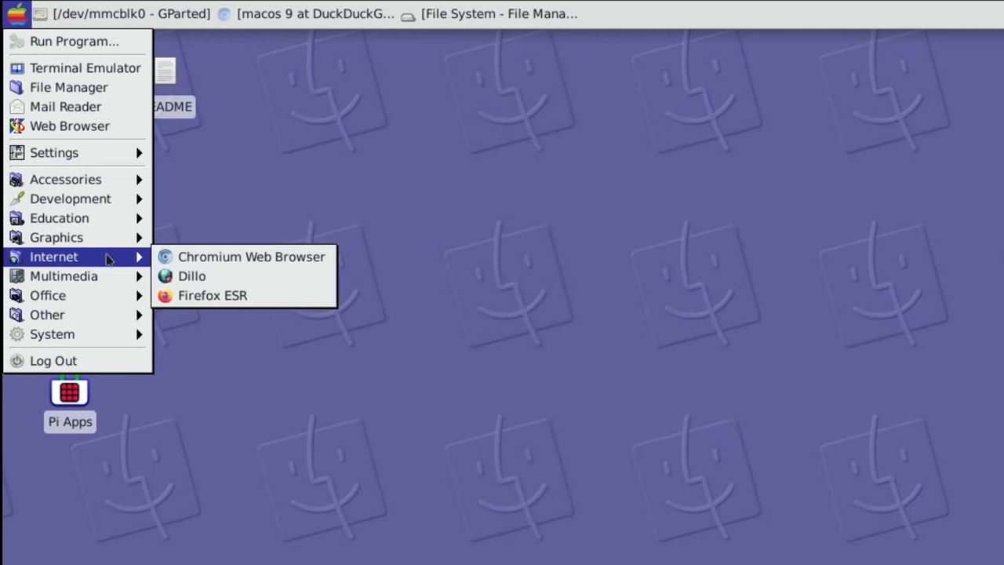
Launch Firefox ESR by searching 'fire' in Application Finder.
click(191, 276)
text(f)
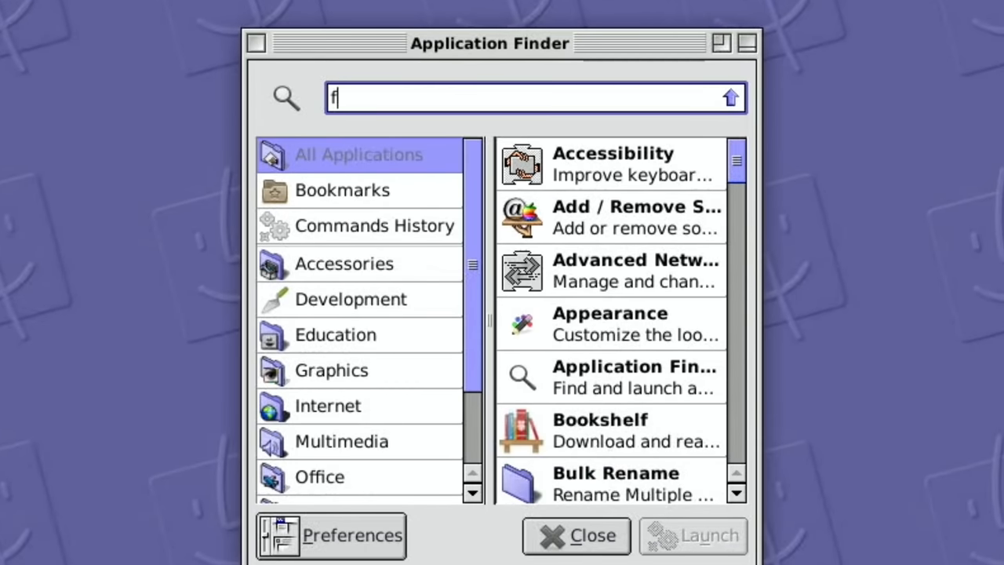
text(ire)
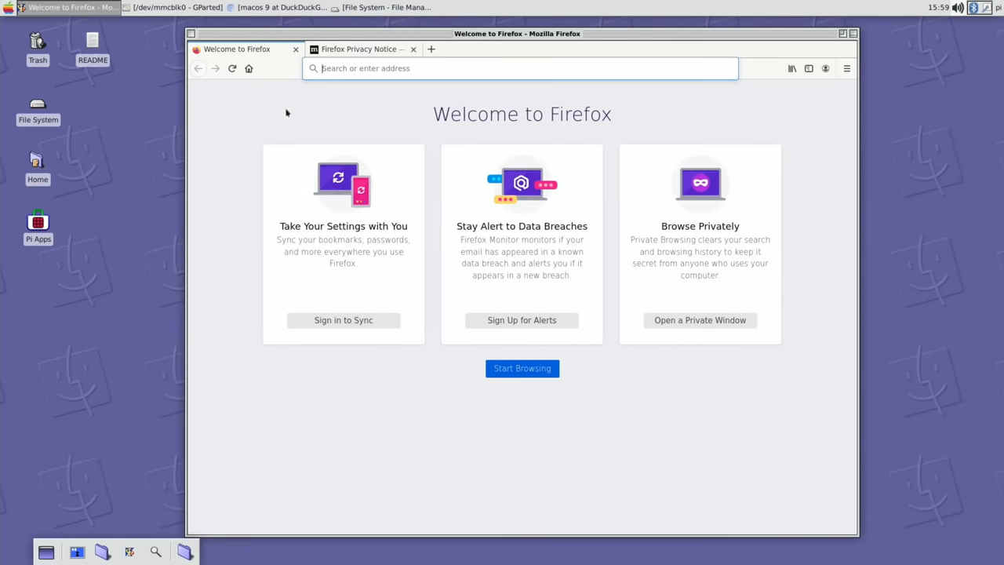
Search Google for 'hotukdeals' and accept the cookie consent to see results.
text(hot)
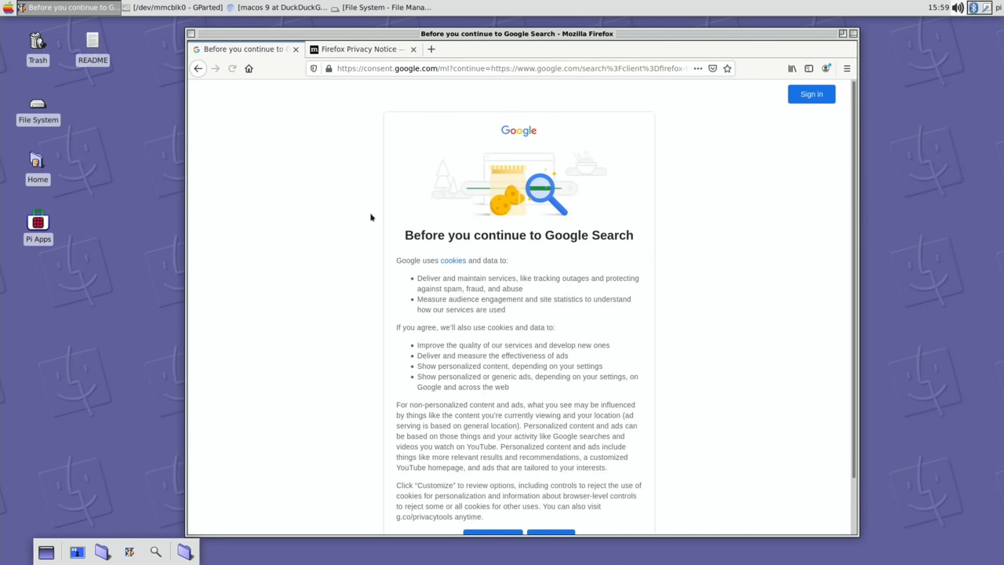
scroll(down, 3)
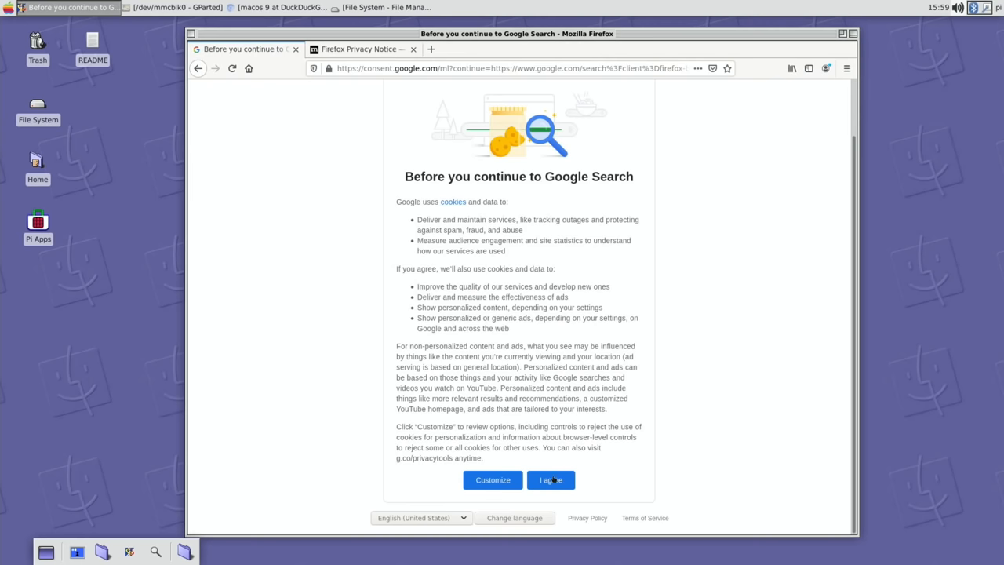
click(551, 480)
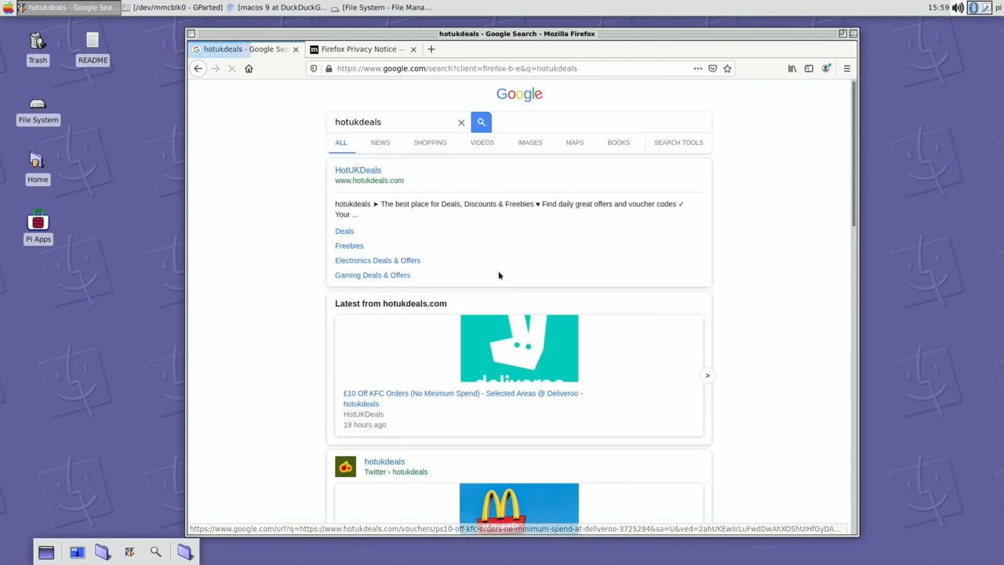
scroll(down, 3)
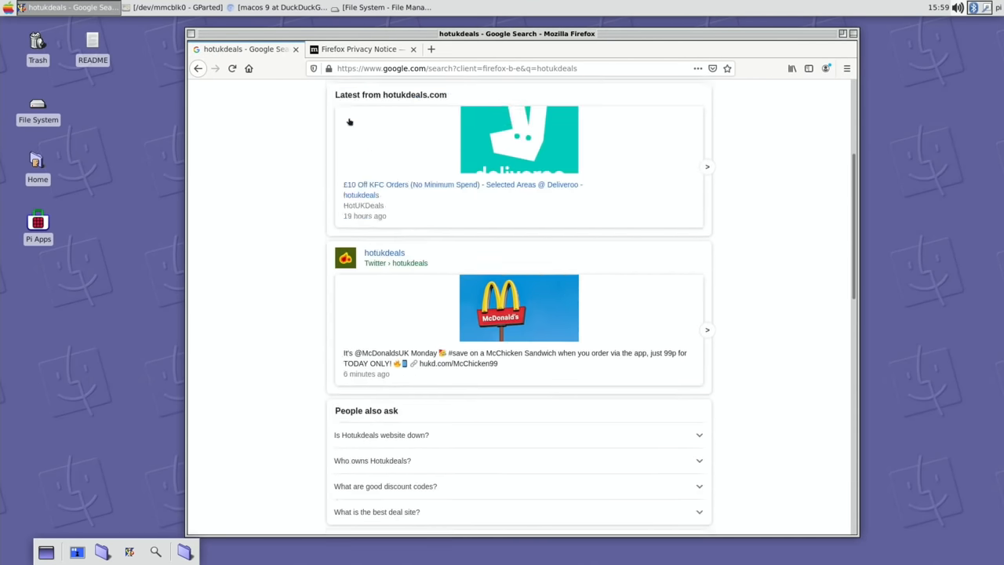
Open the HotUKDeals result and scroll through the deals site.
click(357, 139)
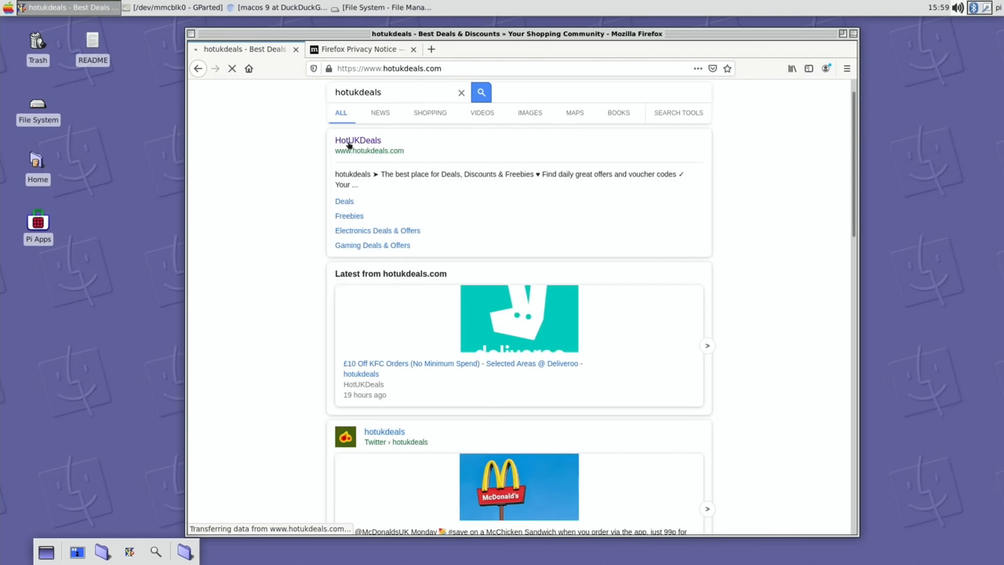
click(357, 140)
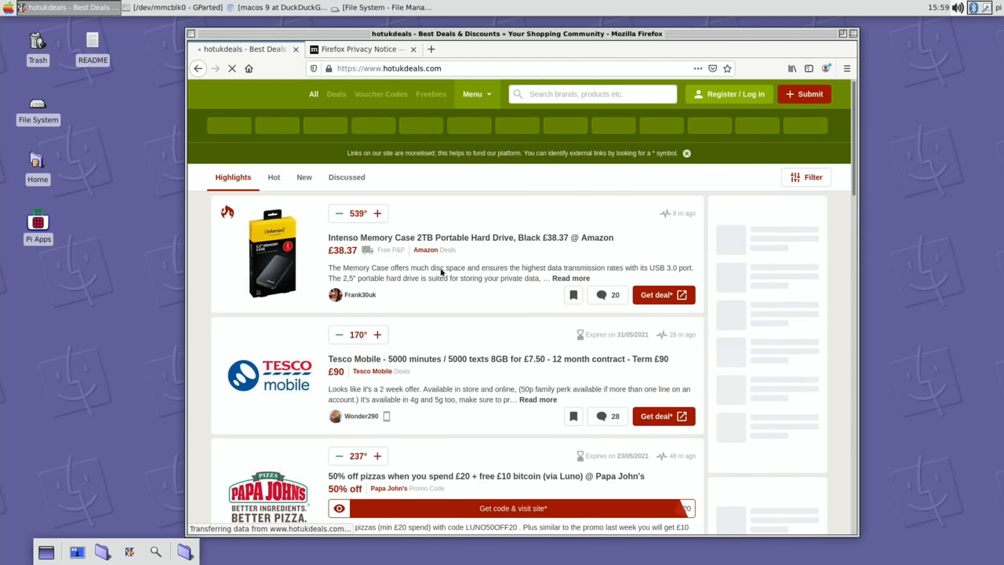
scroll(down, 3)
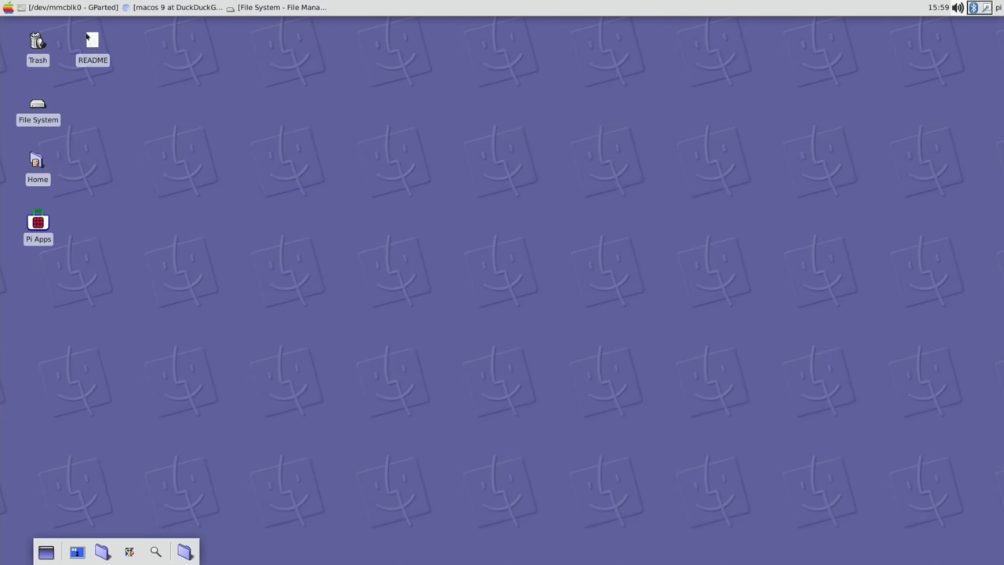
Open the desktop README in Mousepad showing PiTosh features, Mac OS 9 theme and credits.
double_click(90, 40)
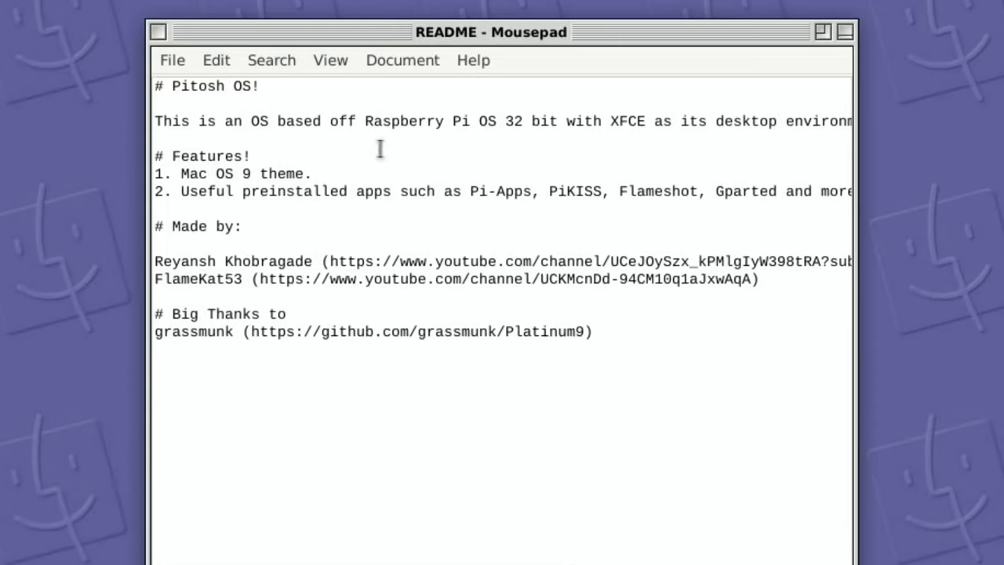
mouse_move(637, 125)
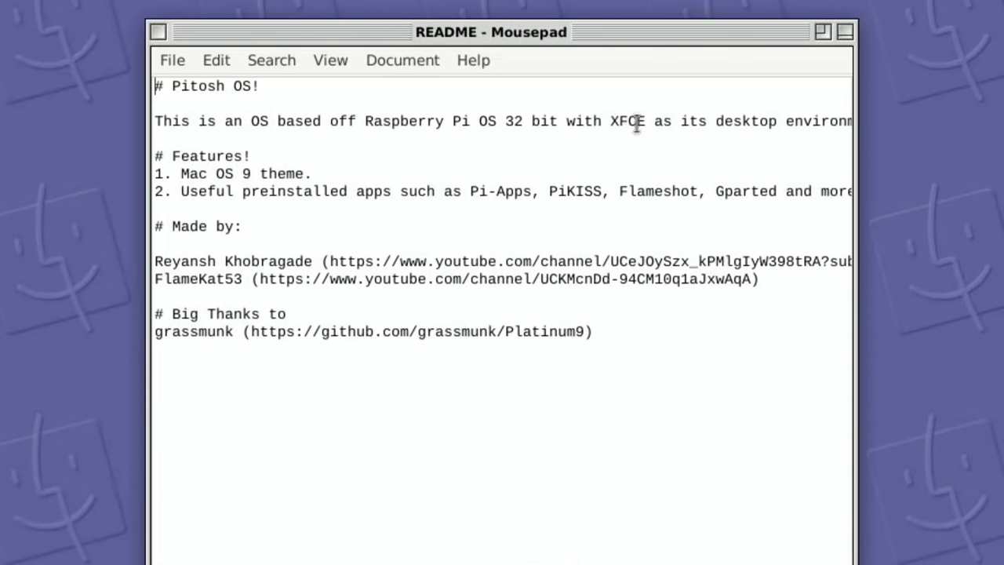
mouse_move(307, 153)
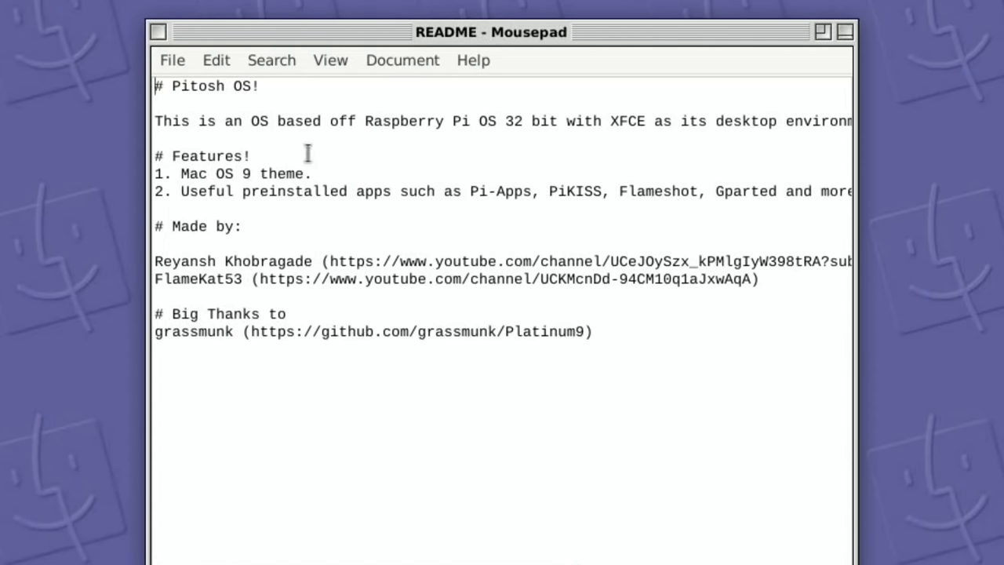
mouse_move(367, 227)
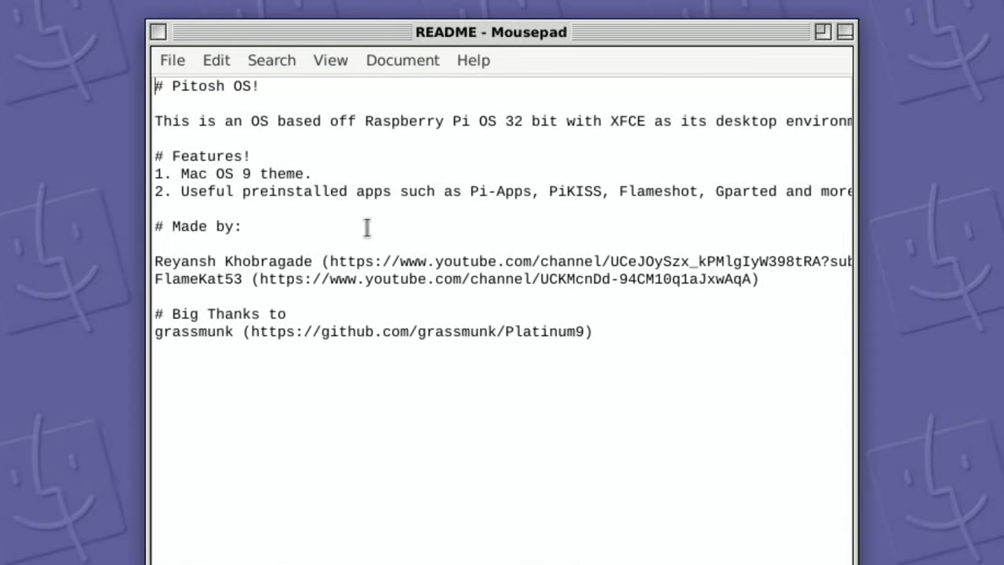
mouse_move(651, 206)
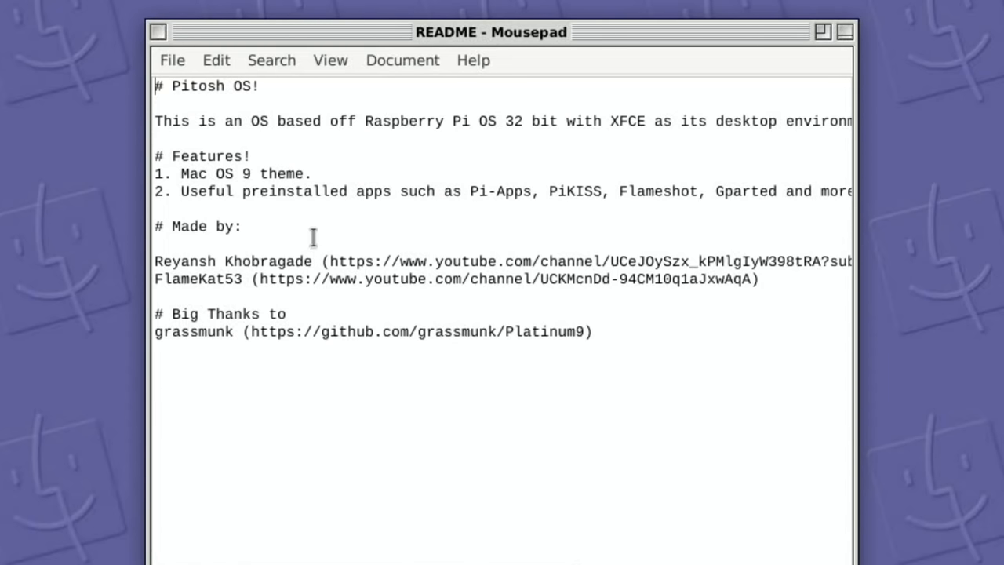
mouse_move(218, 121)
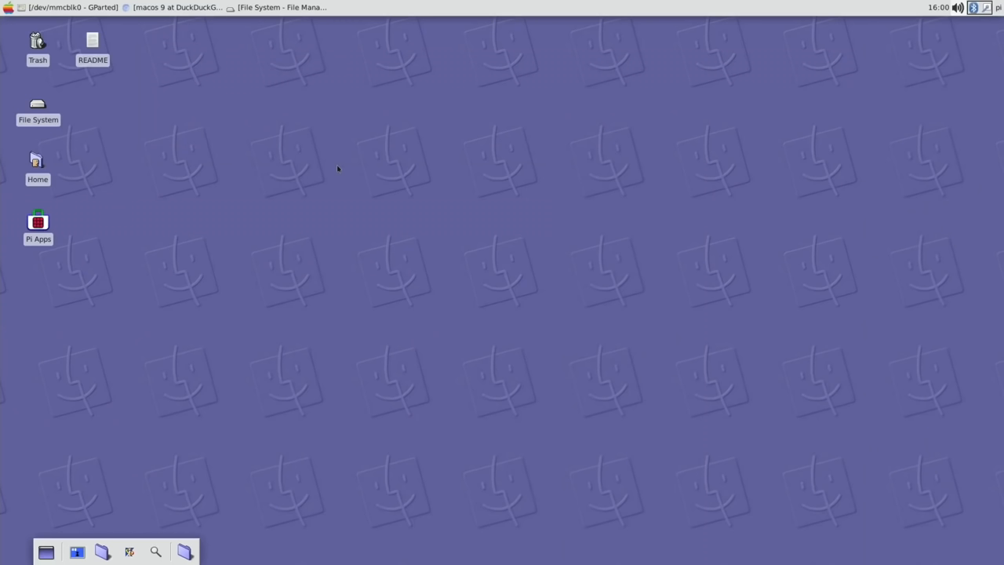
mouse_move(399, 114)
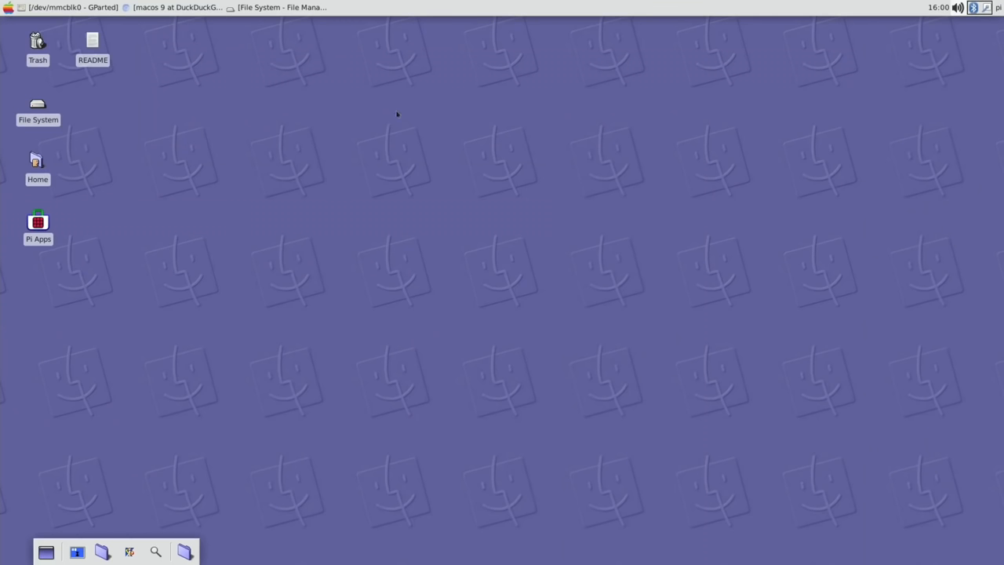
mouse_move(38, 411)
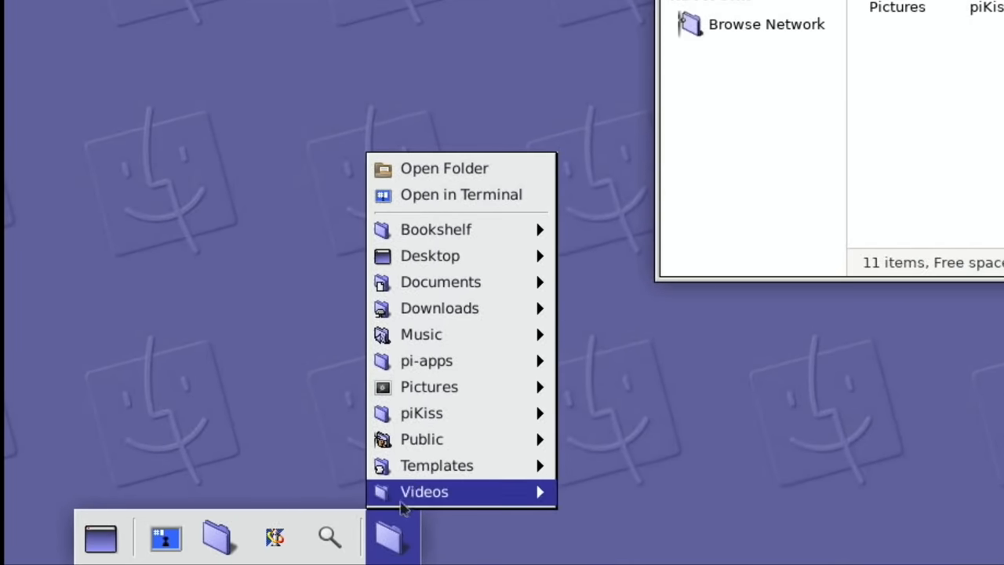
mouse_move(436, 229)
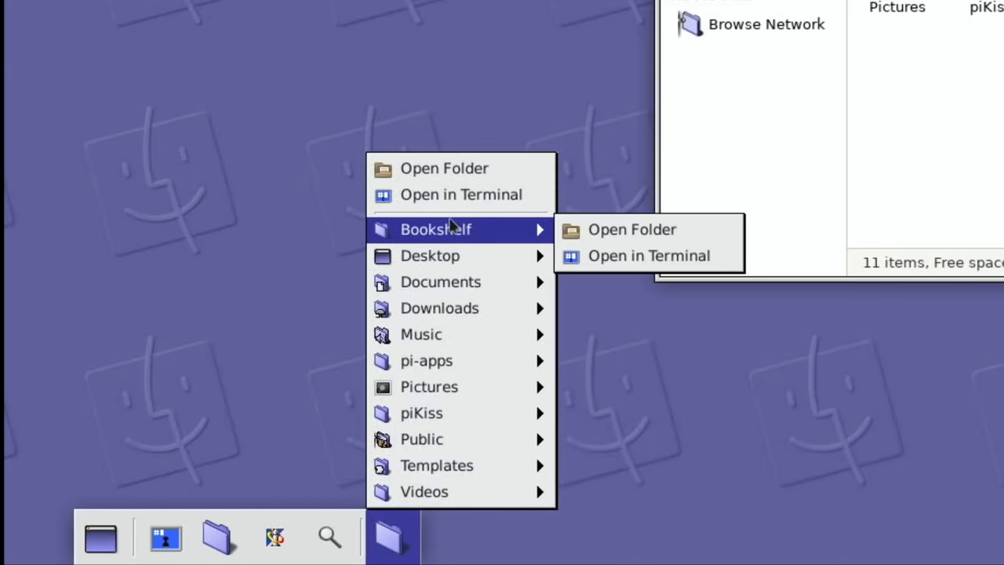
mouse_move(448, 317)
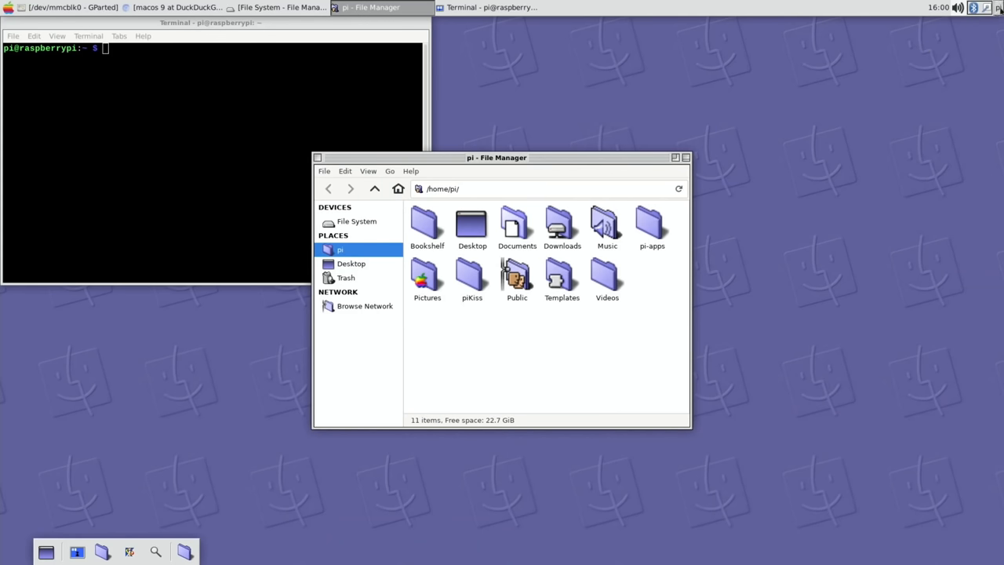
Show the session menu offering lock, suspend, shut down and log out.
click(993, 12)
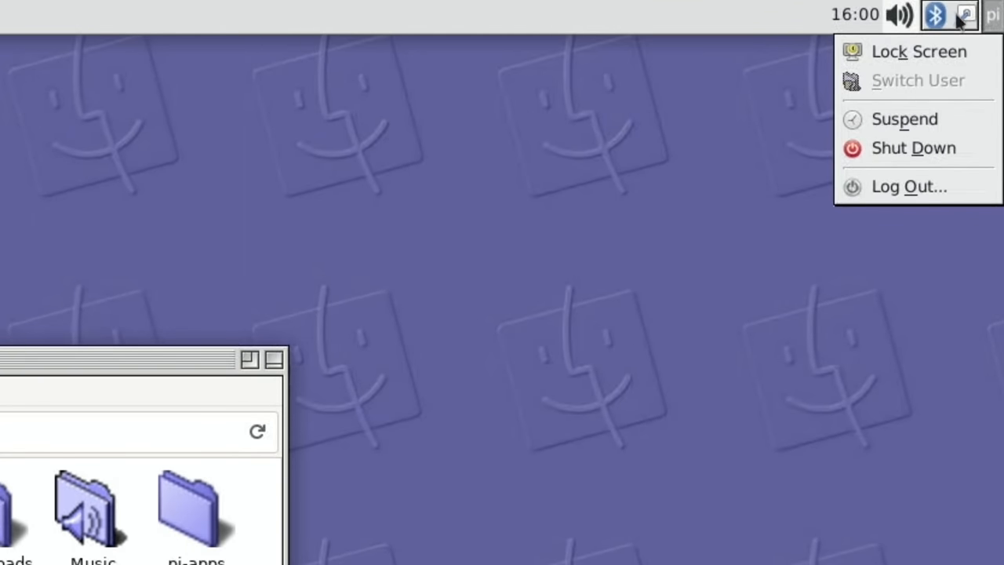